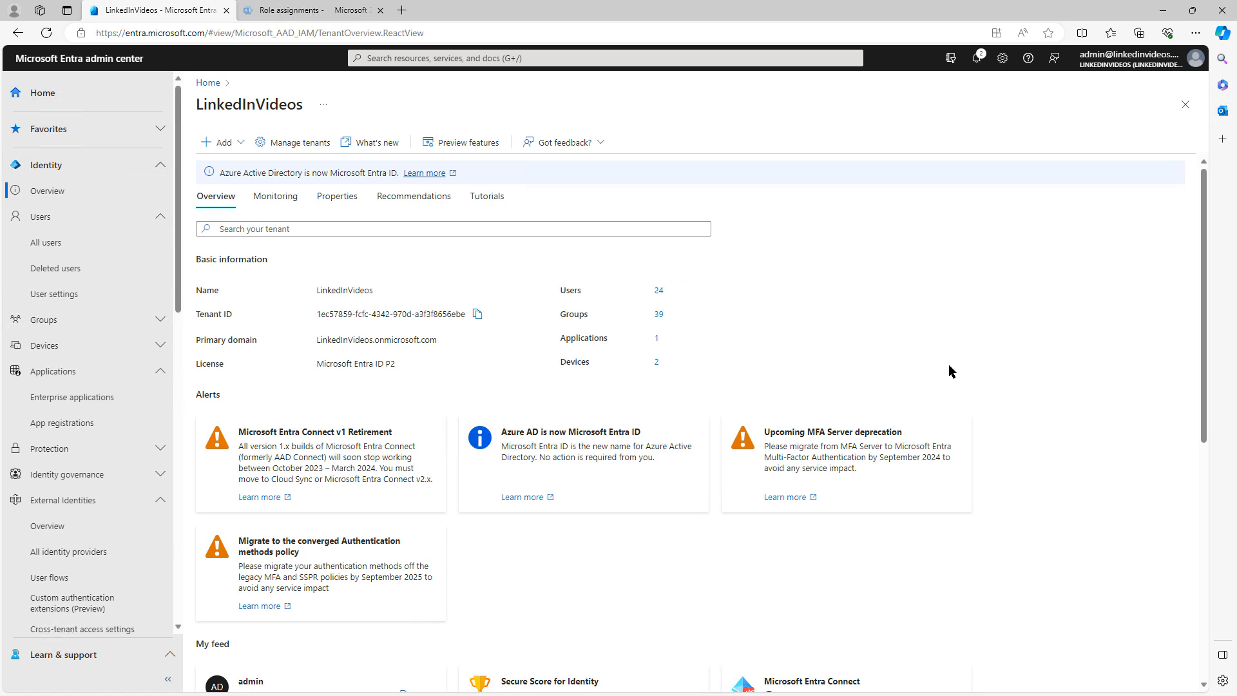
mouse_move(735, 400)
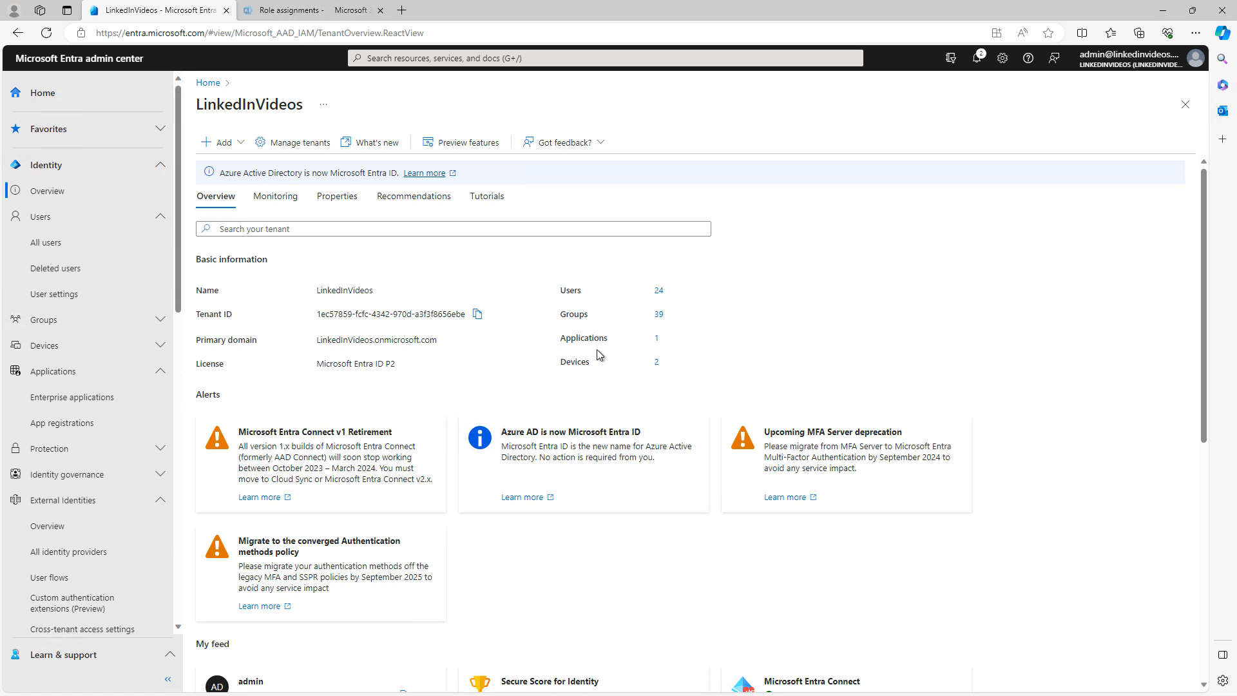
mouse_move(55, 371)
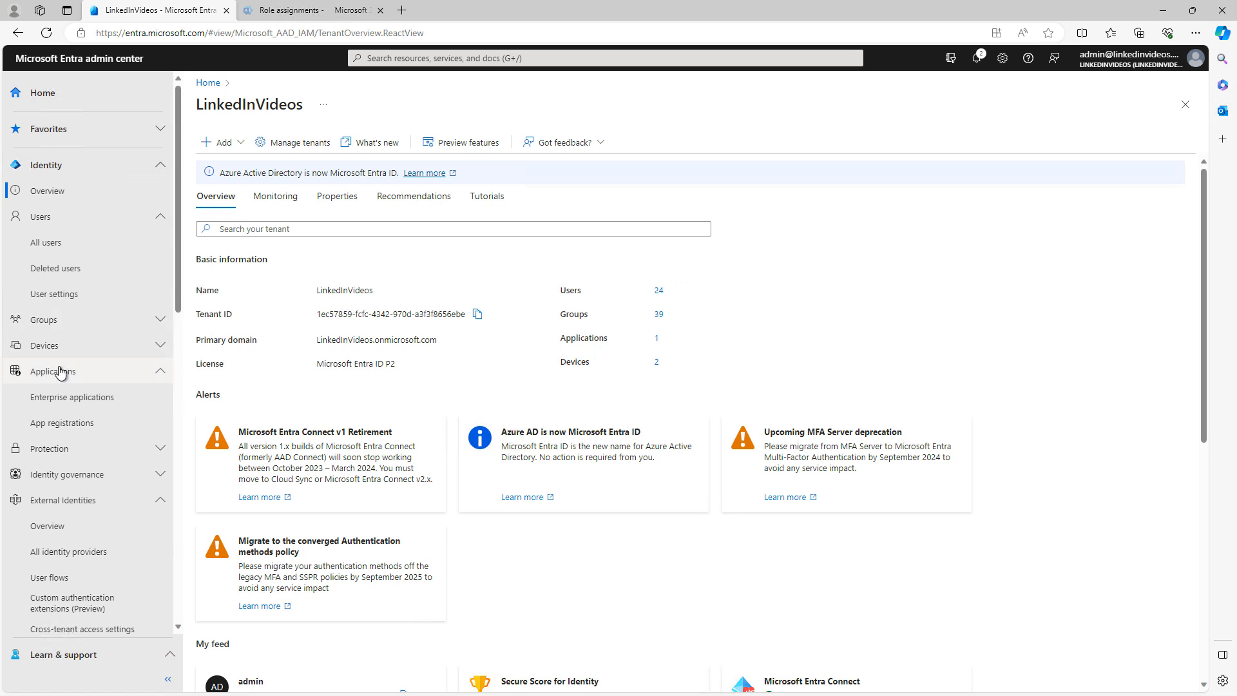
mouse_move(56, 371)
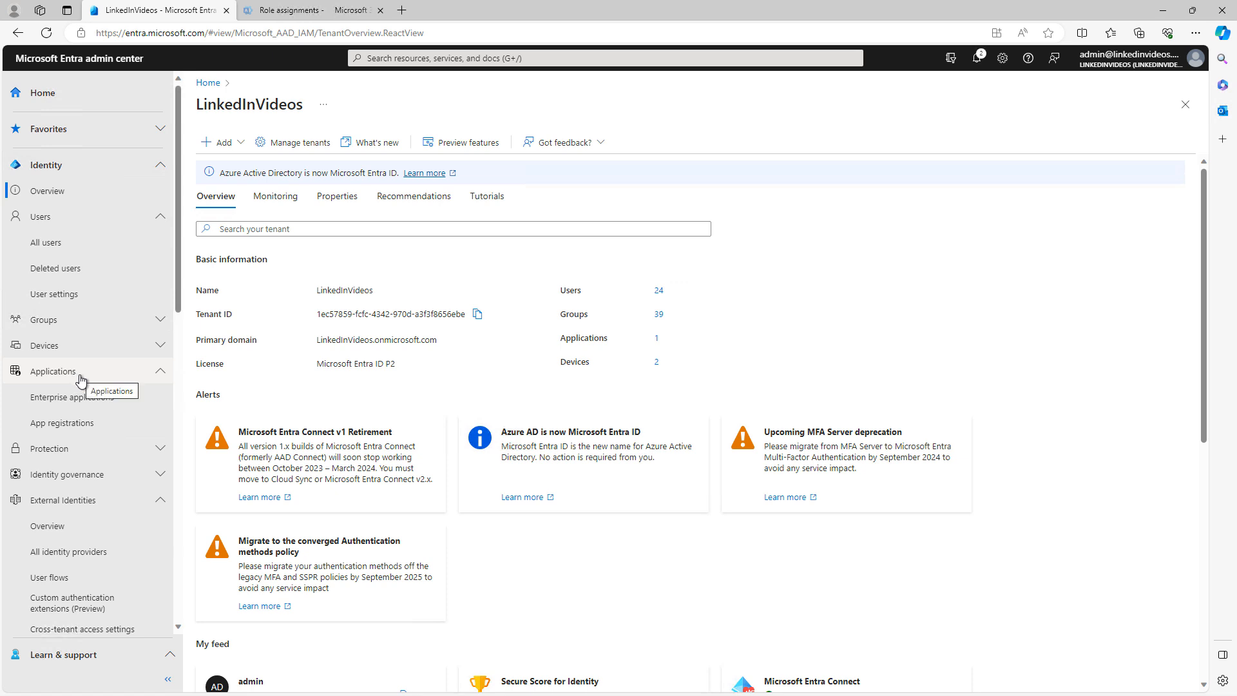
mouse_move(84, 384)
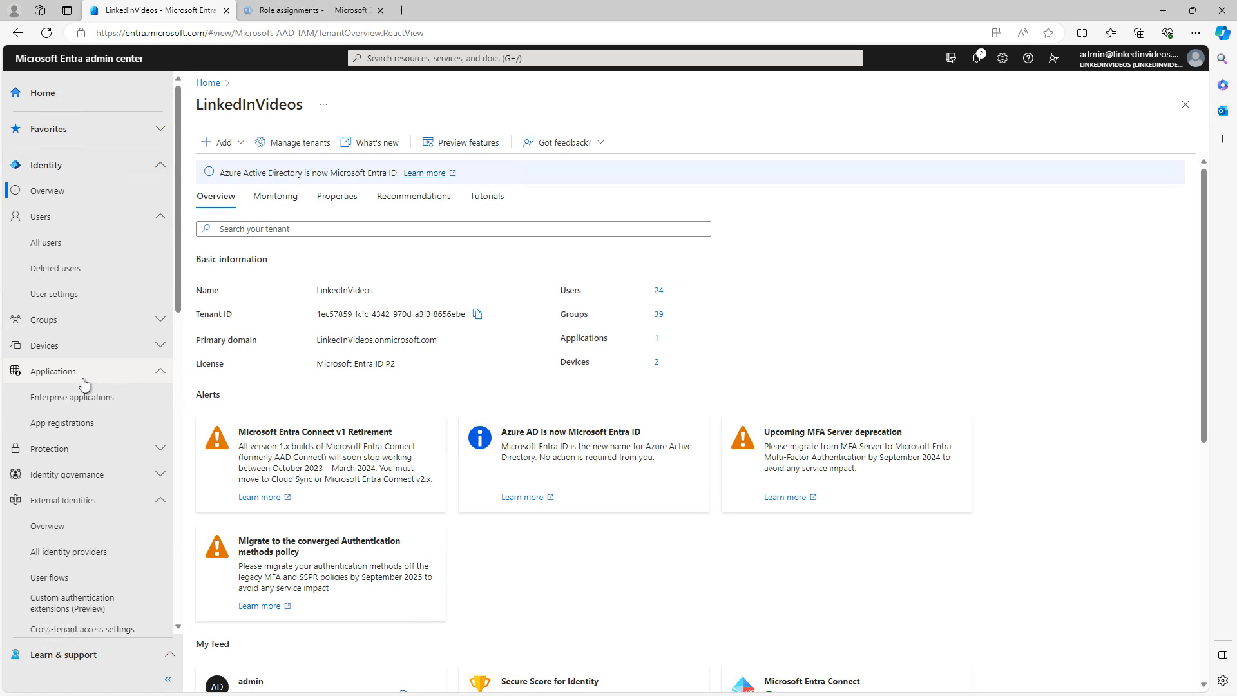
Show App registrations, listing the tenant's one owned application
left_click(62, 424)
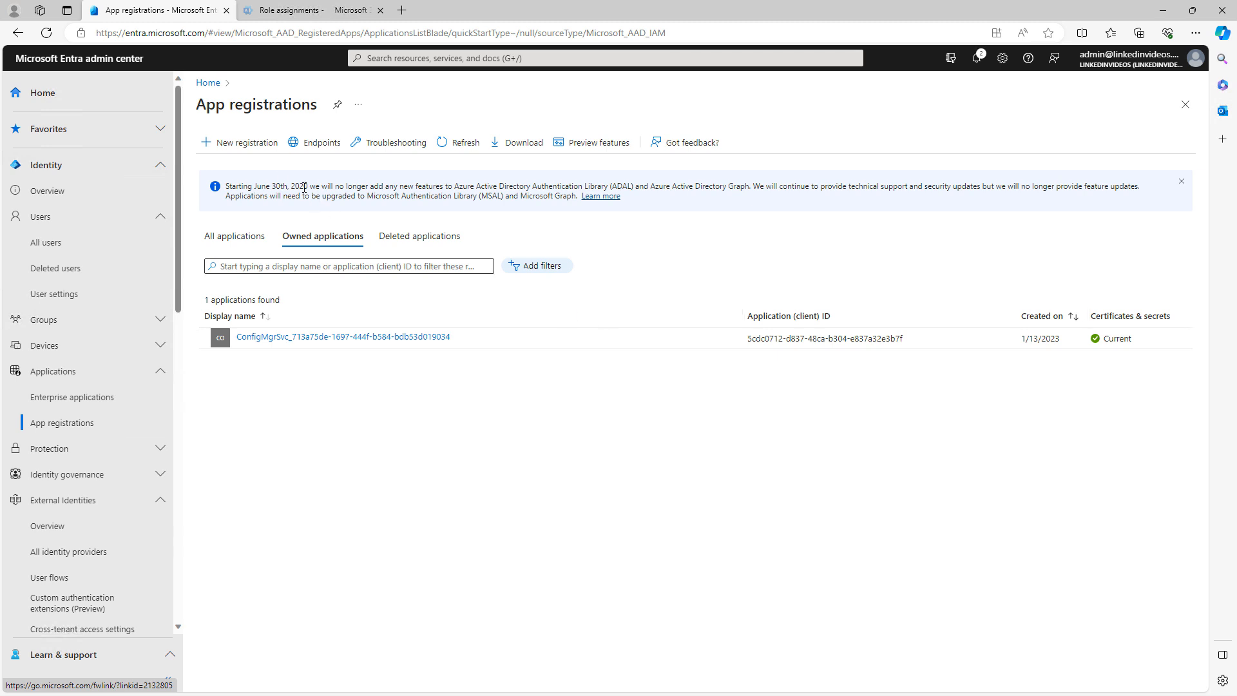
left_click(245, 142)
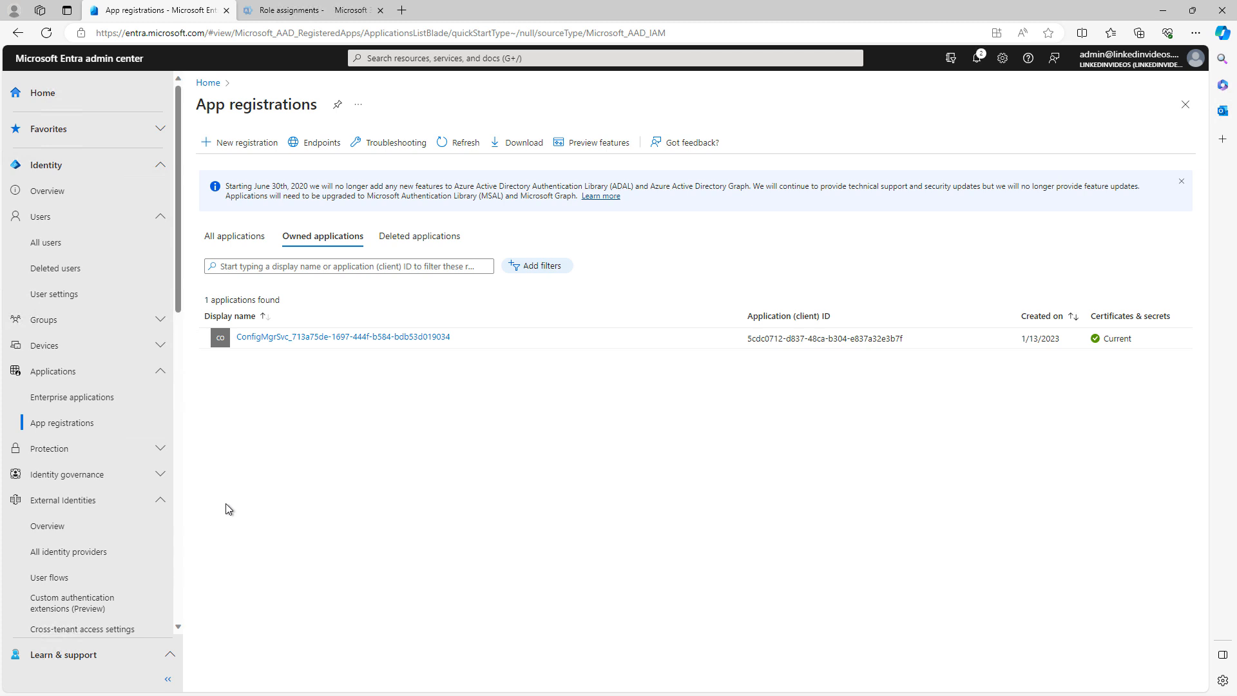
mouse_move(71, 397)
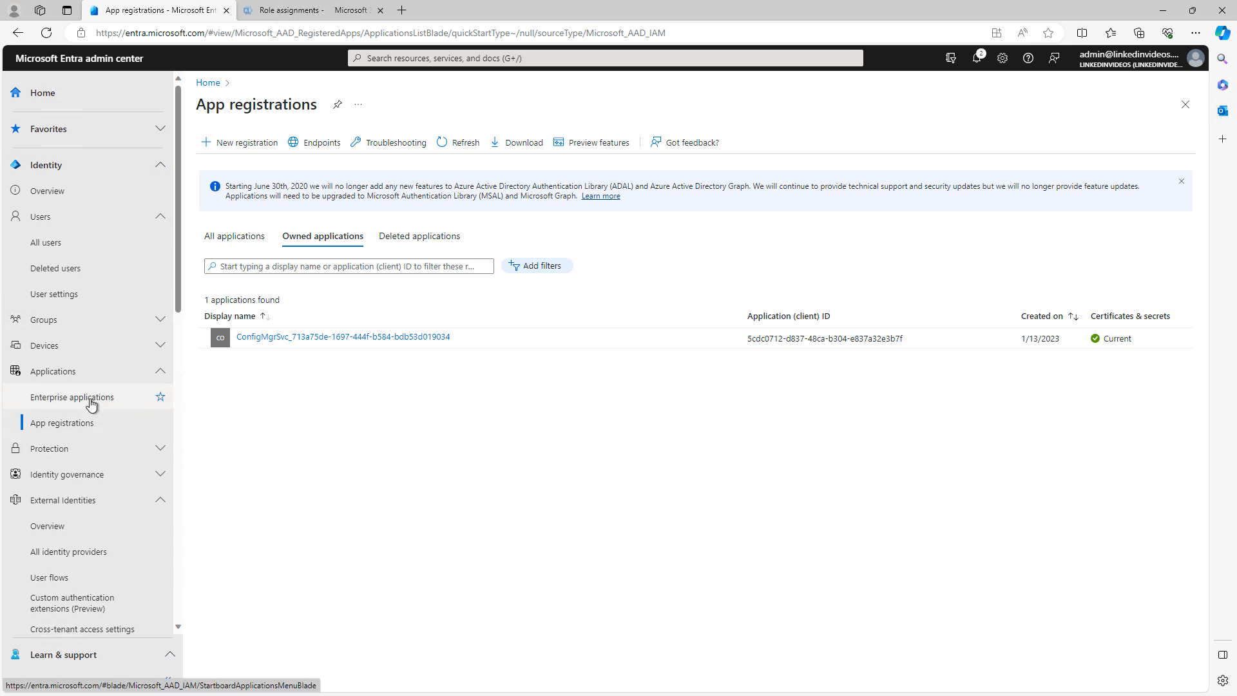
Show the Enterprise applications list, which contains one application
left_click(71, 397)
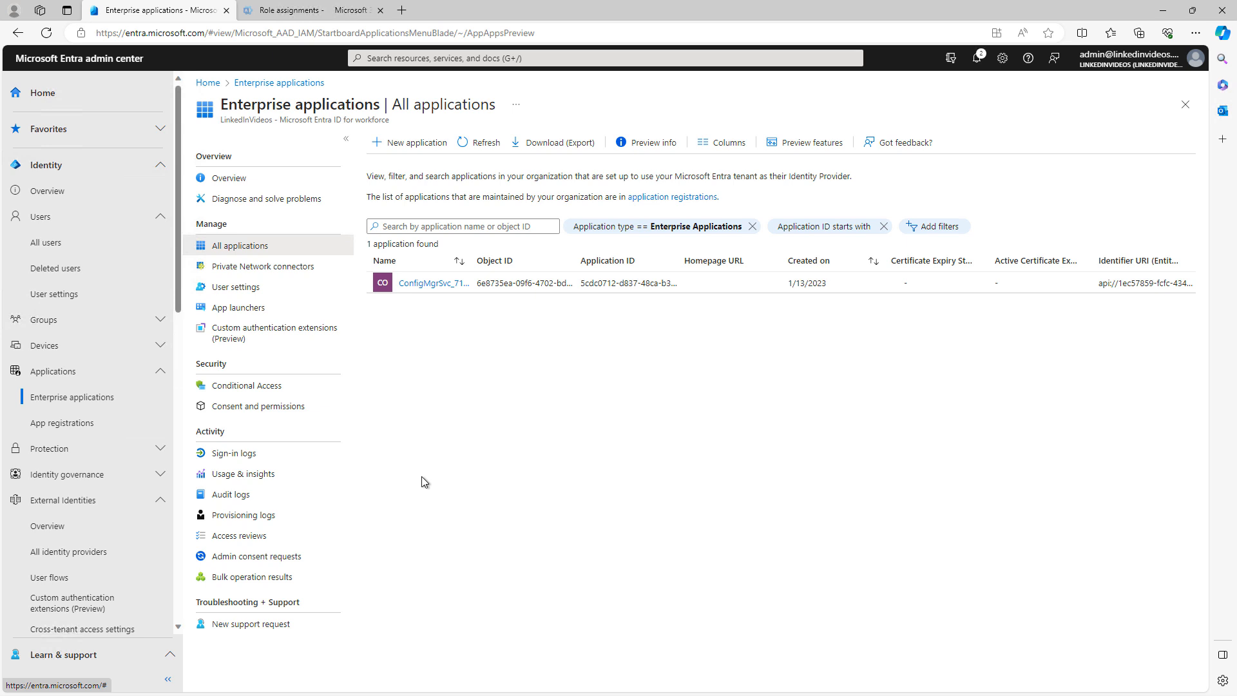
mouse_move(482, 450)
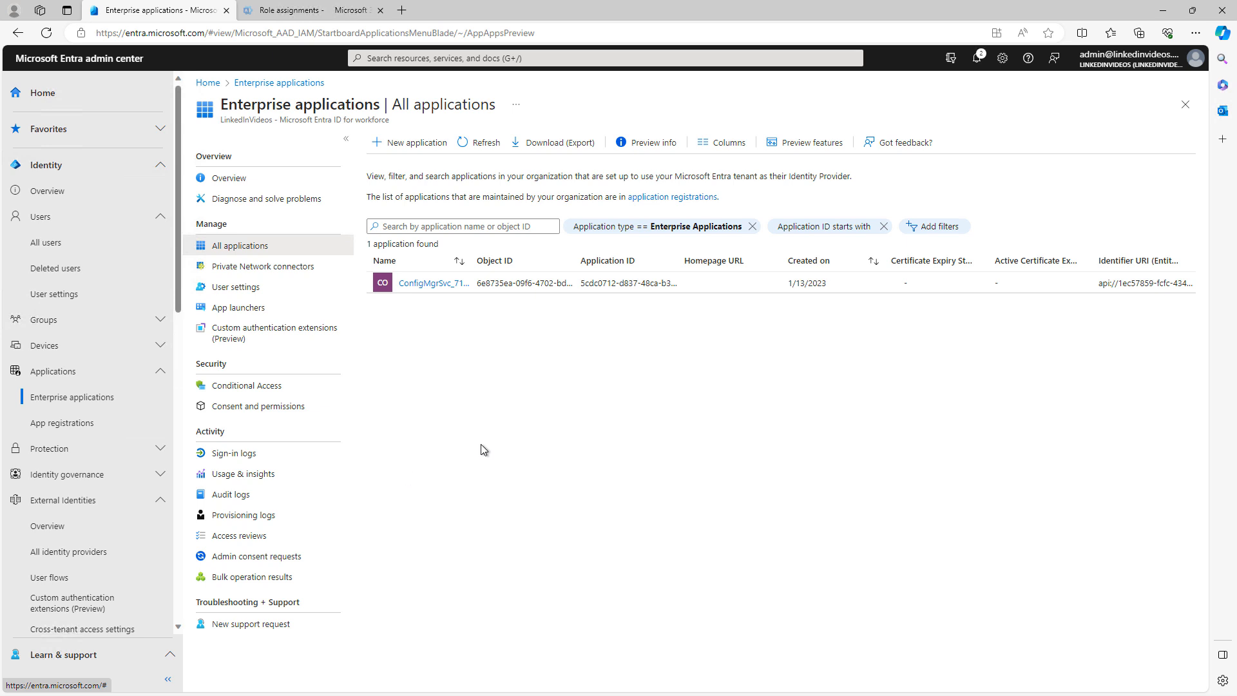
mouse_move(497, 441)
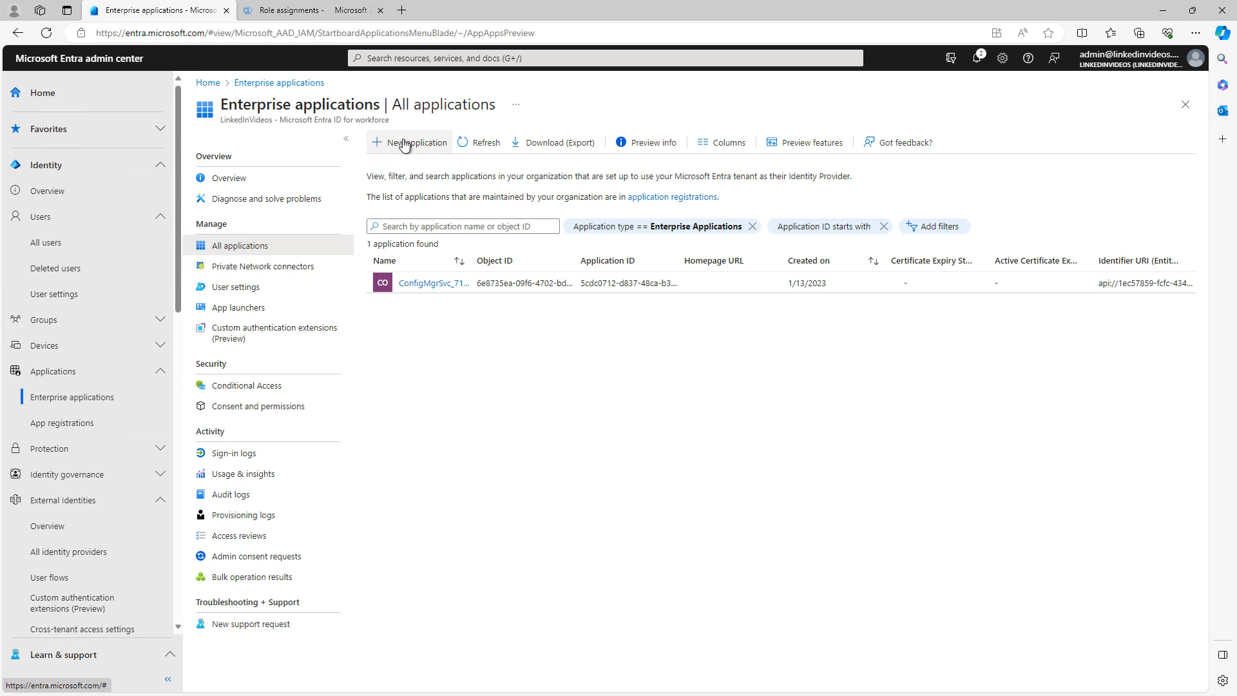
Start a new application and scroll through the Entra application gallery
left_click(414, 143)
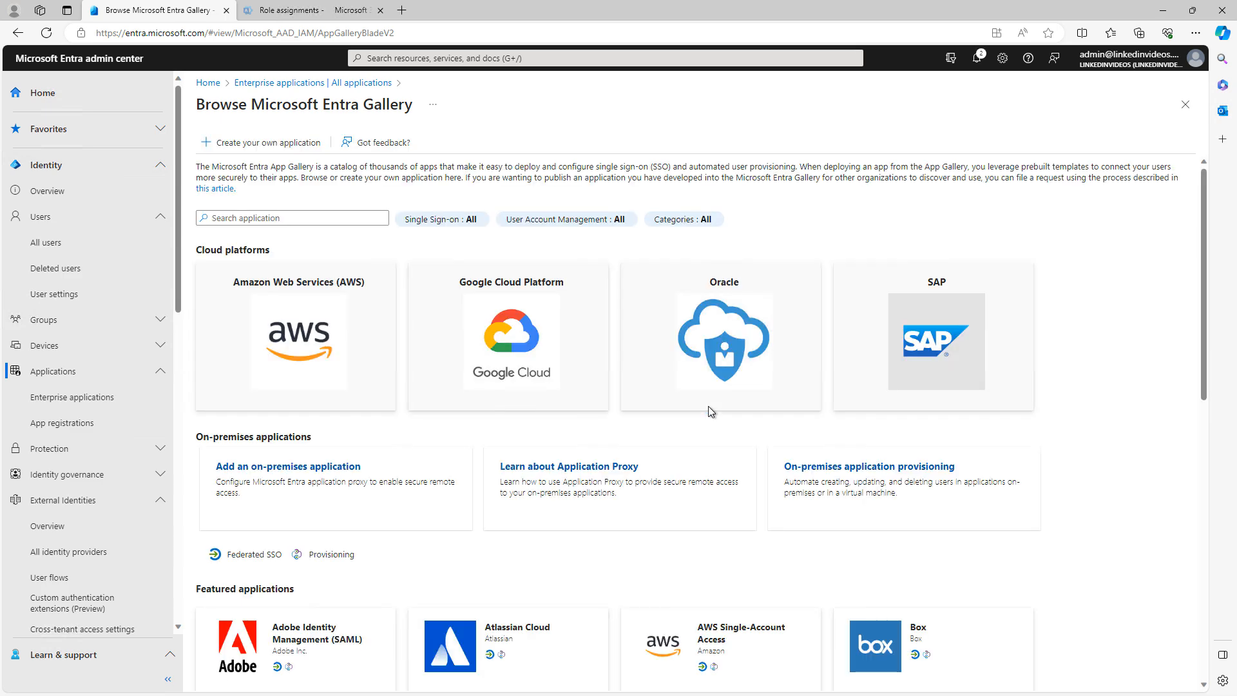
mouse_move(1151, 593)
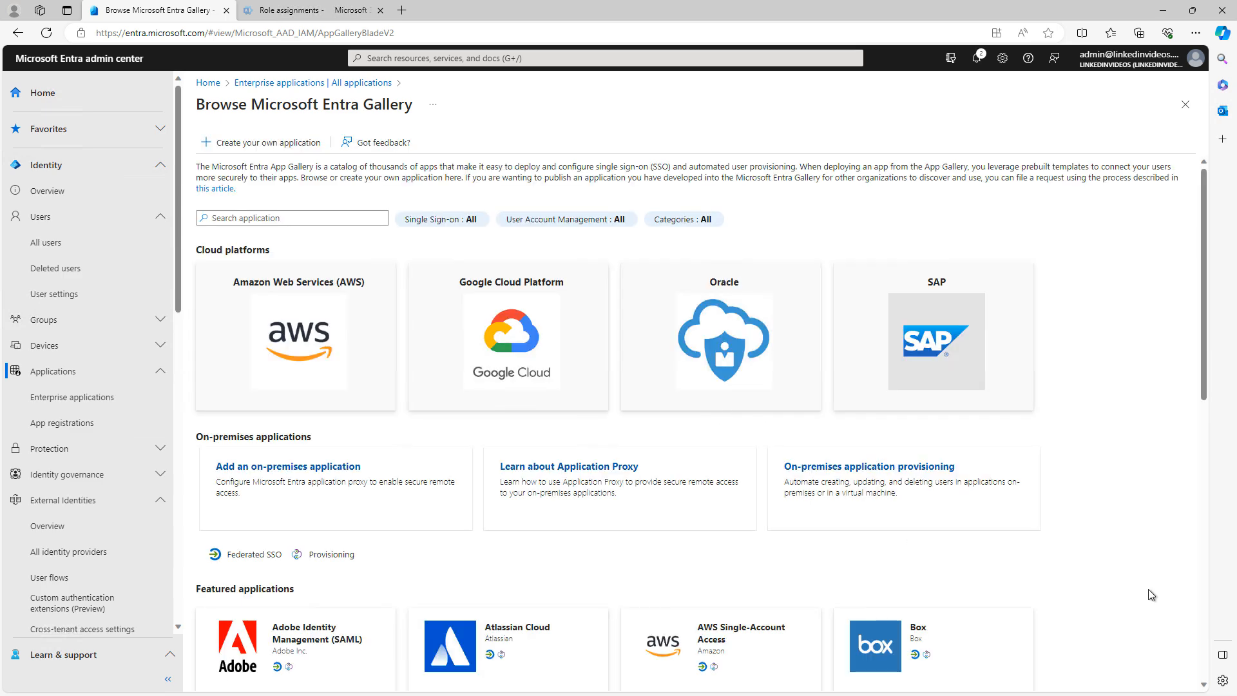
scroll("down", 3)
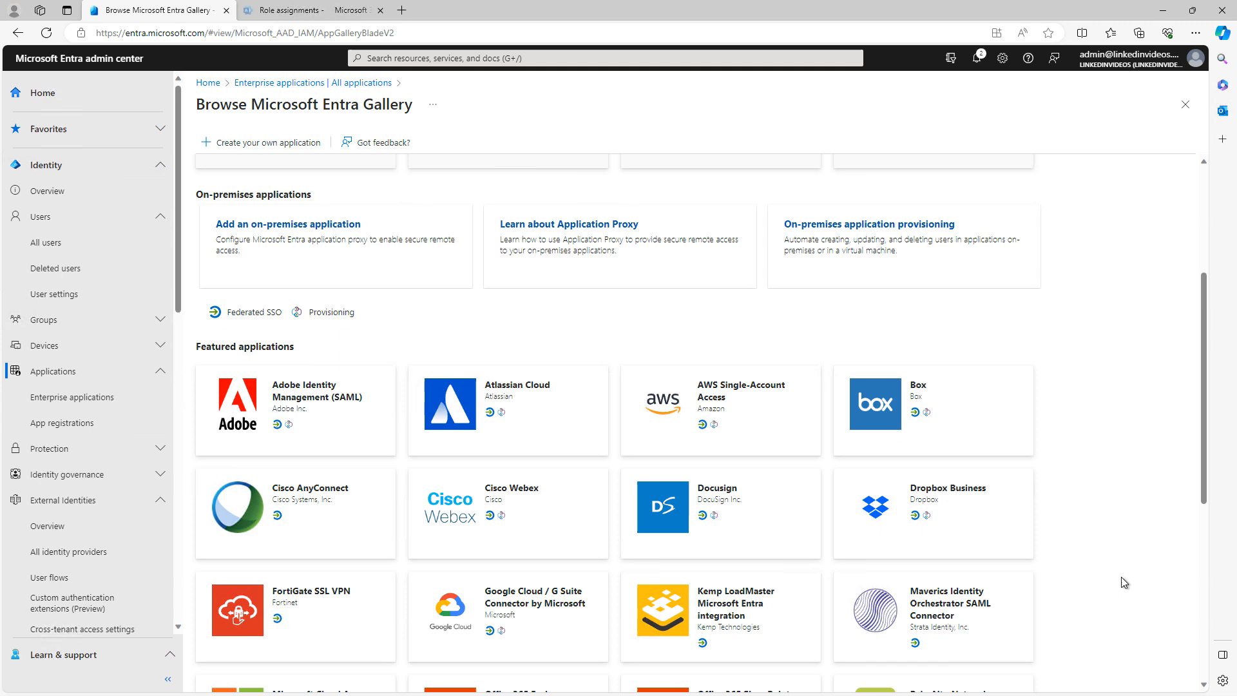
scroll("down", 3)
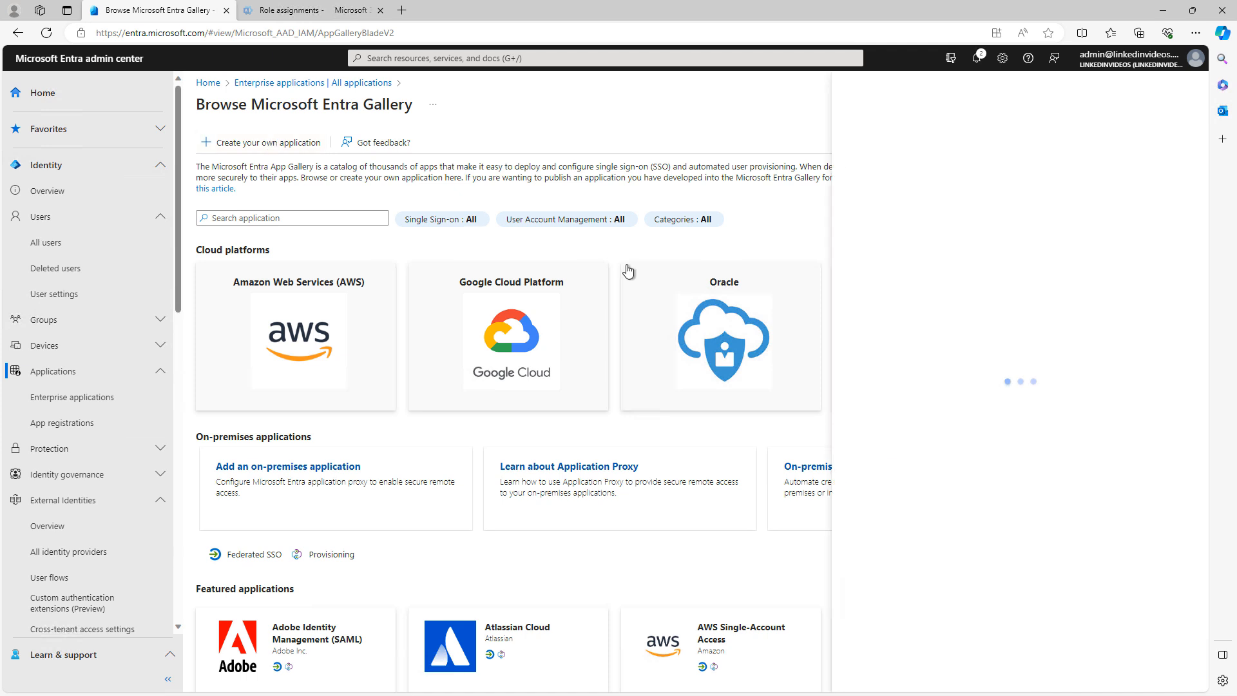
Open and close the Create your own application pane, then browse further down the gallery
left_click(267, 143)
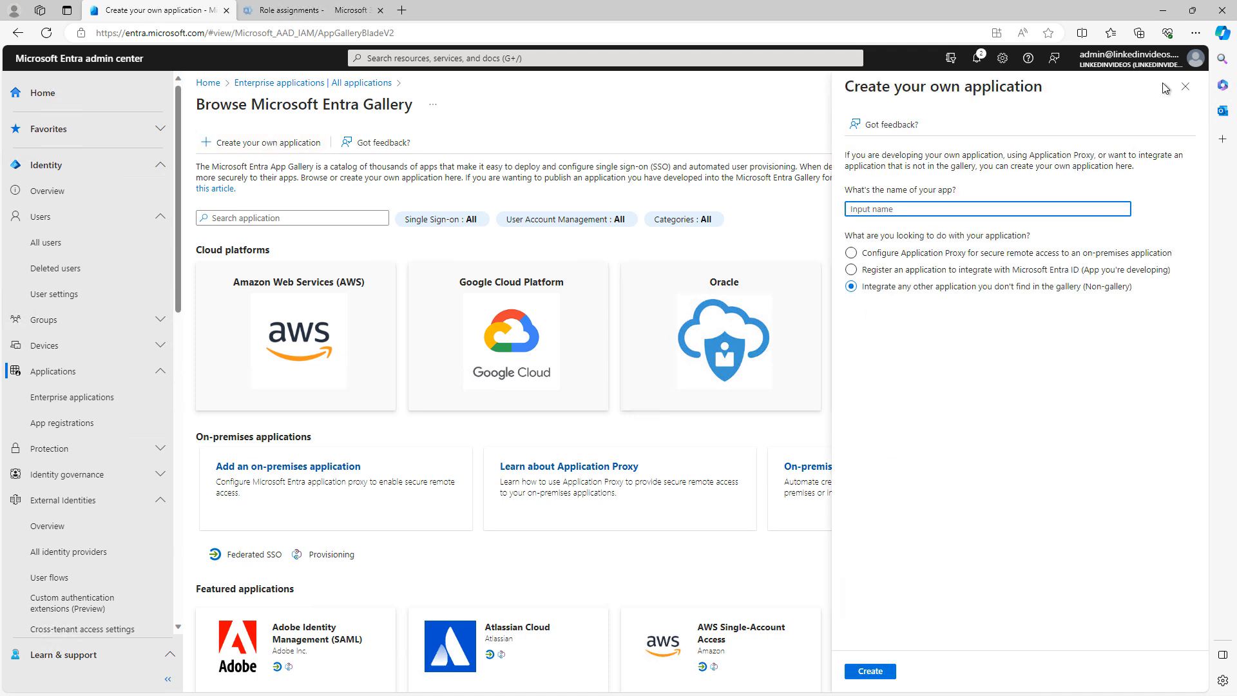
left_click(1184, 87)
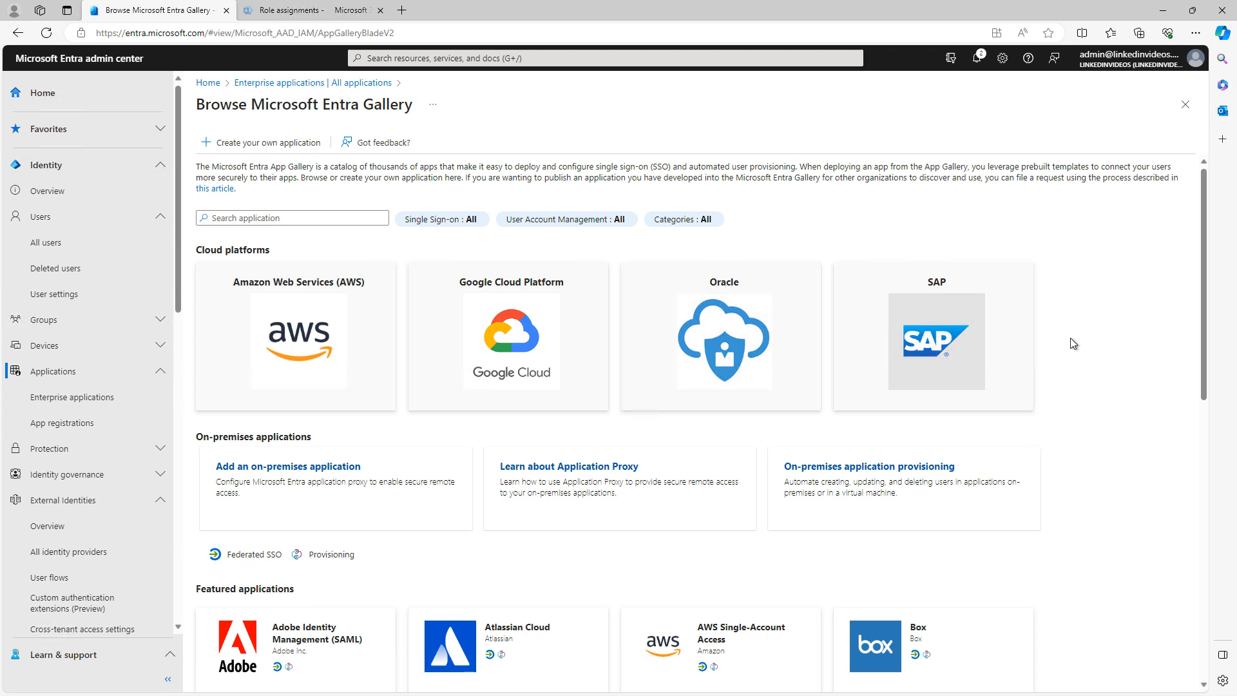
mouse_move(1082, 451)
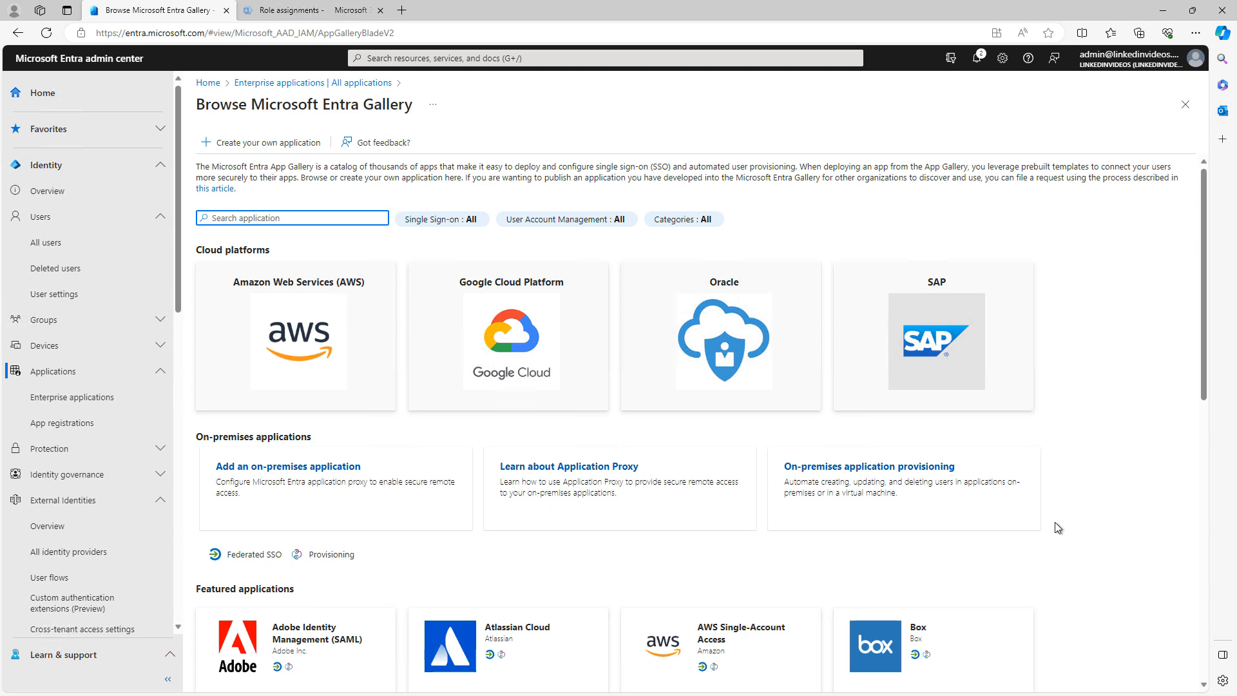
scroll("down", 3)
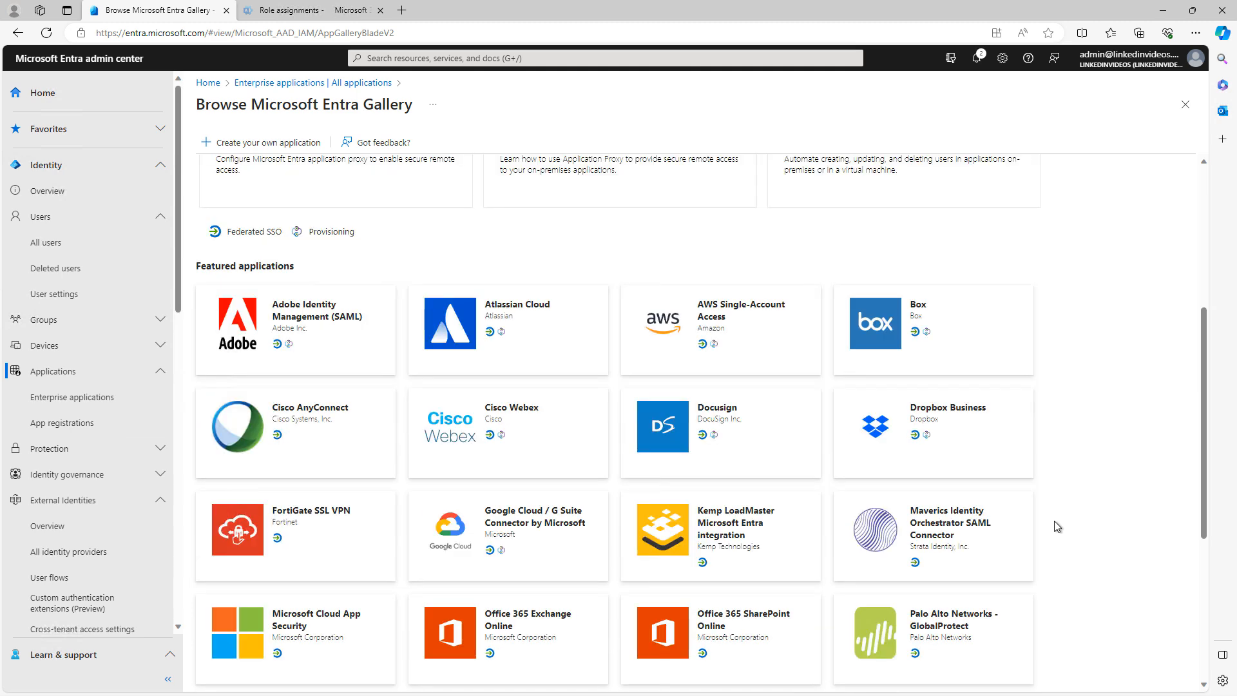
scroll("down", 3)
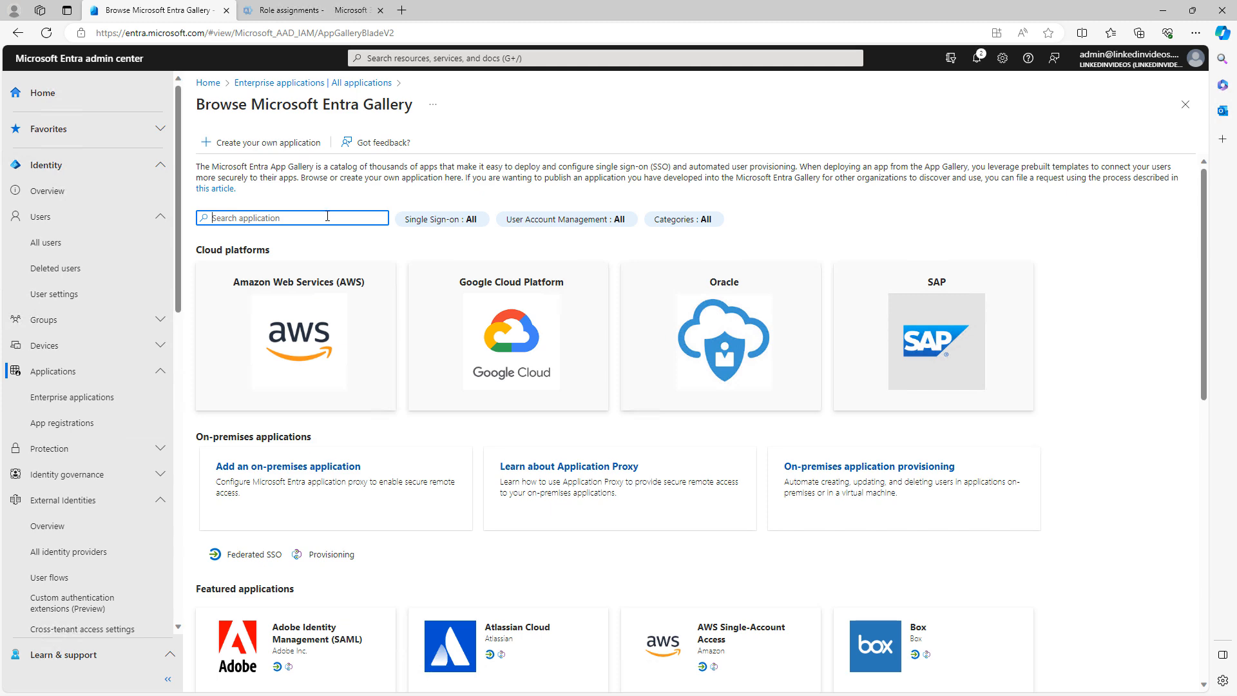
type("adobe")
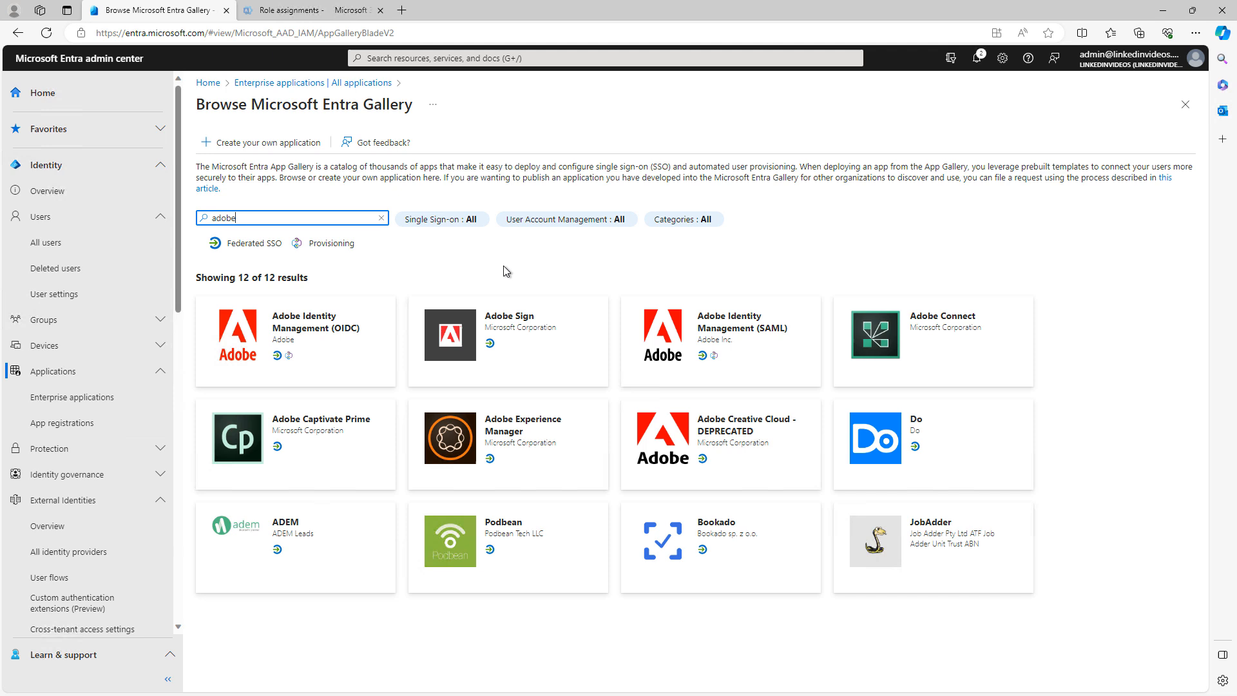
mouse_move(1068, 303)
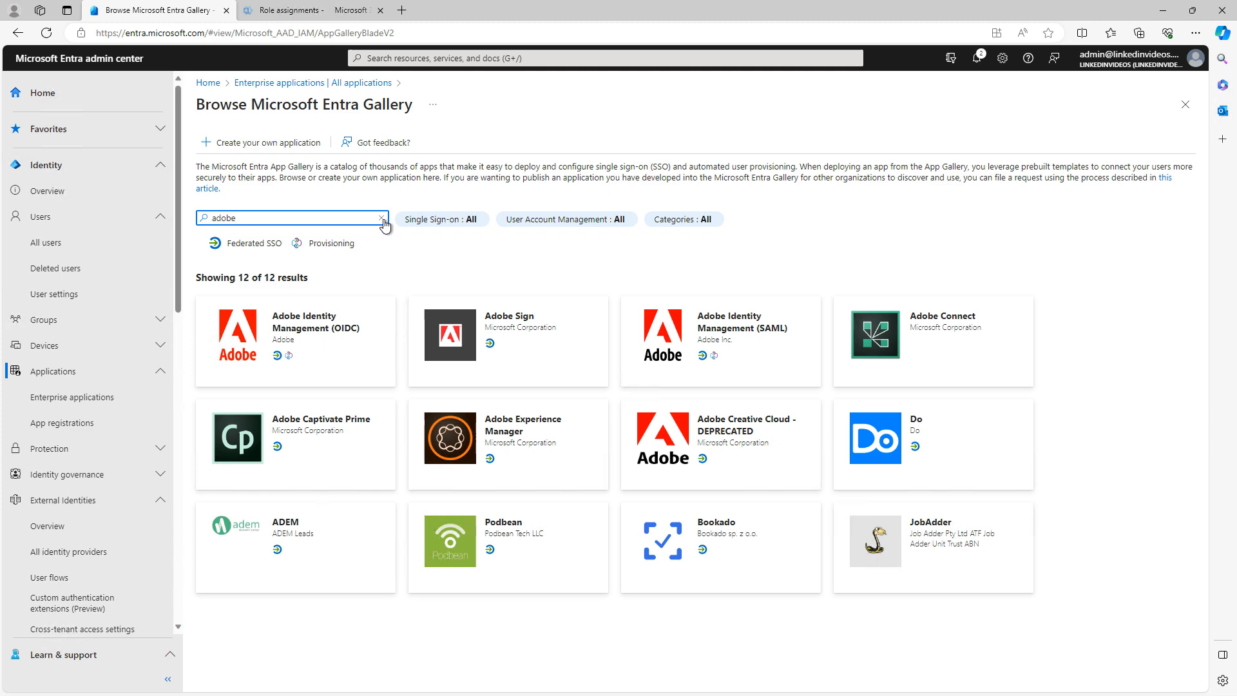
left_click(382, 219)
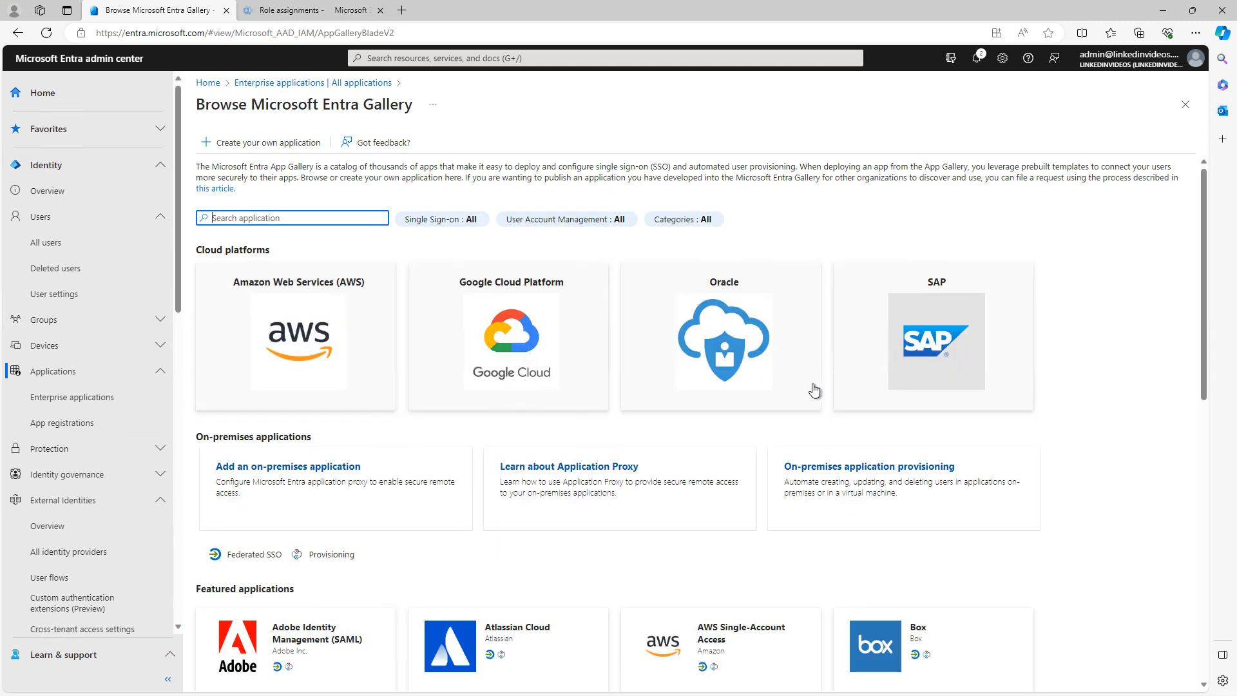
mouse_move(1113, 537)
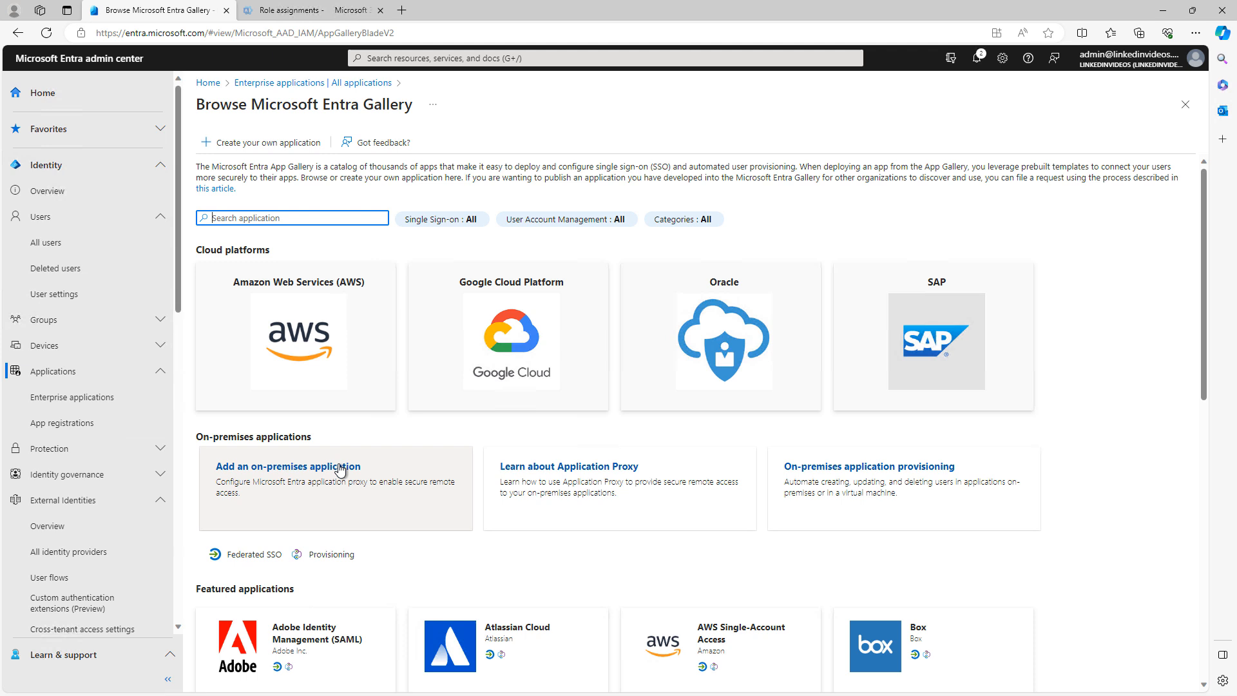
Show the Add your own on-premises application page, where Private Network is disabled
left_click(287, 467)
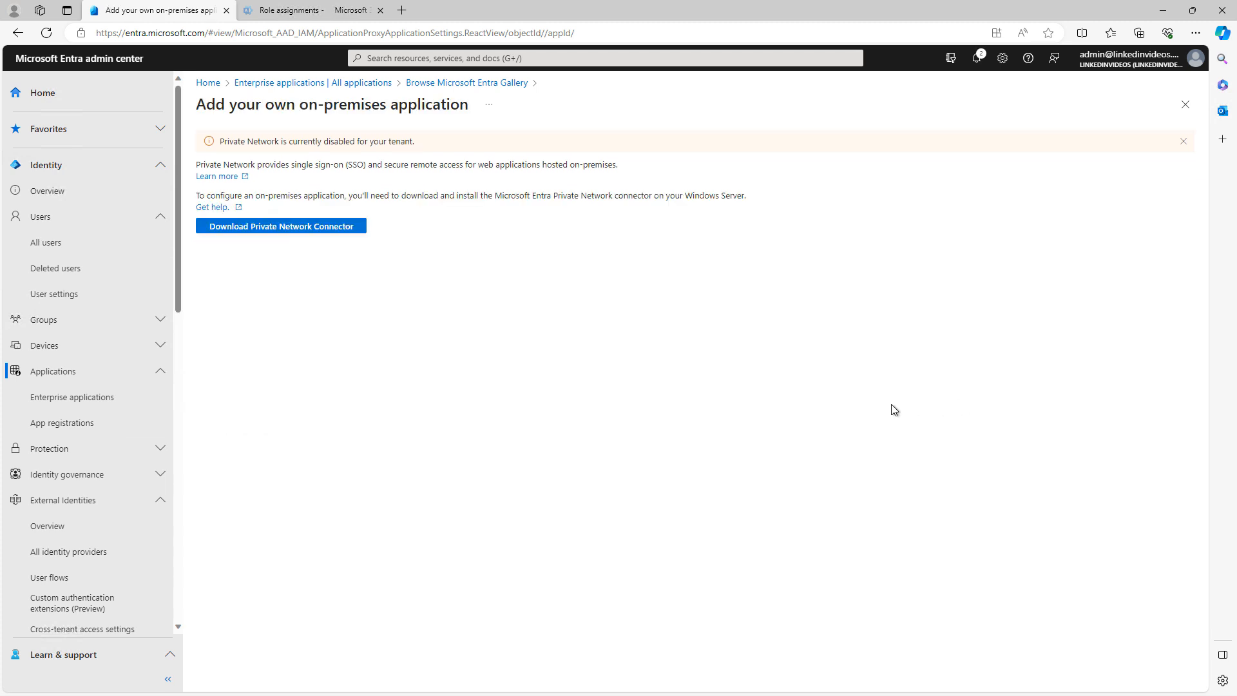
mouse_move(665, 328)
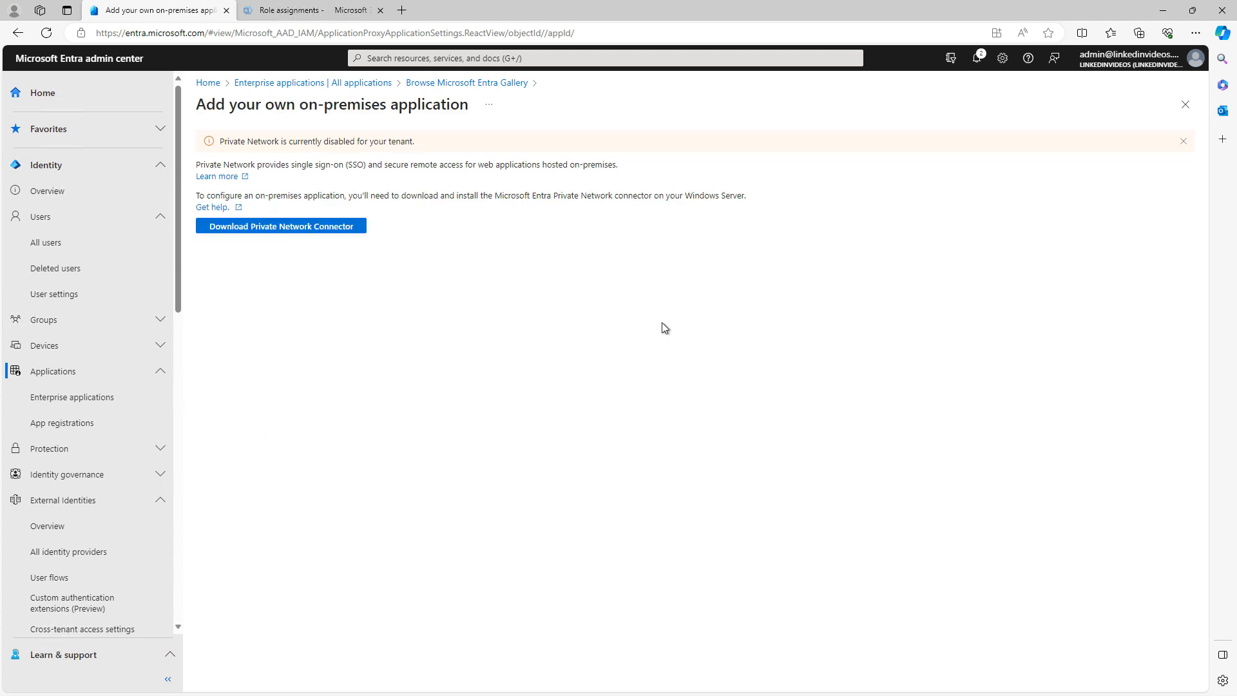
mouse_move(387, 274)
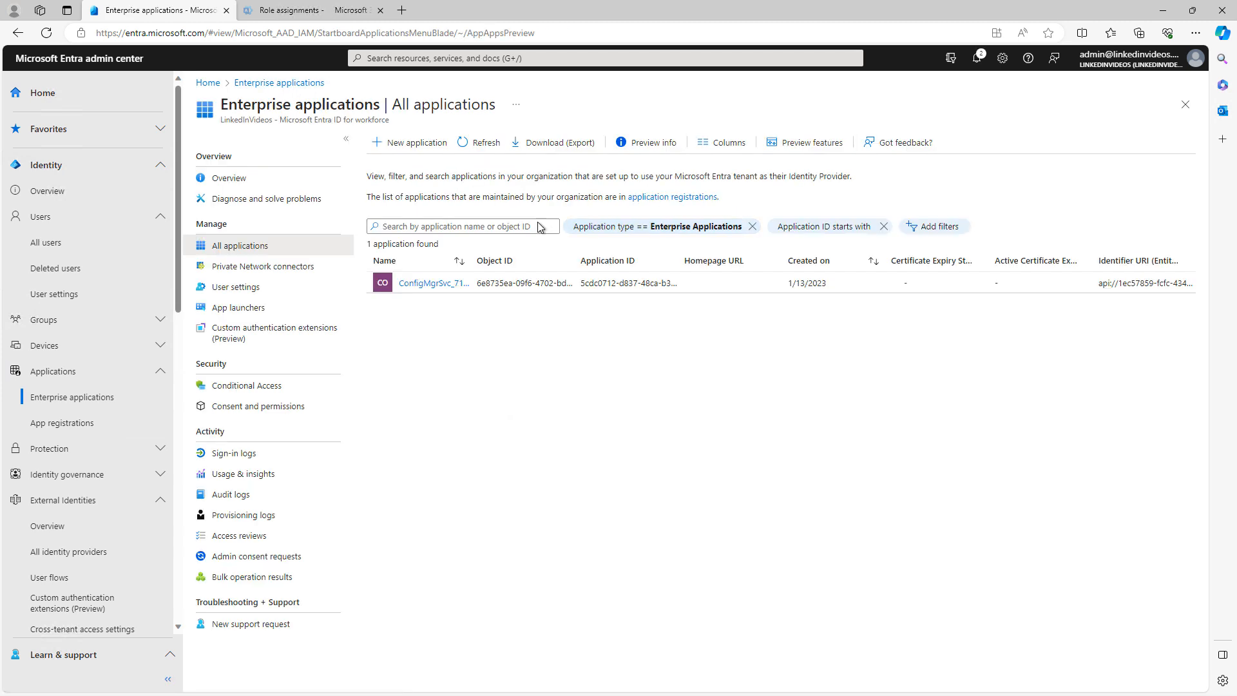
Create Slack from the Entra Gallery and land on its Overview page
left_click(408, 141)
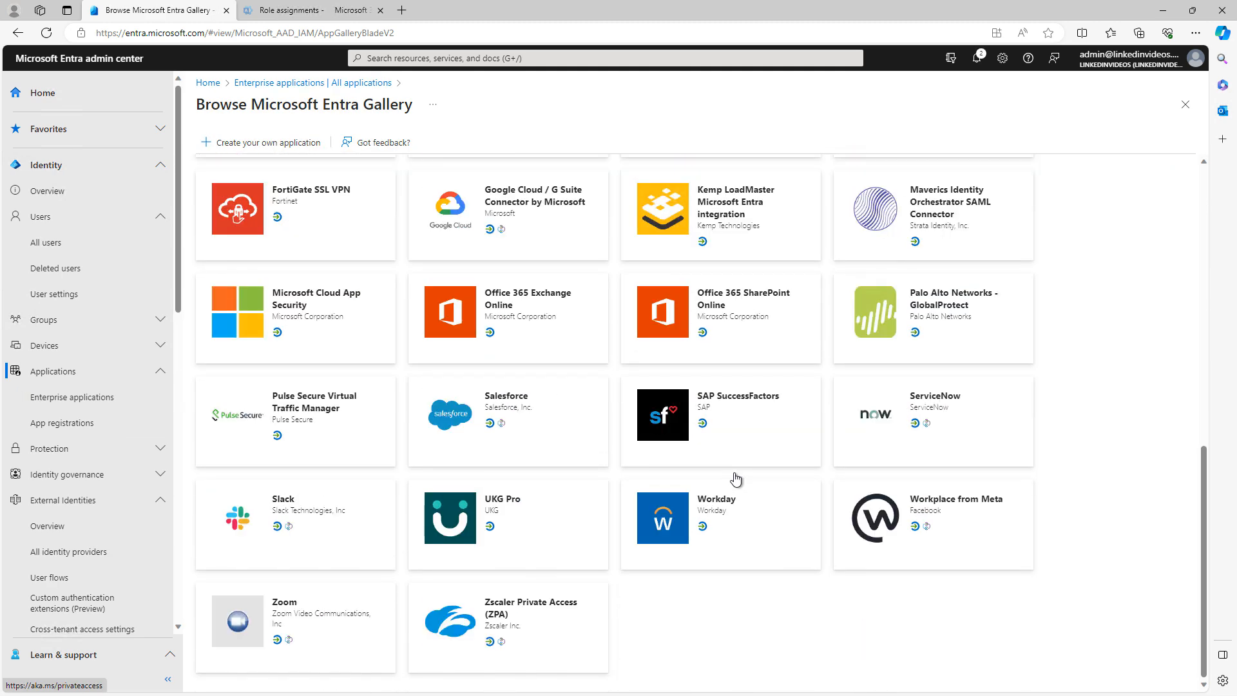
left_click(295, 518)
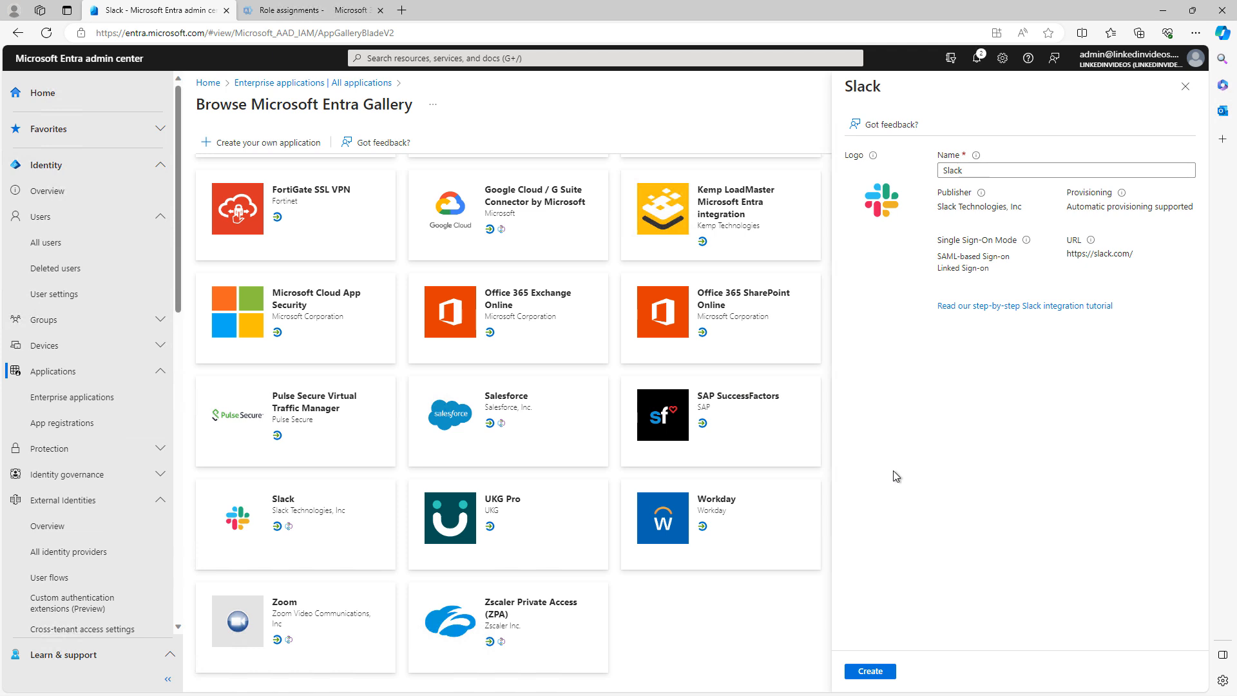
mouse_move(894, 650)
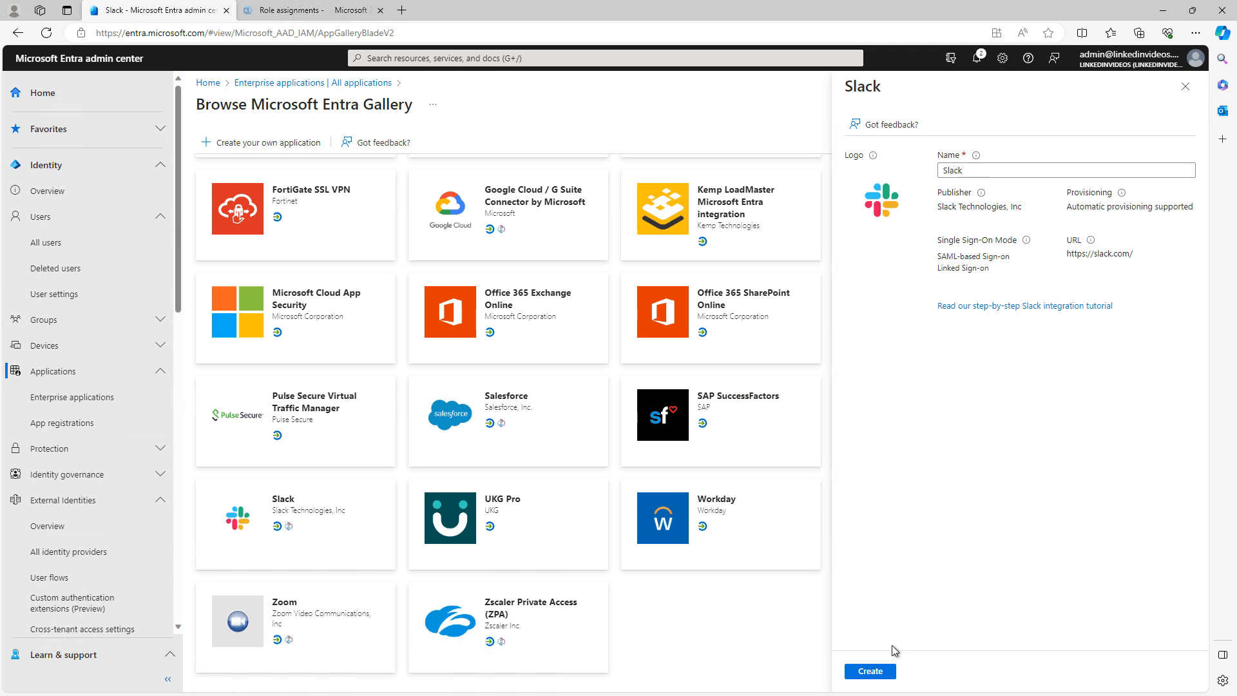
left_click(869, 670)
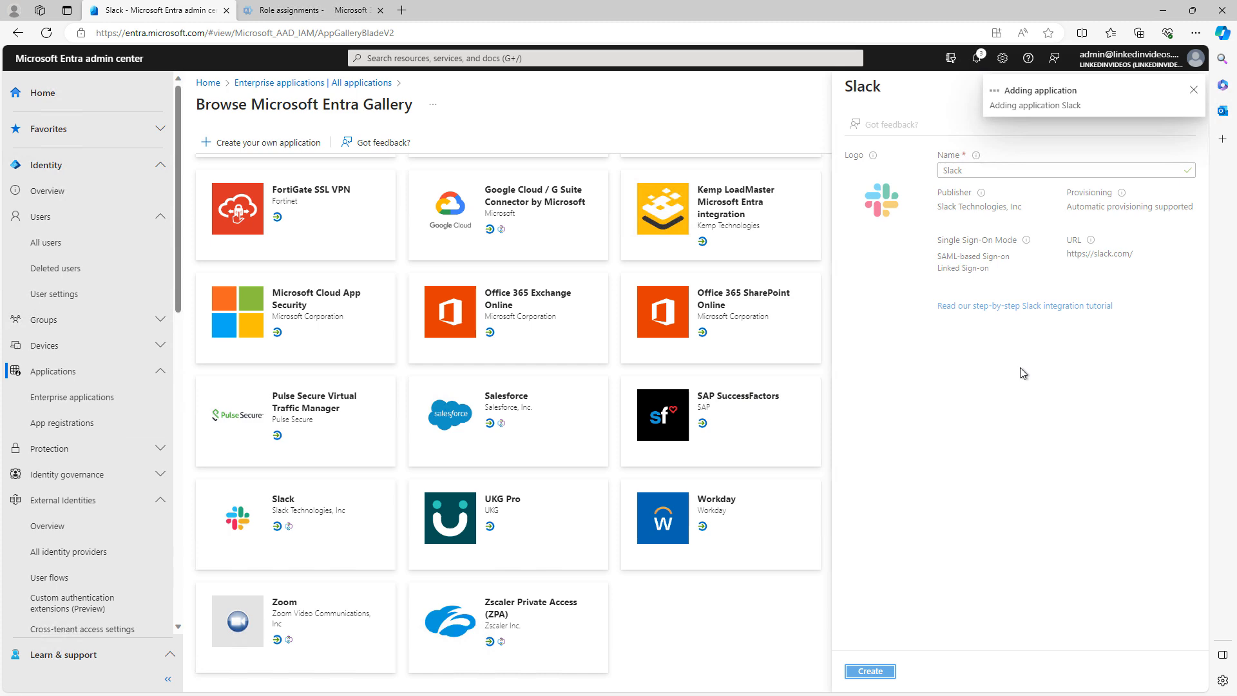
left_click(869, 670)
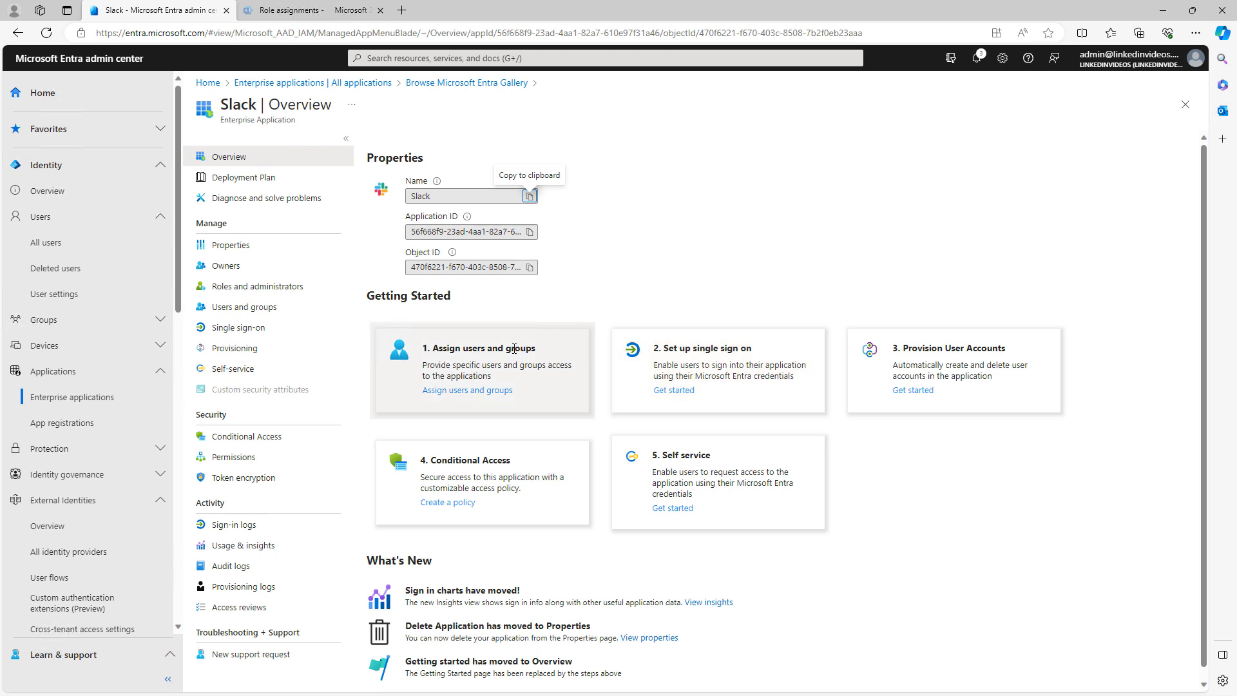
mouse_move(497, 407)
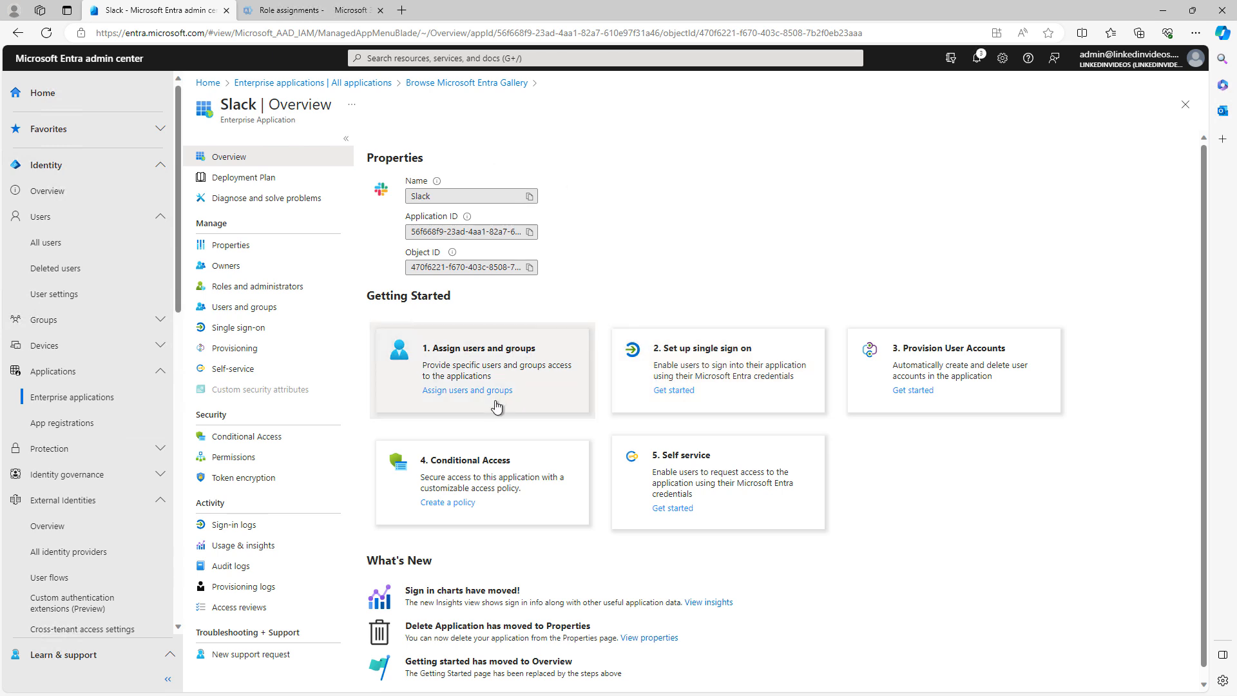
Under Users and groups, assign Accounting Group Users to Slack with the User role
left_click(467, 390)
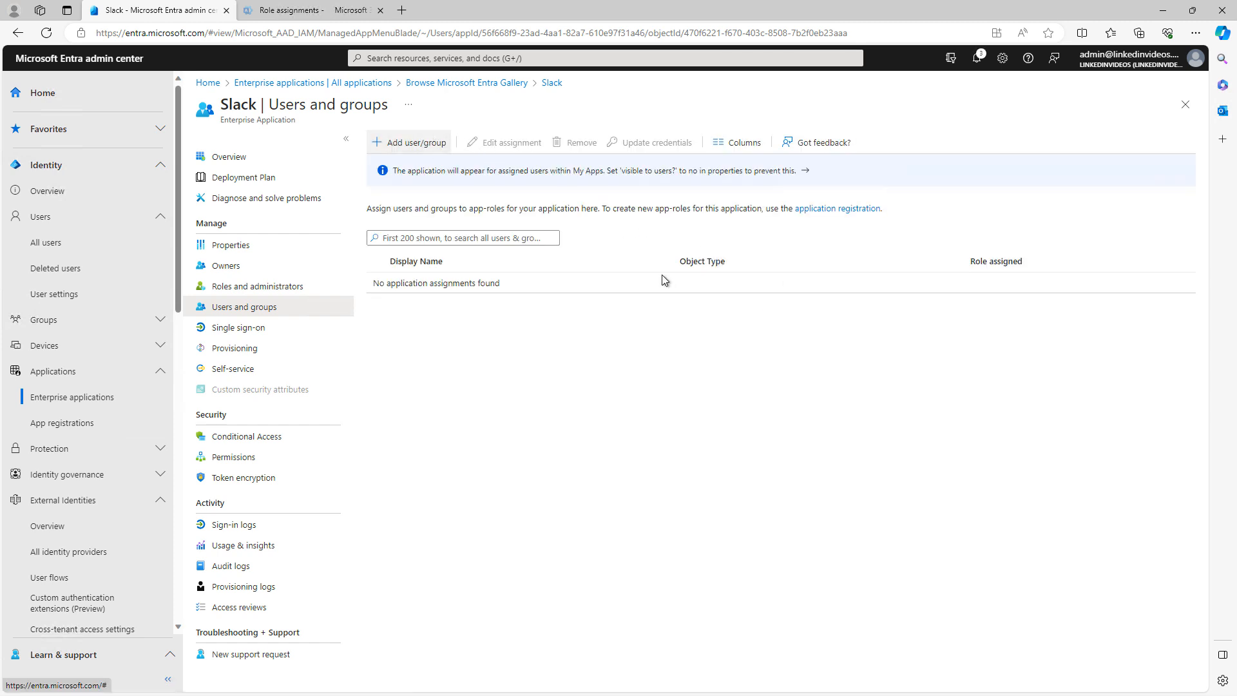
left_click(410, 142)
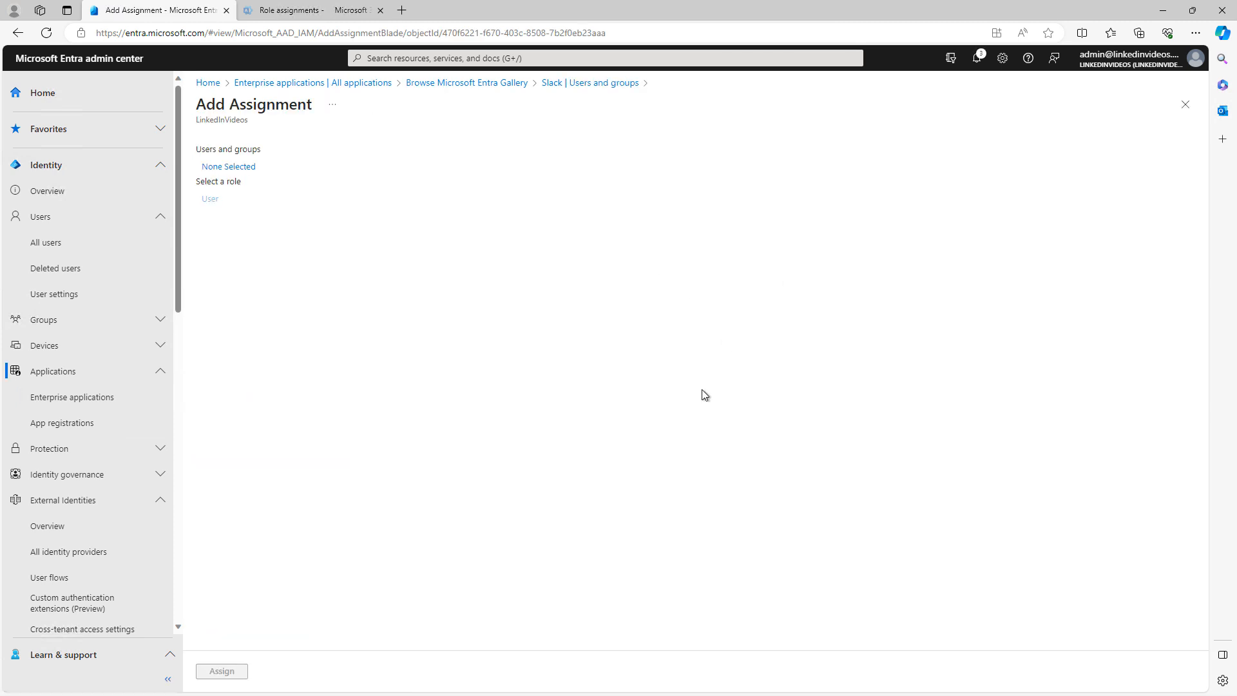
left_click(229, 166)
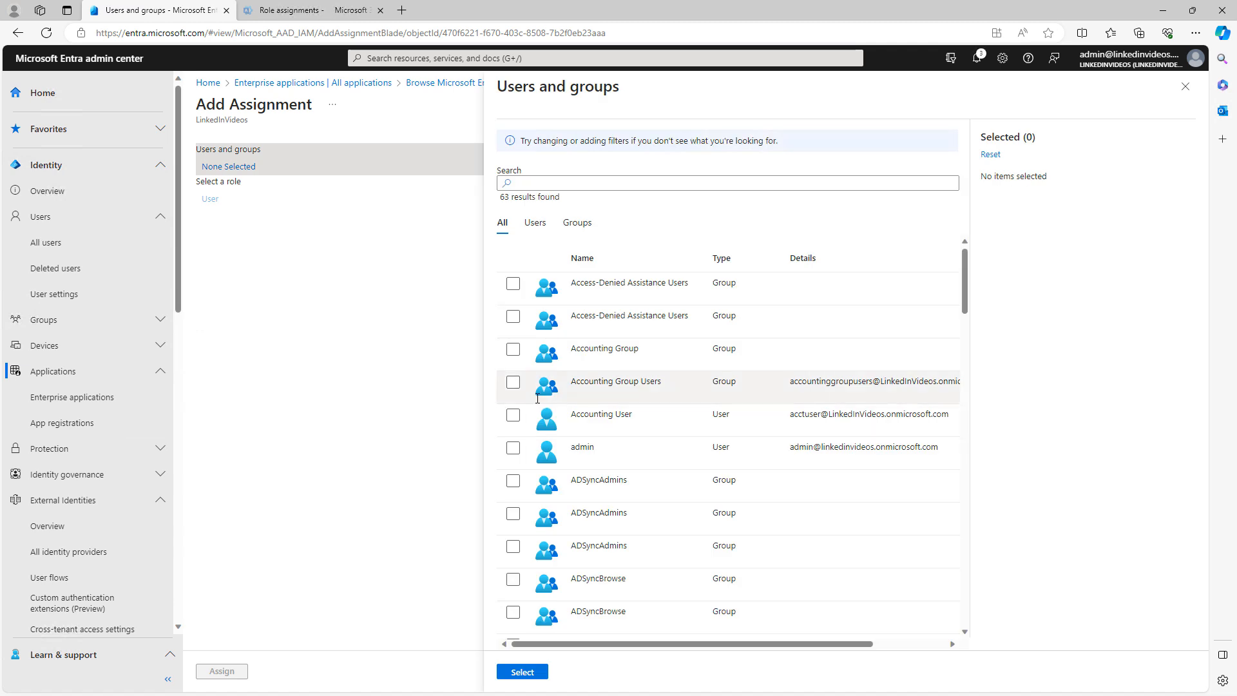
left_click(513, 382)
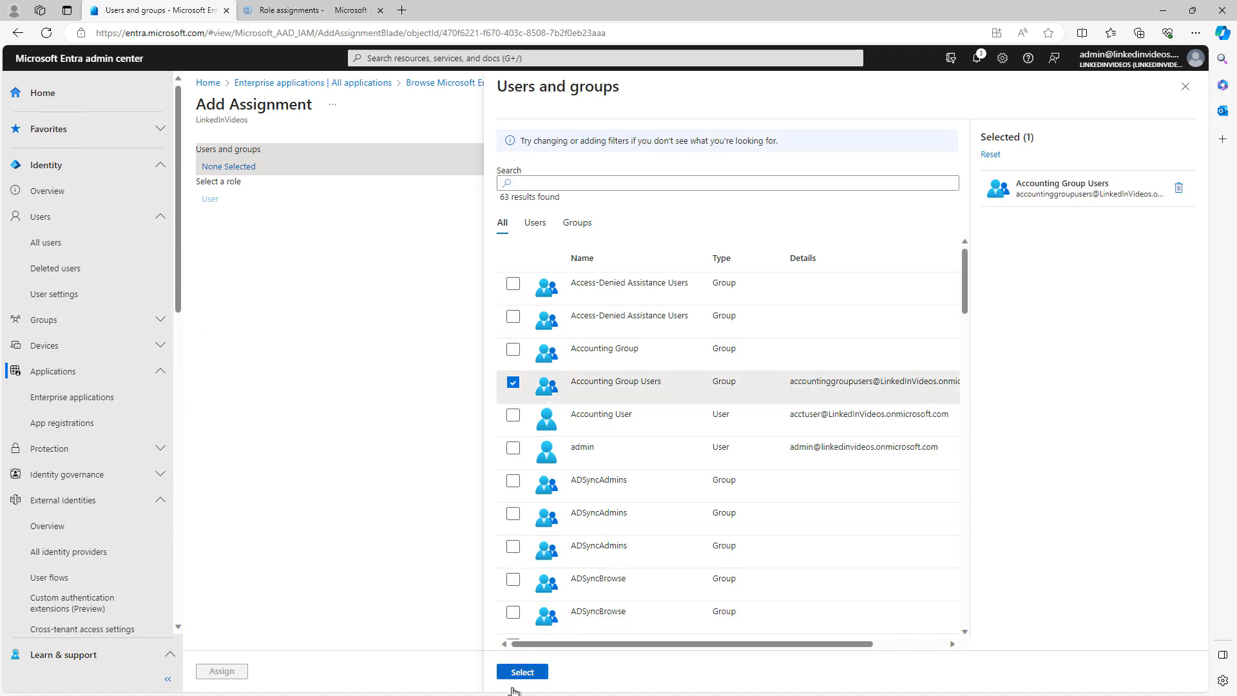
left_click(521, 672)
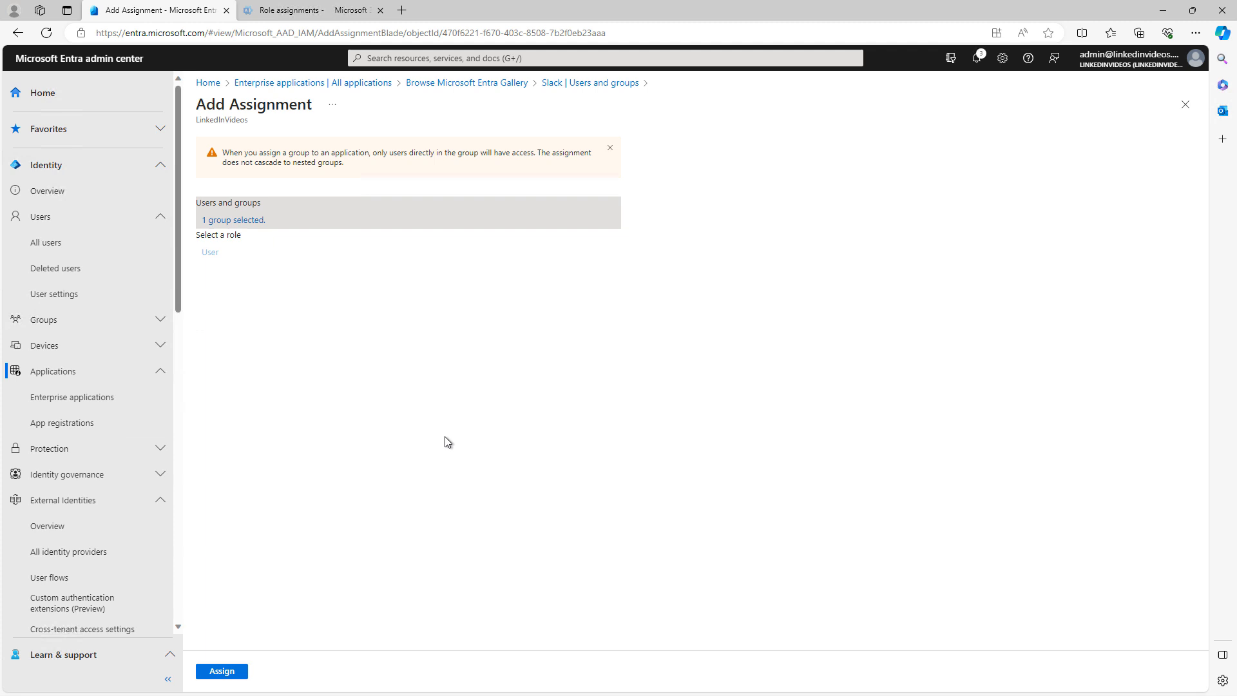
left_click(221, 670)
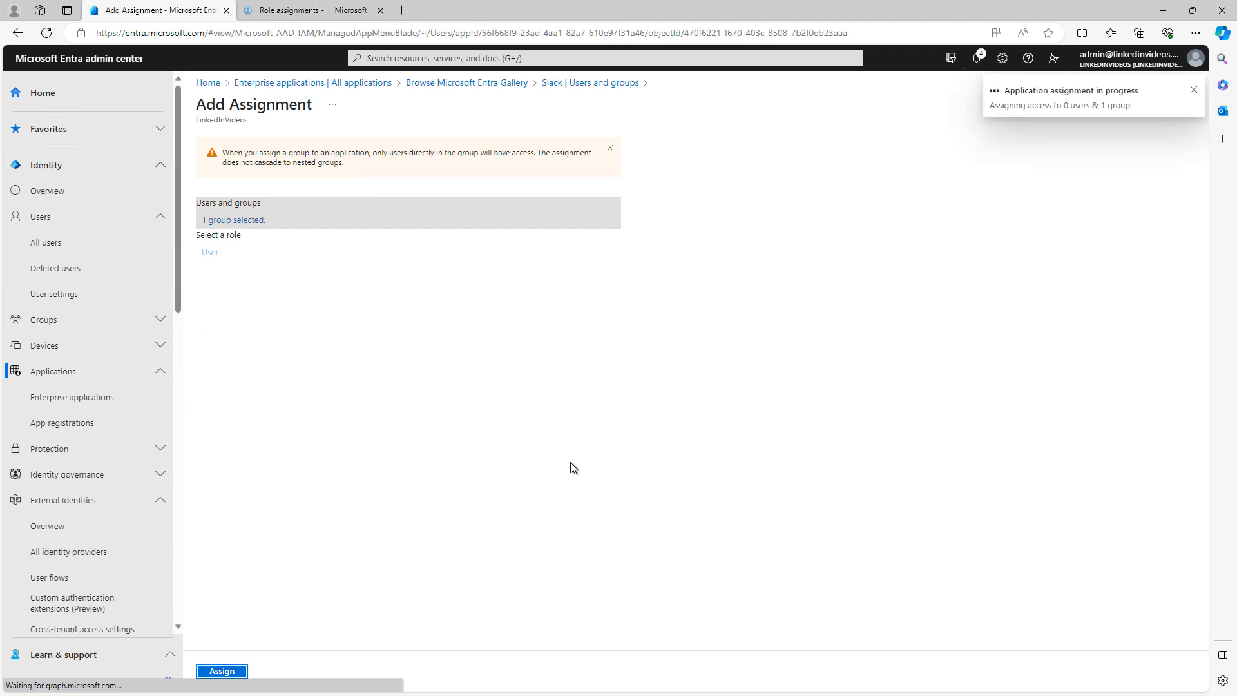
left_click(222, 670)
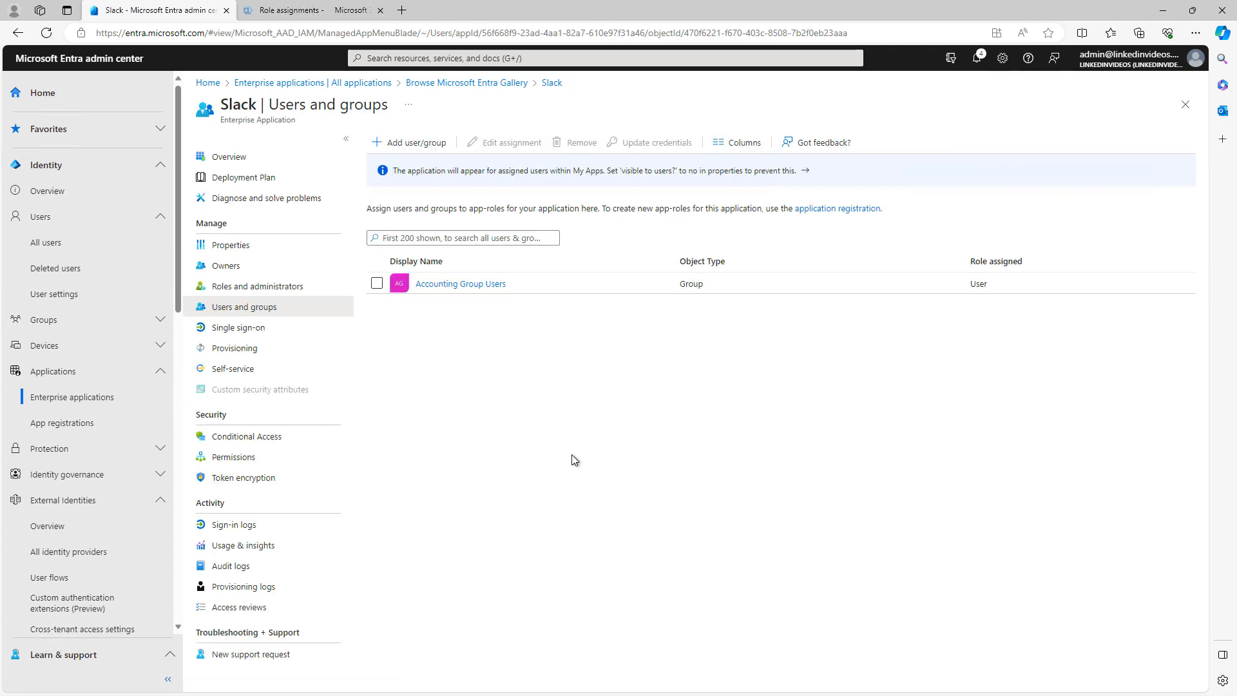
mouse_move(226, 264)
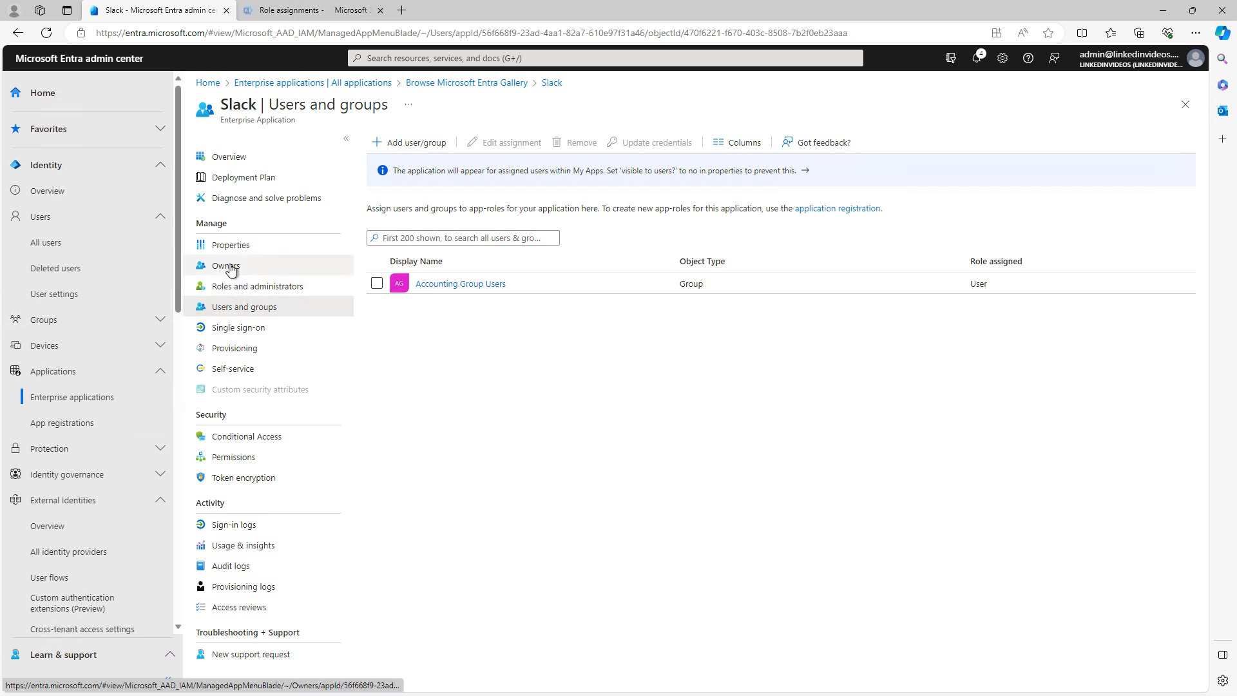
Under Owners, add admin as a Slack owner with the Configuration Owner role
left_click(225, 265)
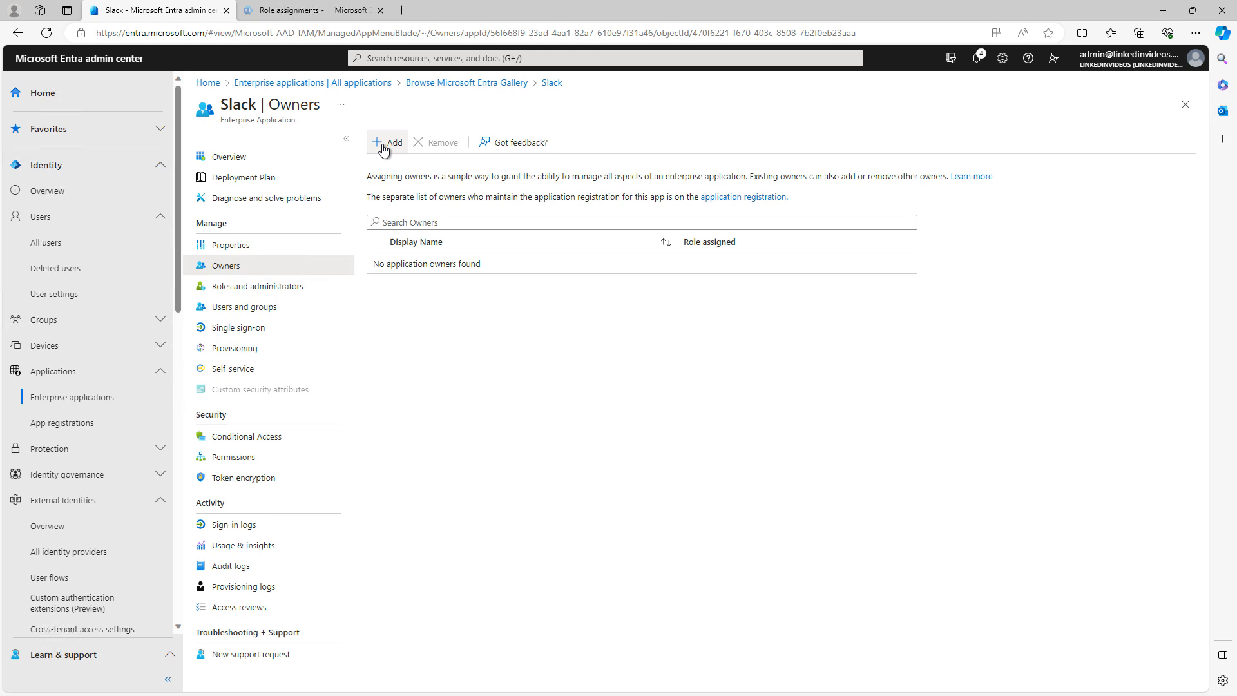
left_click(387, 143)
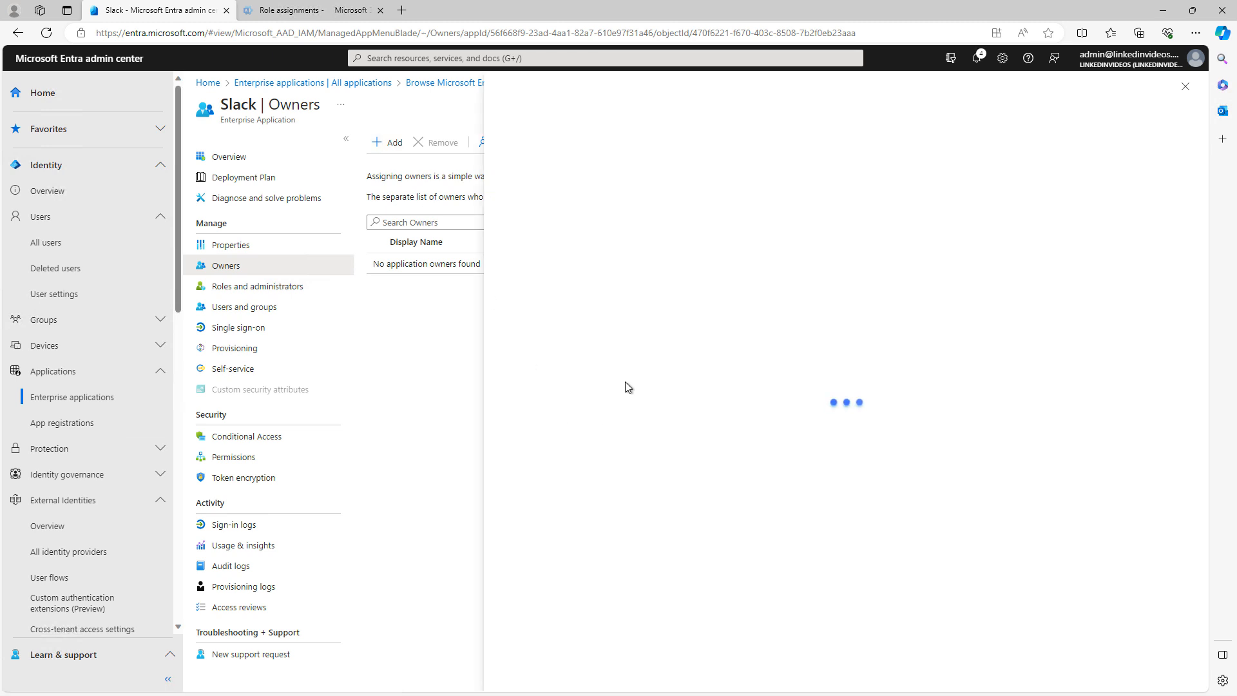
left_click(387, 143)
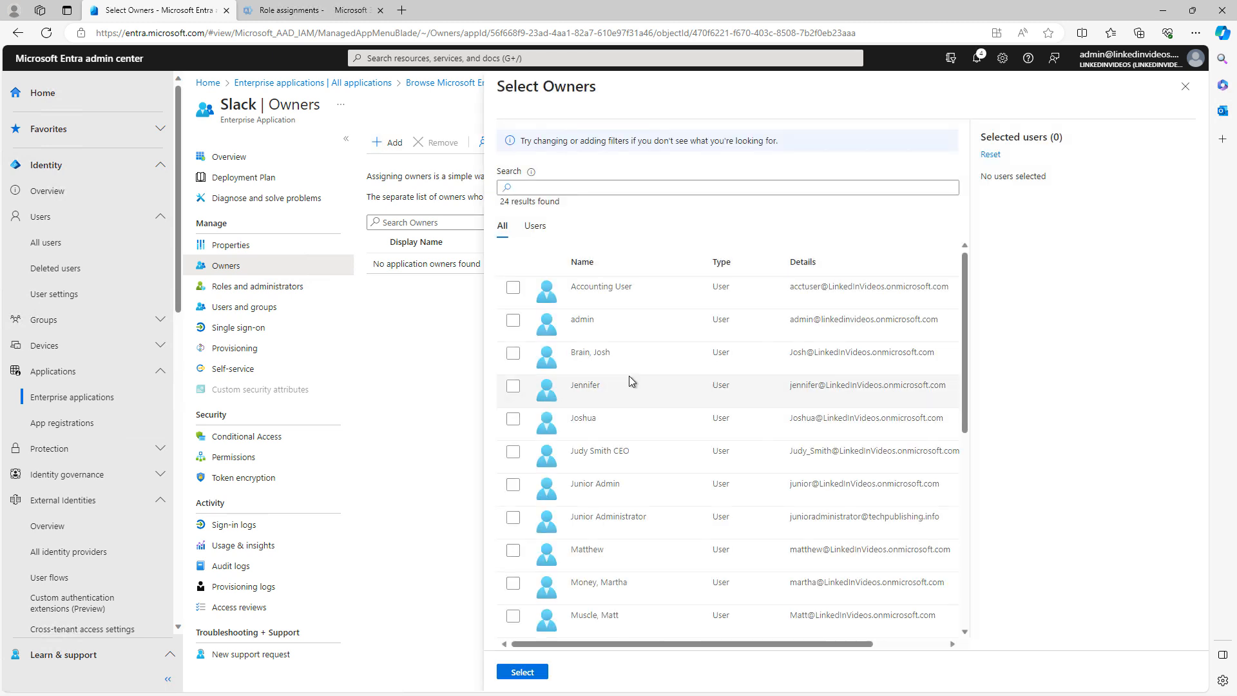
left_click(513, 320)
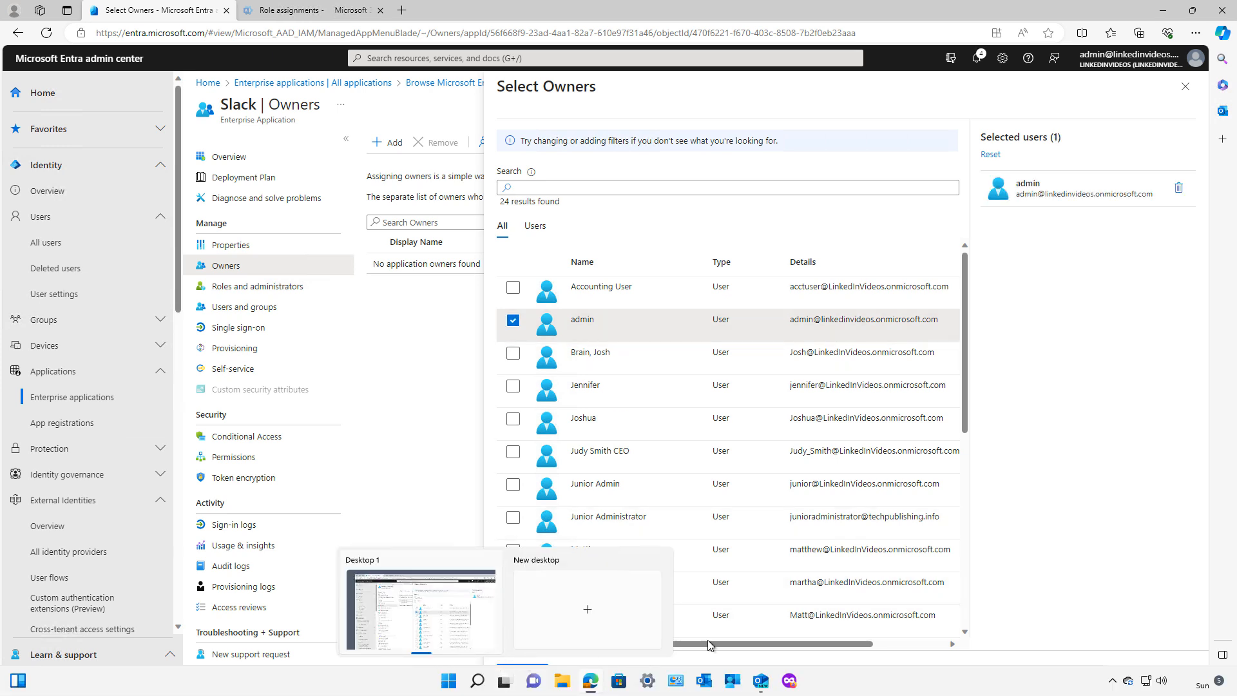
left_click(1185, 86)
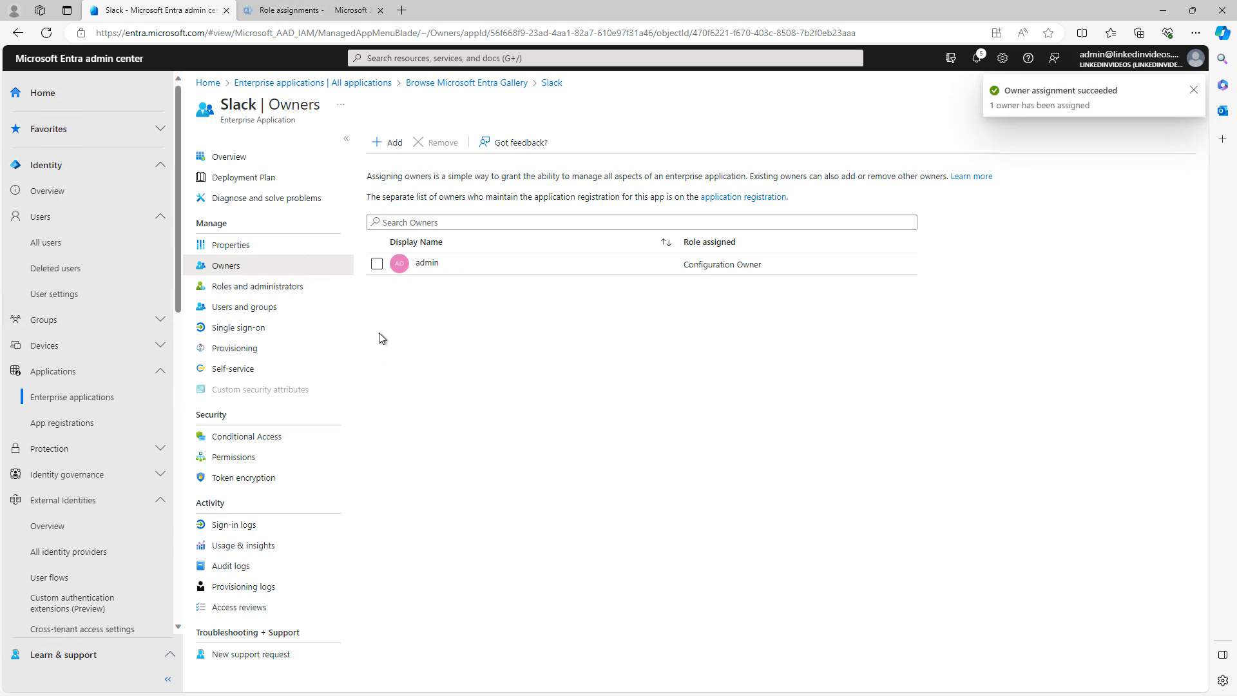
mouse_move(355, 368)
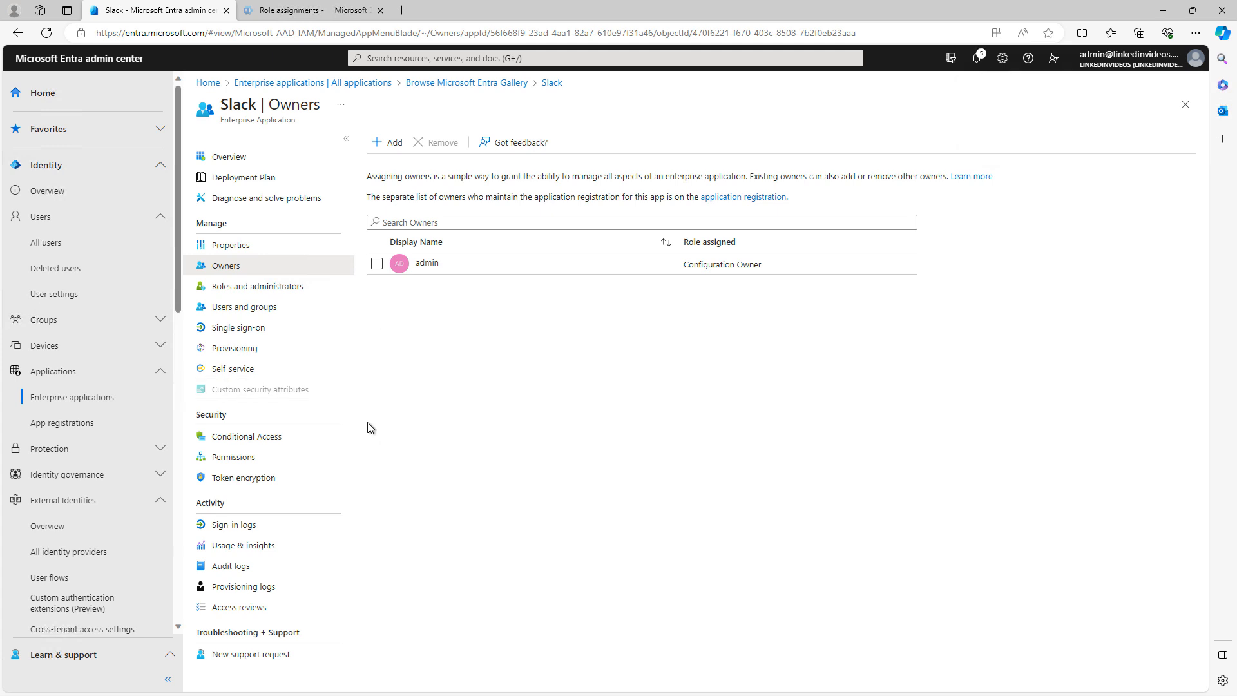
mouse_move(373, 426)
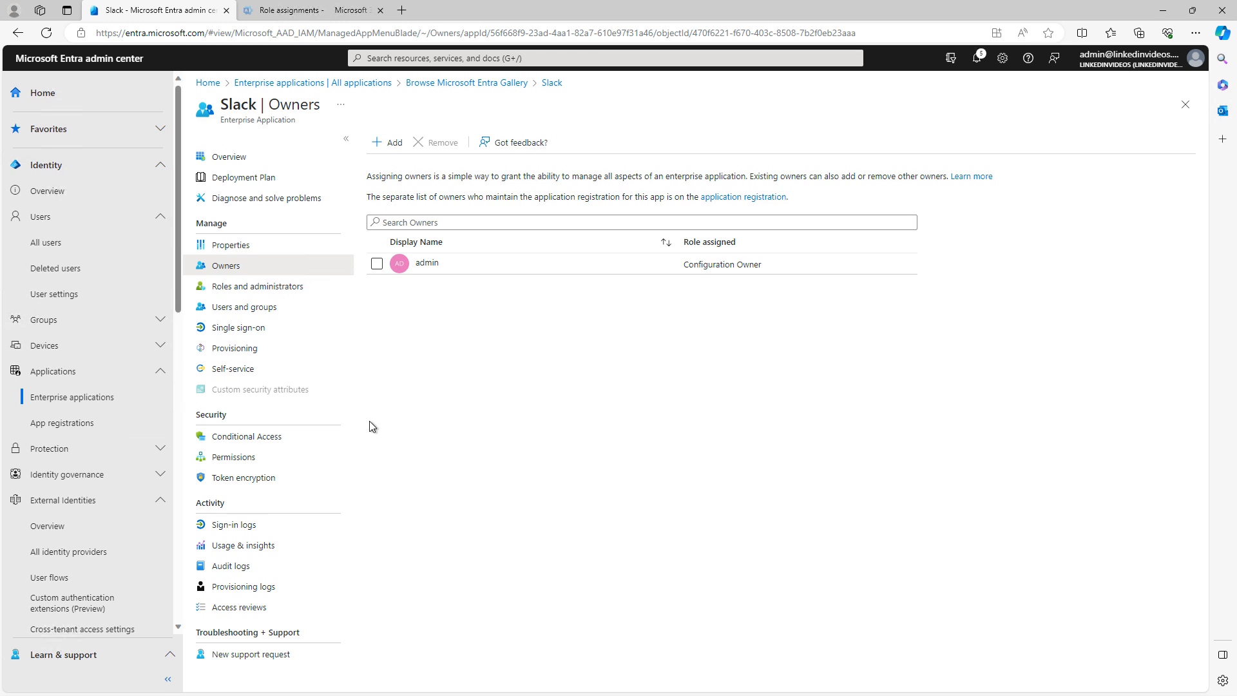
mouse_move(465, 393)
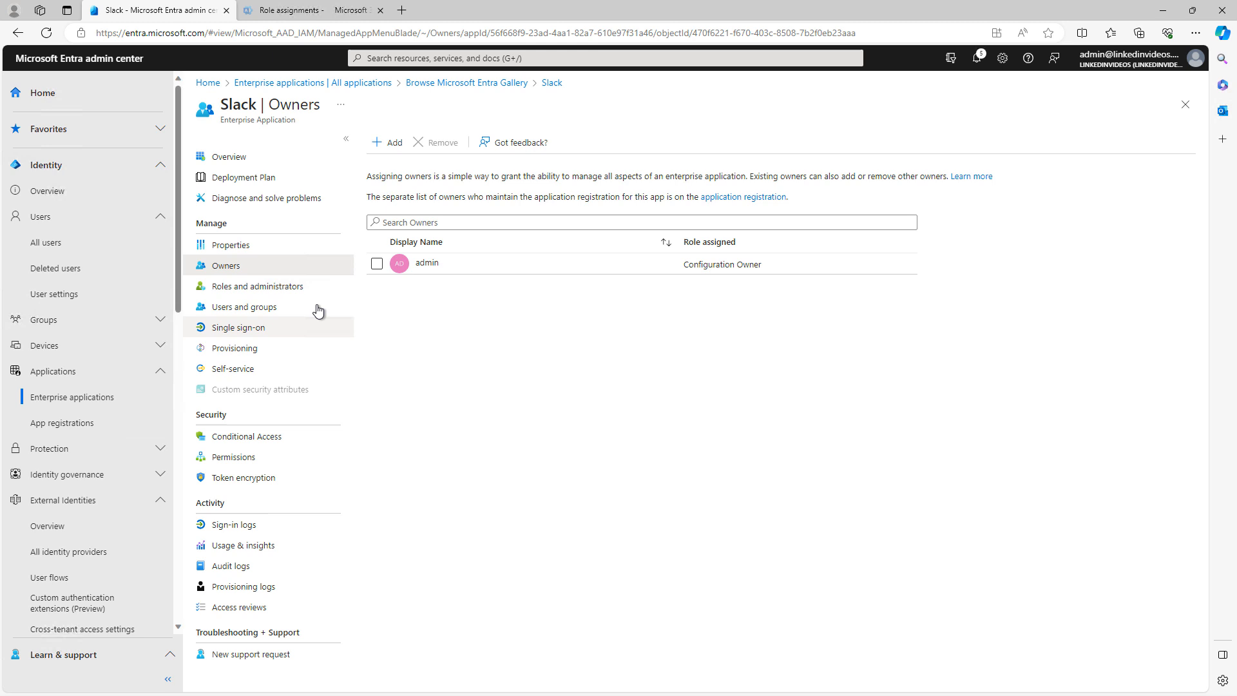
Show Slack's Roles and administrators page with Cloud Application Administrator and Reports Reader
left_click(257, 285)
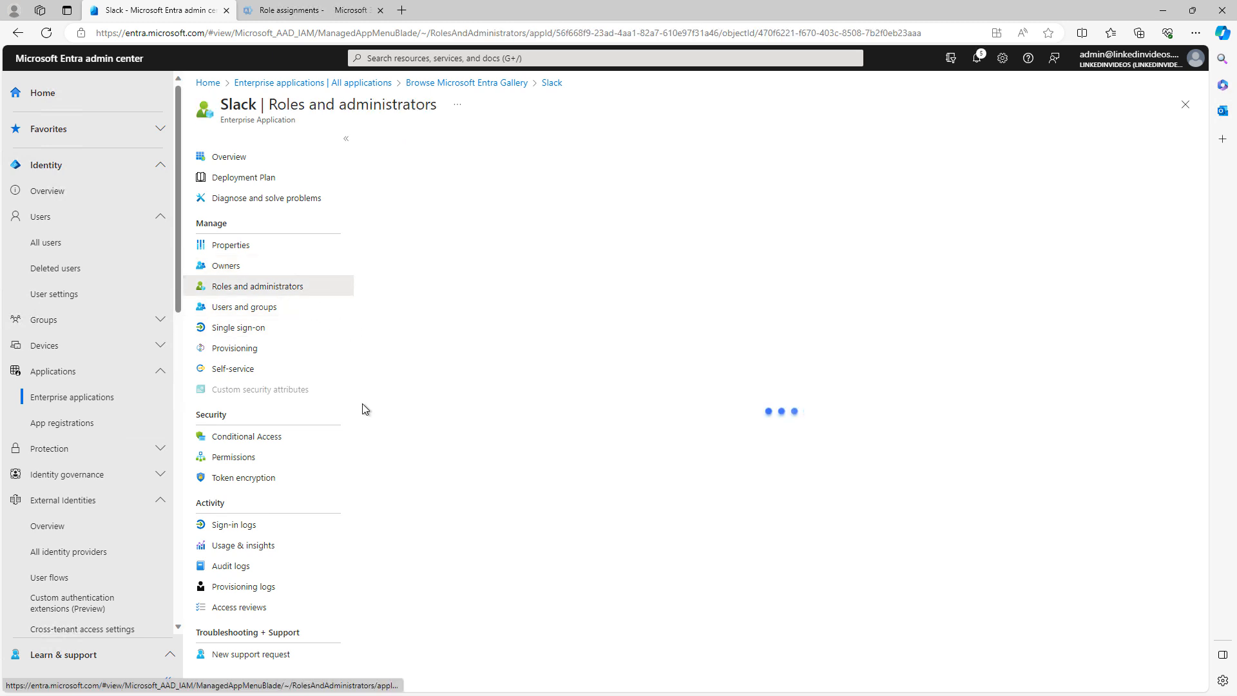
left_click(255, 285)
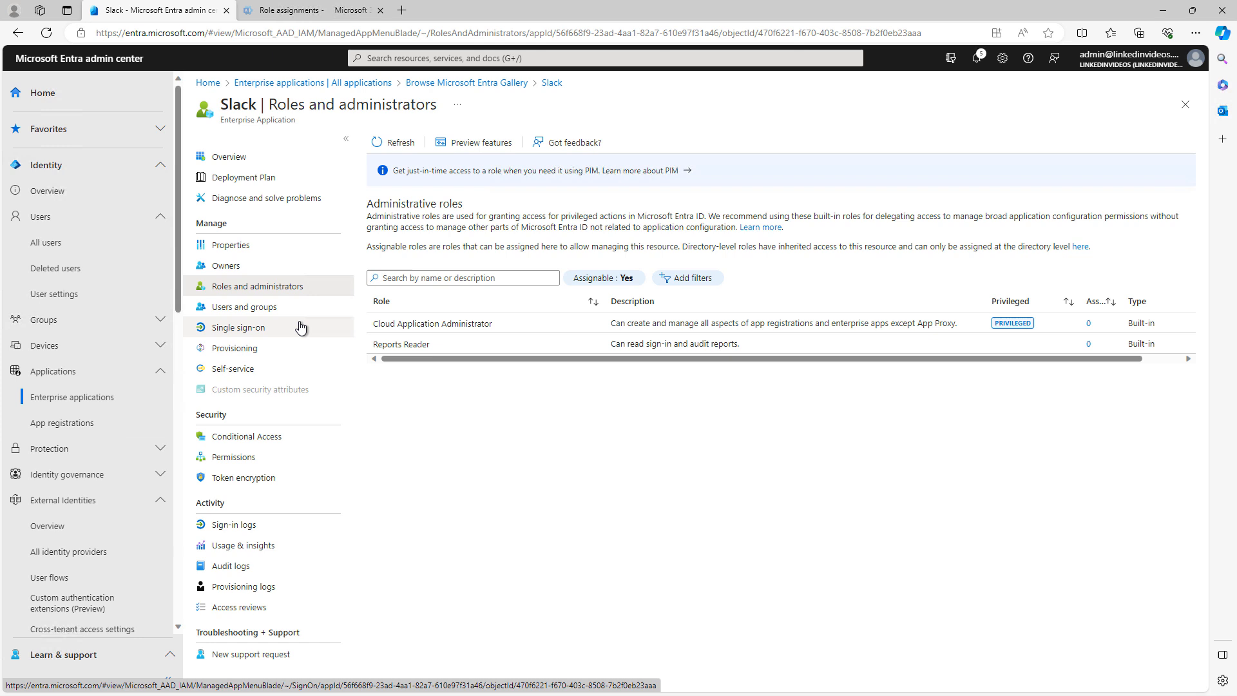
Pick SAML on Slack's Single sign-on page to reach the SAML-based Sign-on setup
left_click(238, 327)
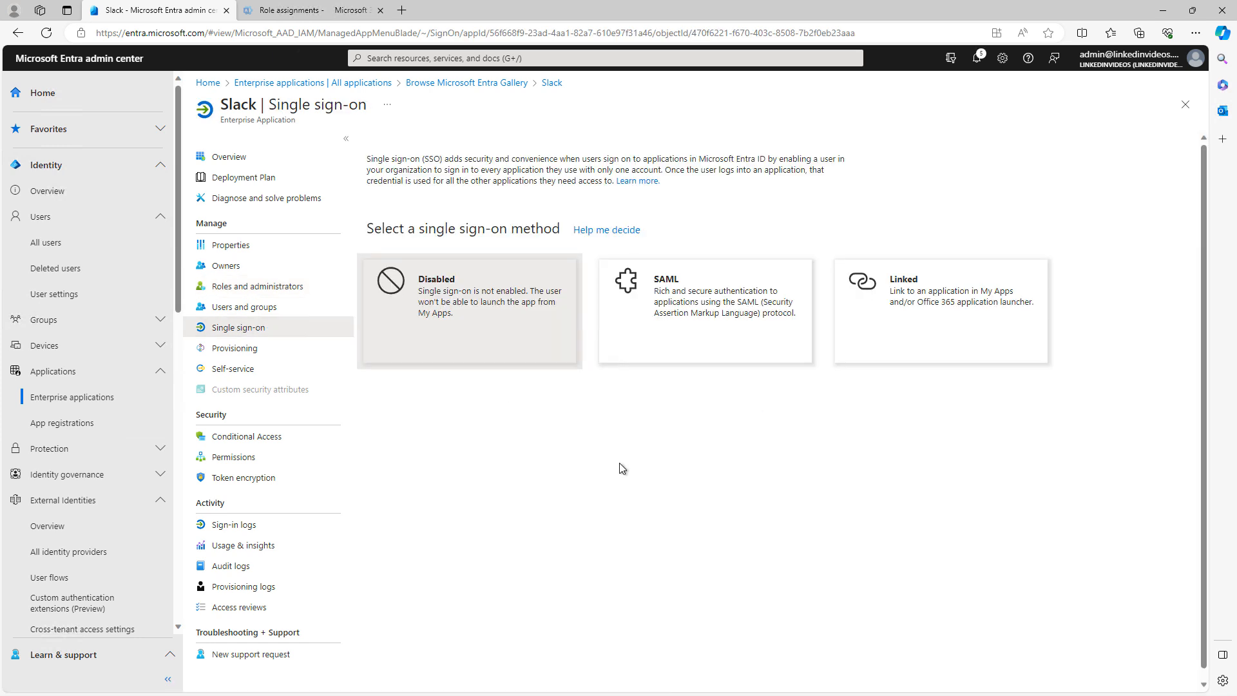
mouse_move(573, 485)
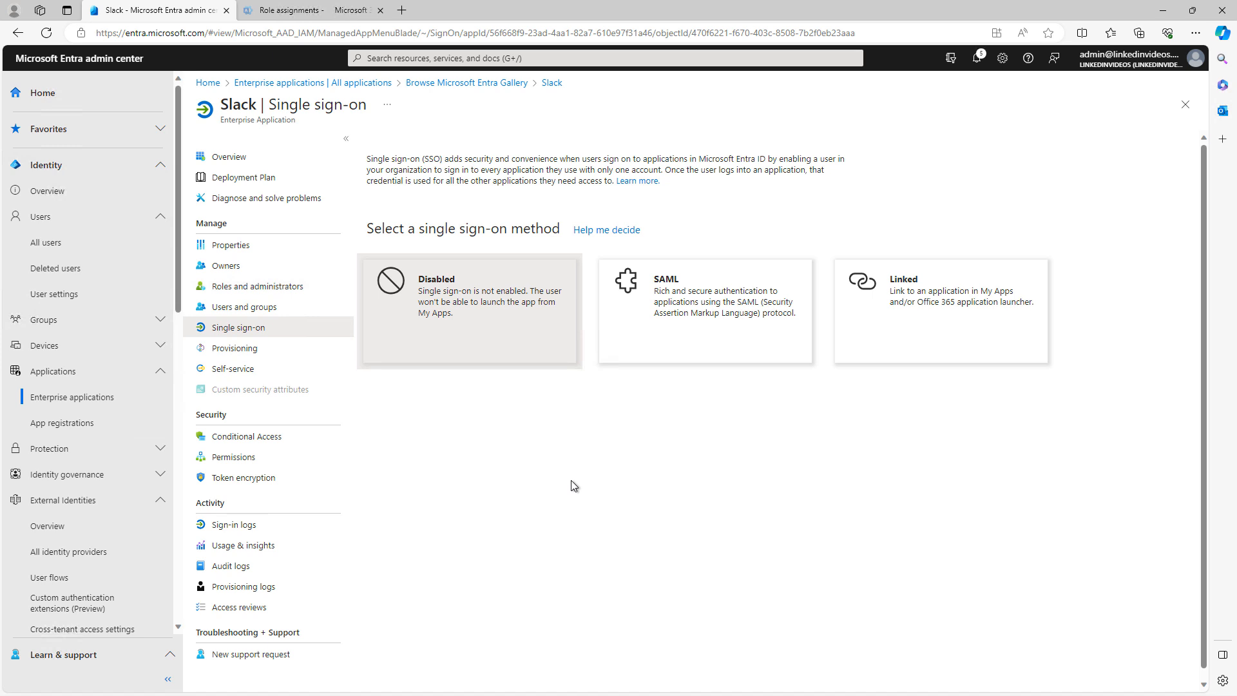
mouse_move(614, 467)
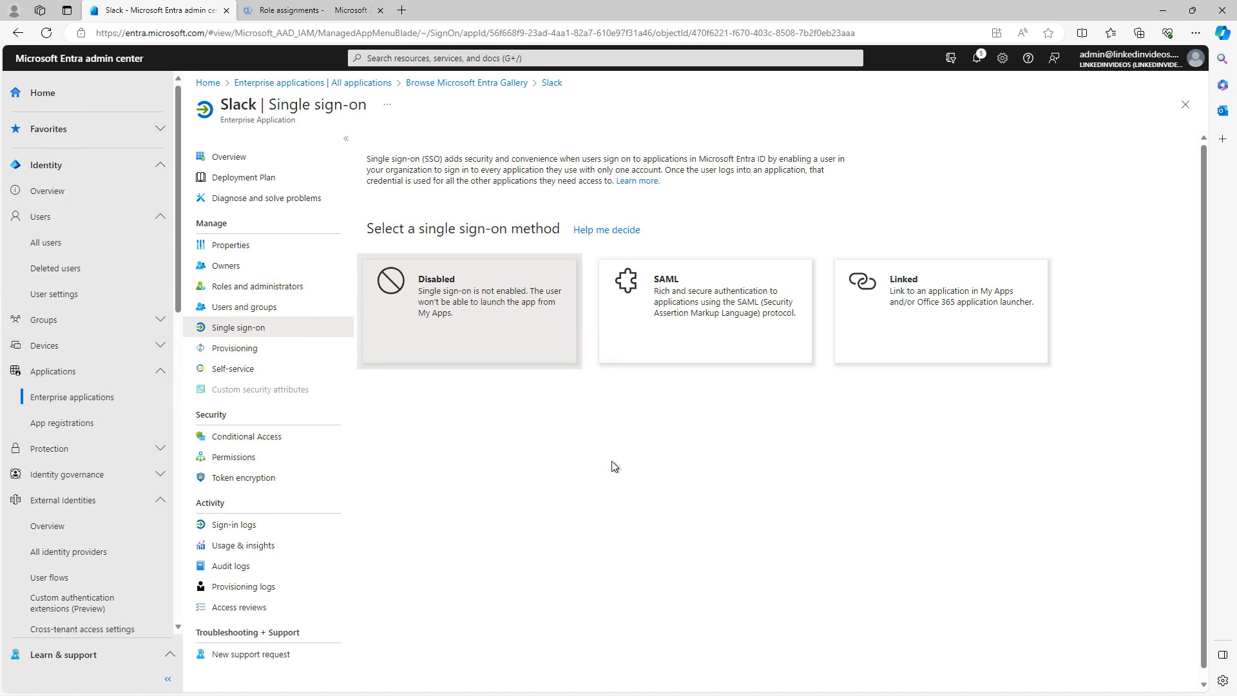
left_click(704, 310)
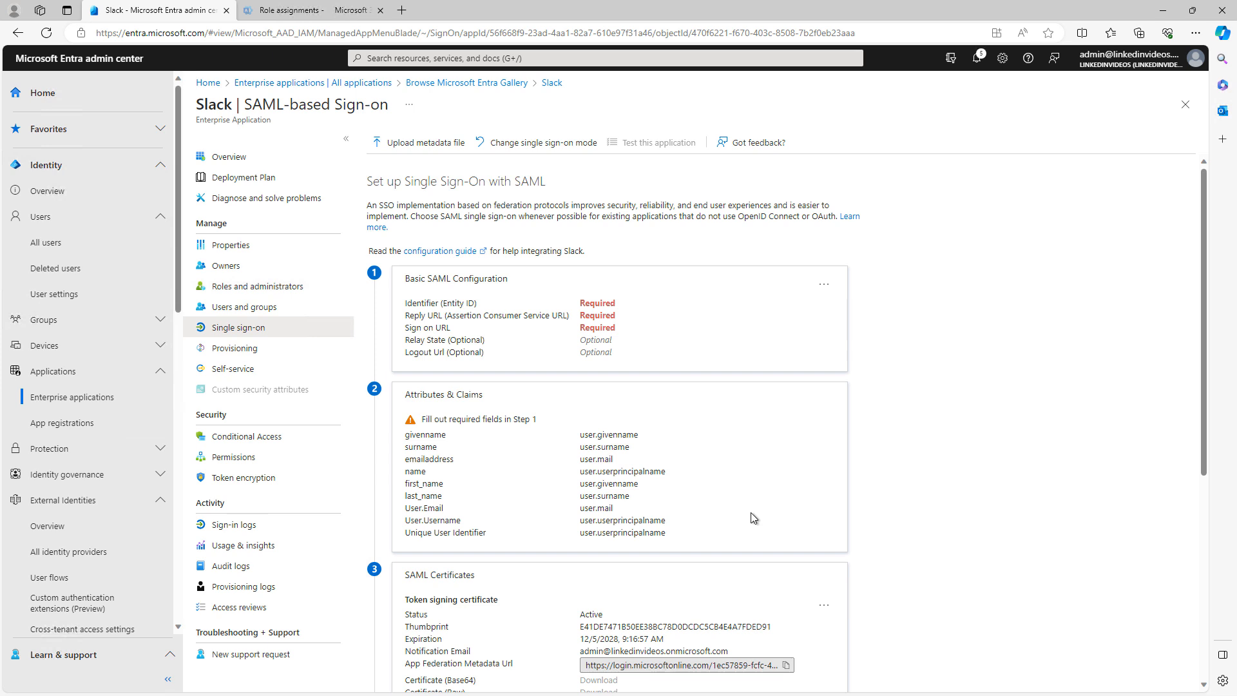
mouse_move(854, 286)
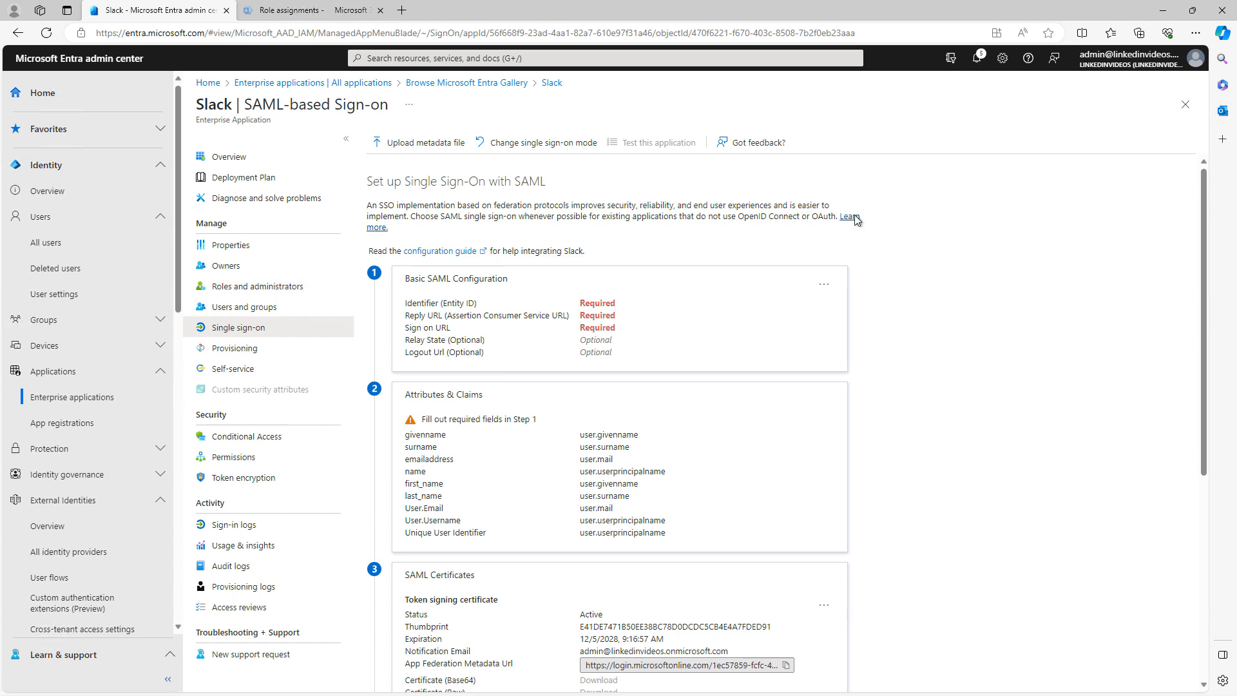
Open the Learn more SAML protocol article and scroll to its sign-on sequence diagram
left_click(851, 214)
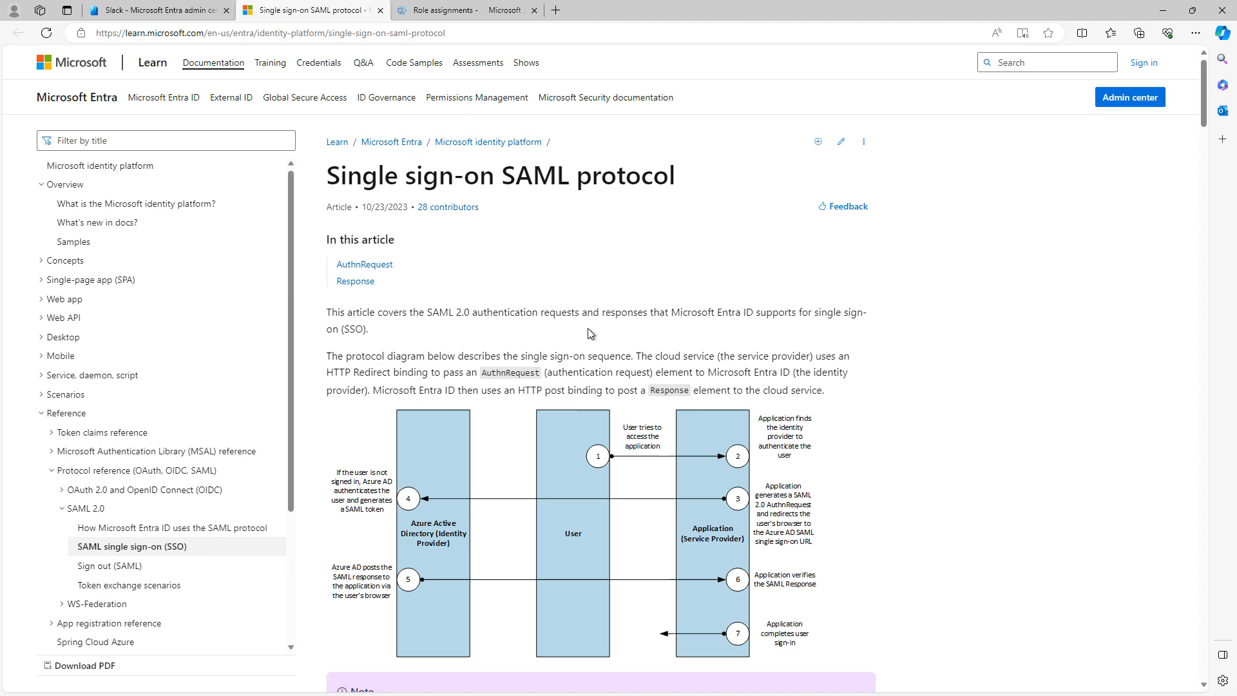
mouse_move(900, 502)
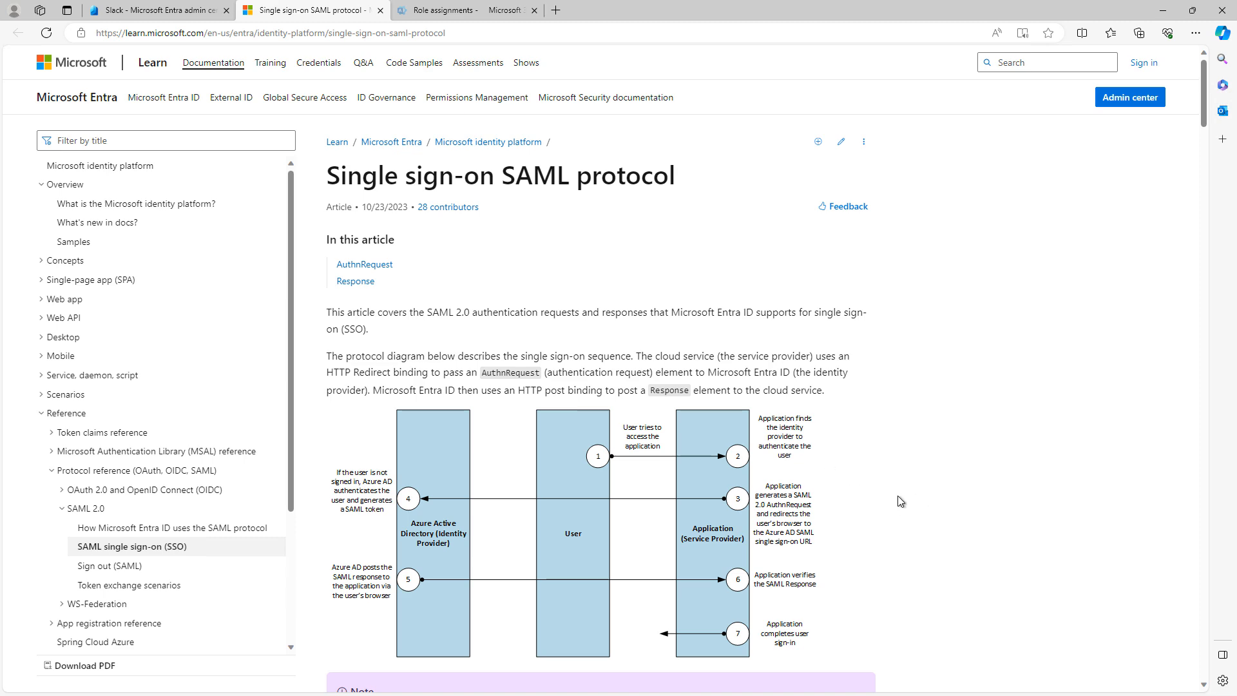
scroll("down", 3)
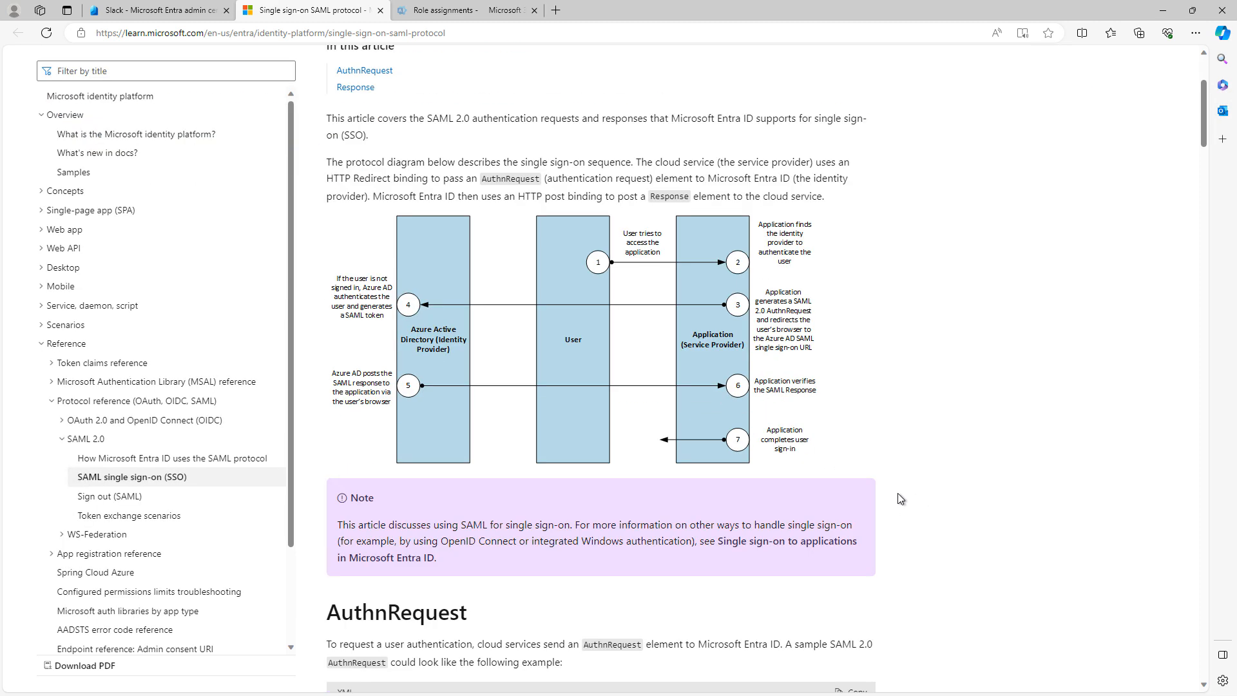
mouse_move(900, 434)
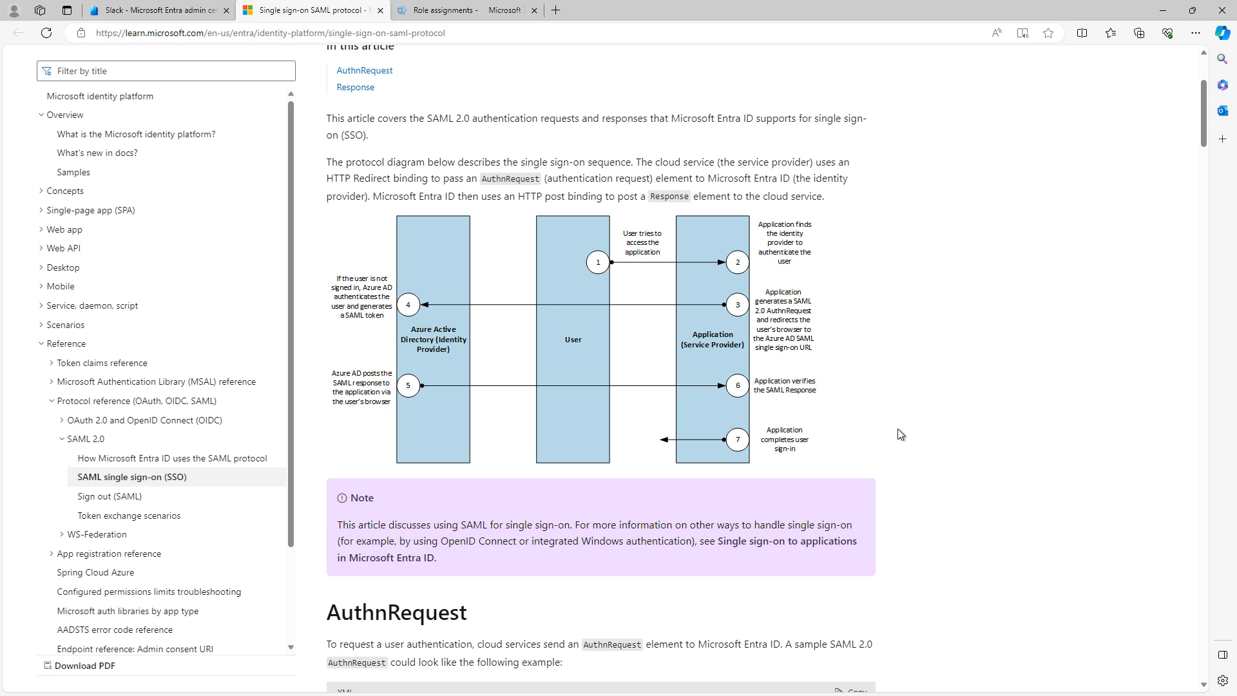
mouse_move(509, 203)
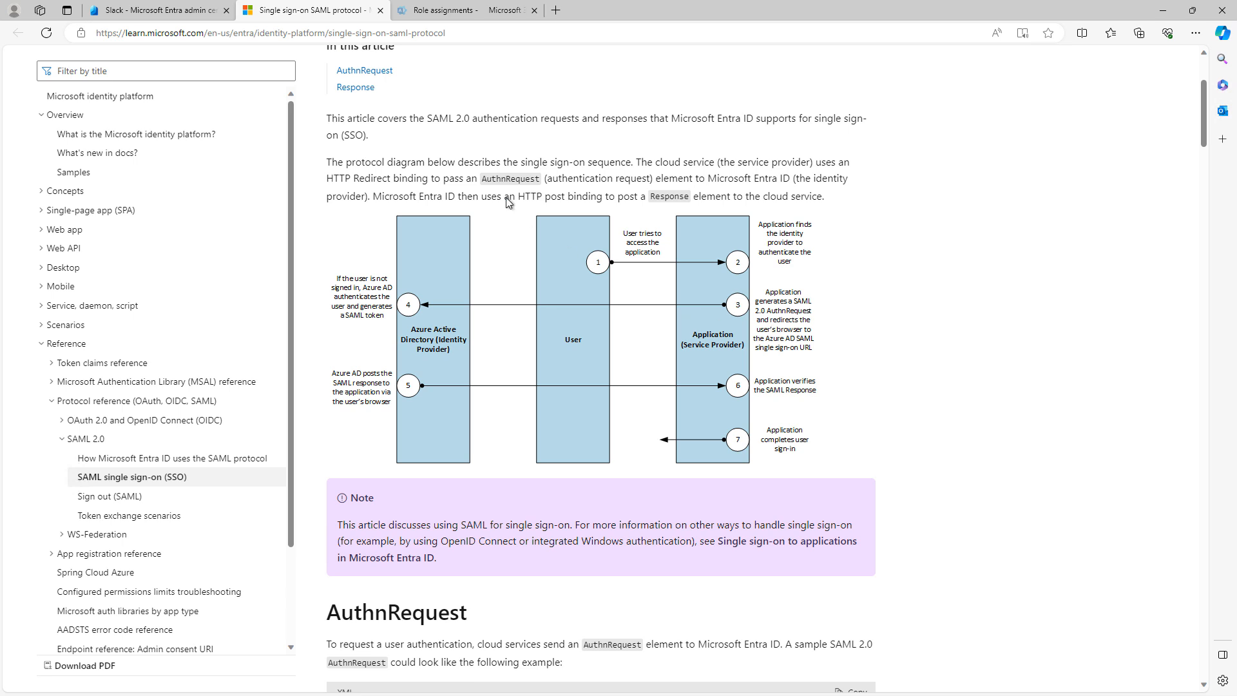
mouse_move(619, 250)
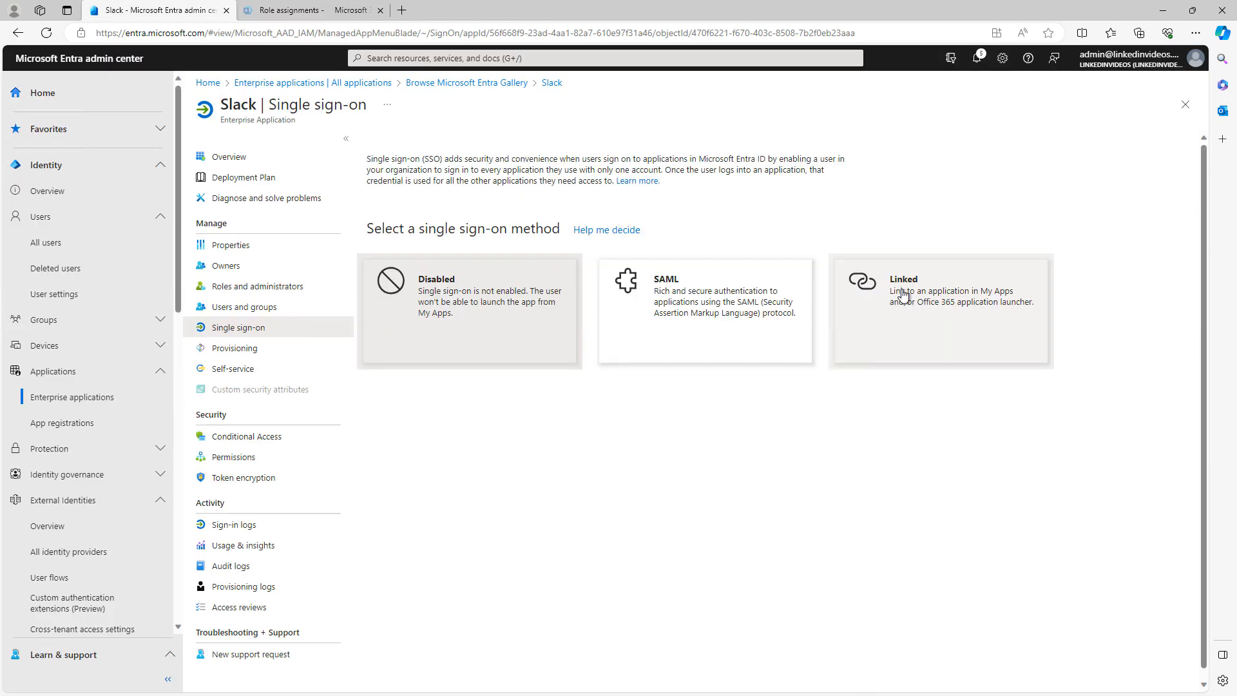
left_click(938, 292)
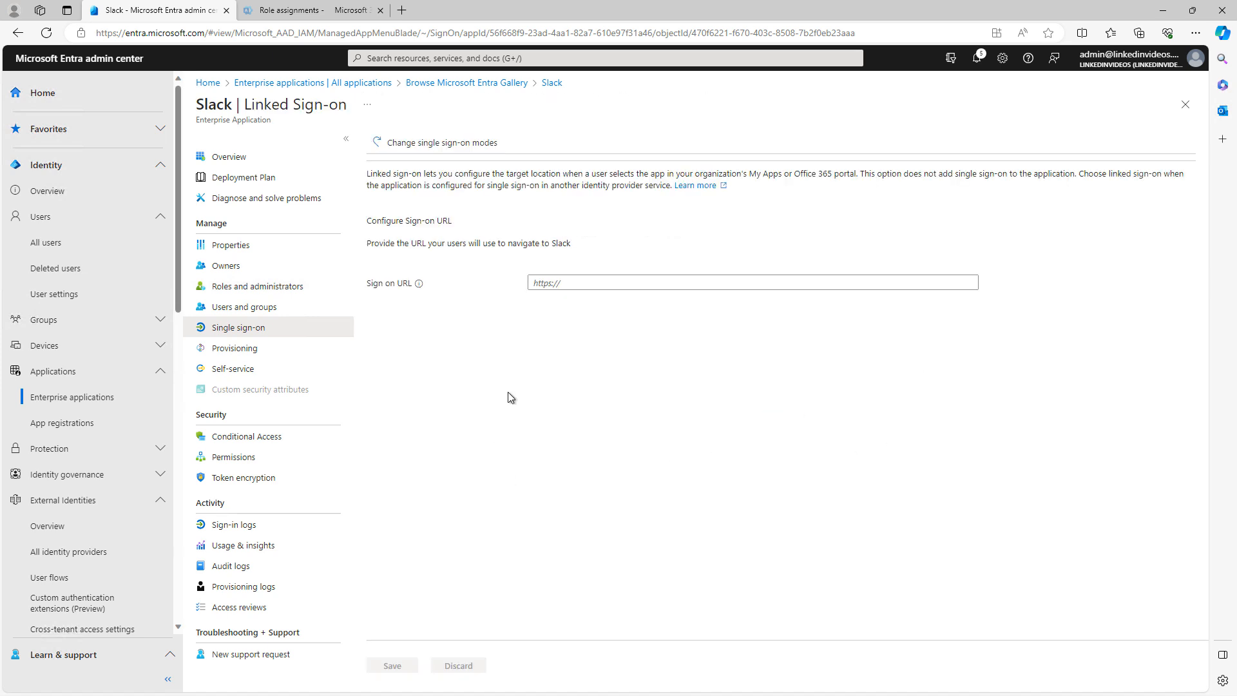
left_click(749, 282)
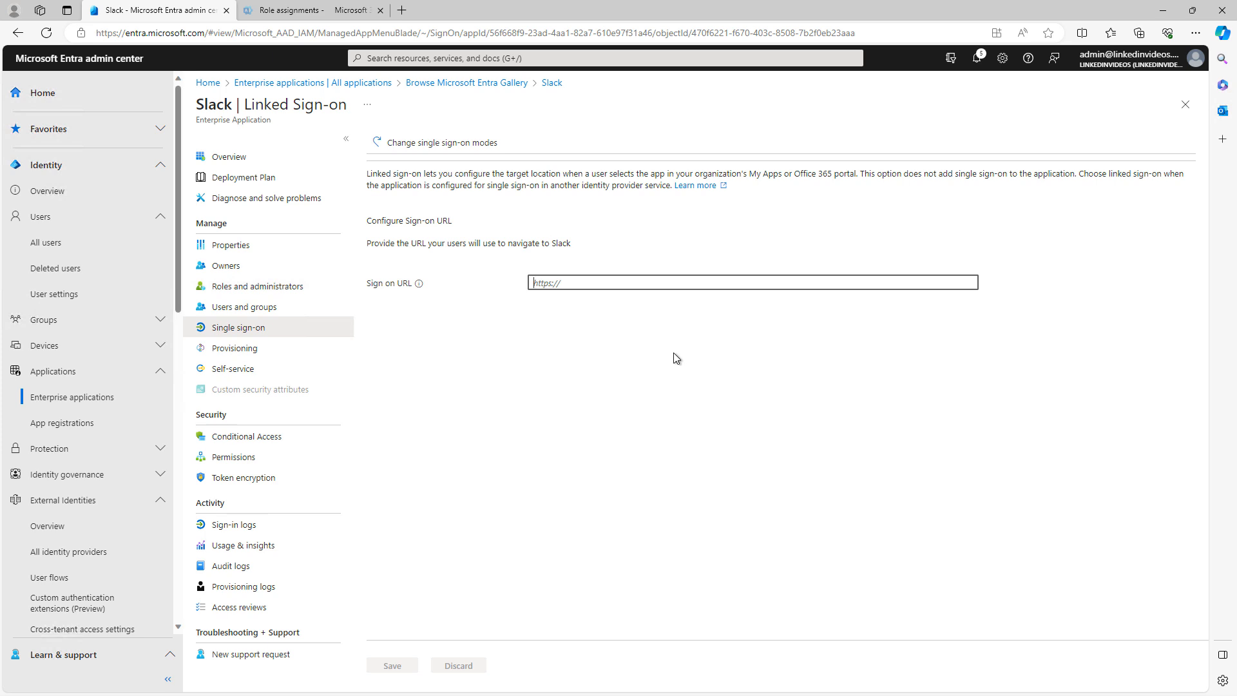
left_click(438, 143)
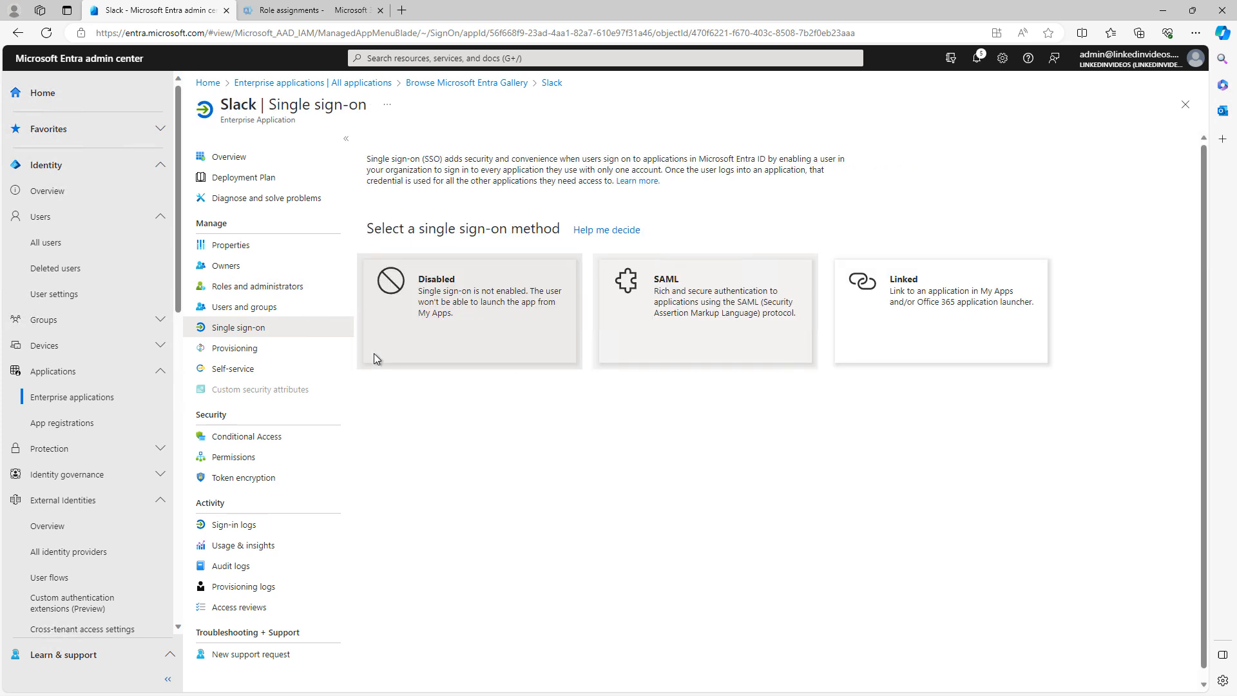
Set Slack's provisioning mode to Automatic, expand Admin Credentials, then leave for the gallery
left_click(235, 347)
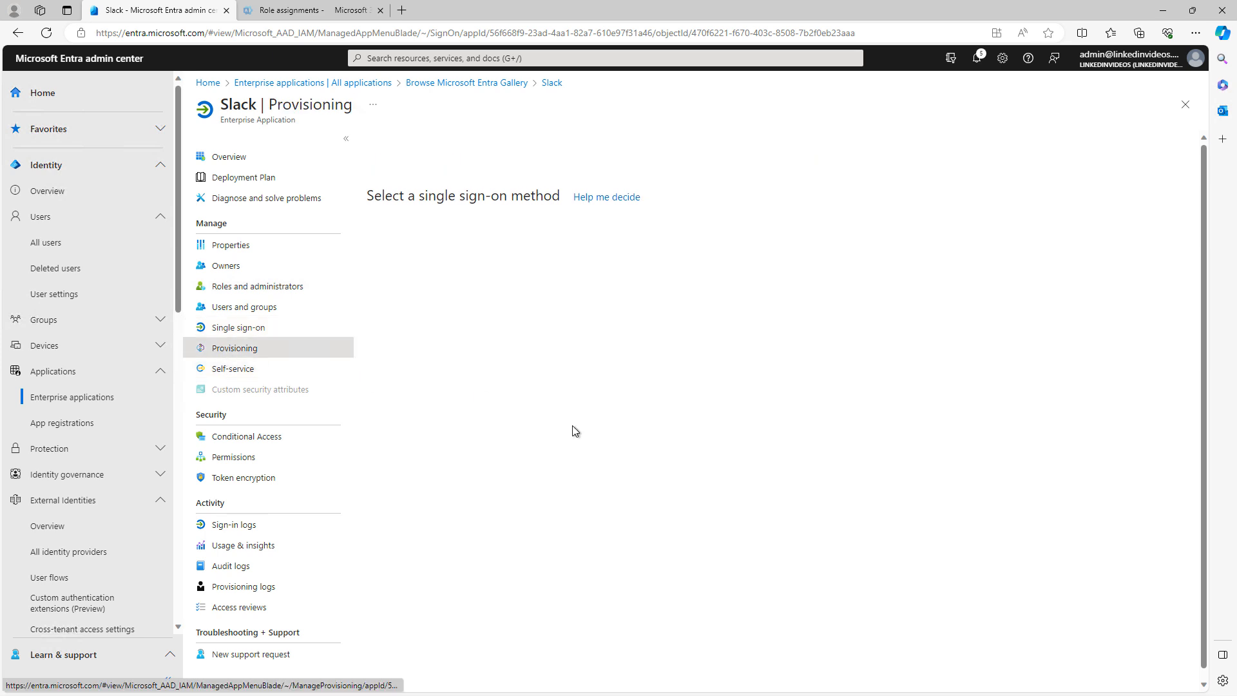
left_click(235, 348)
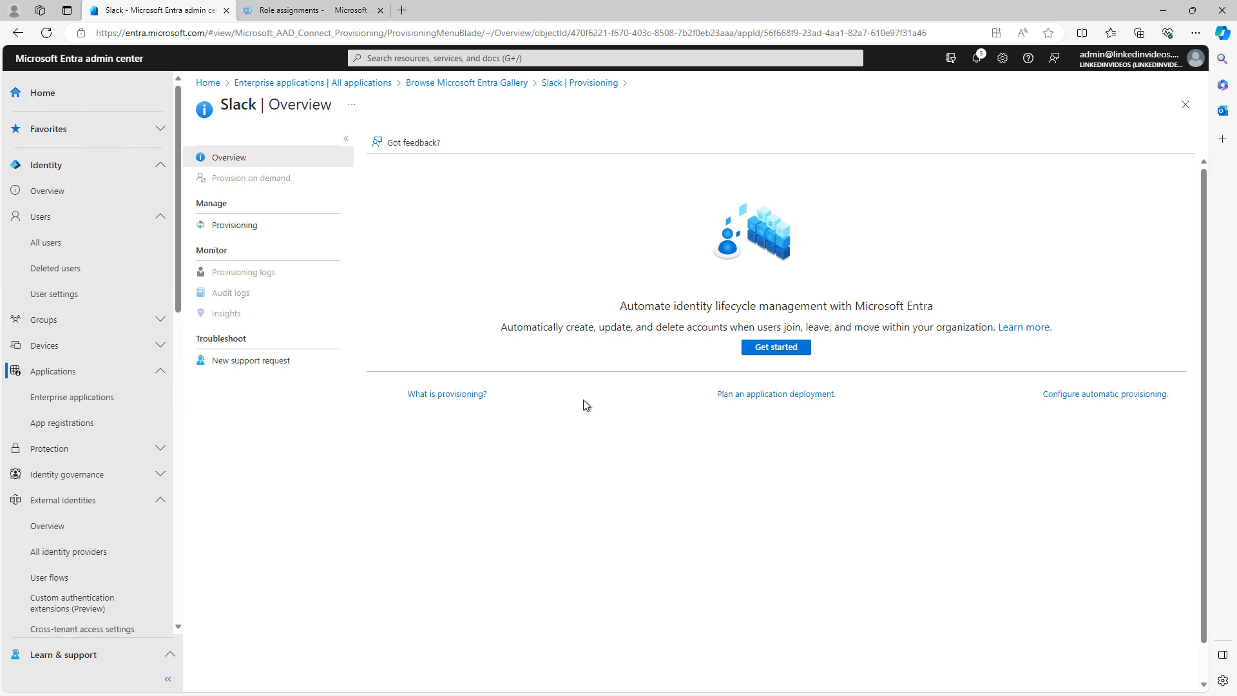
mouse_move(635, 376)
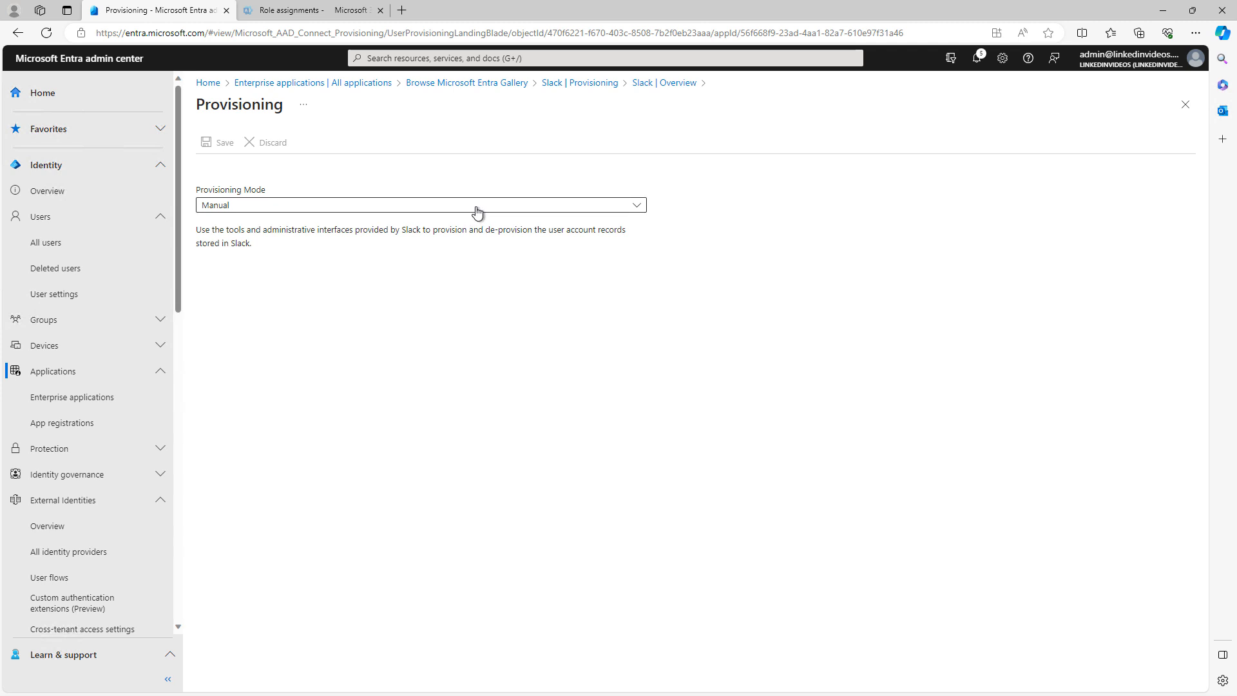
left_click(419, 205)
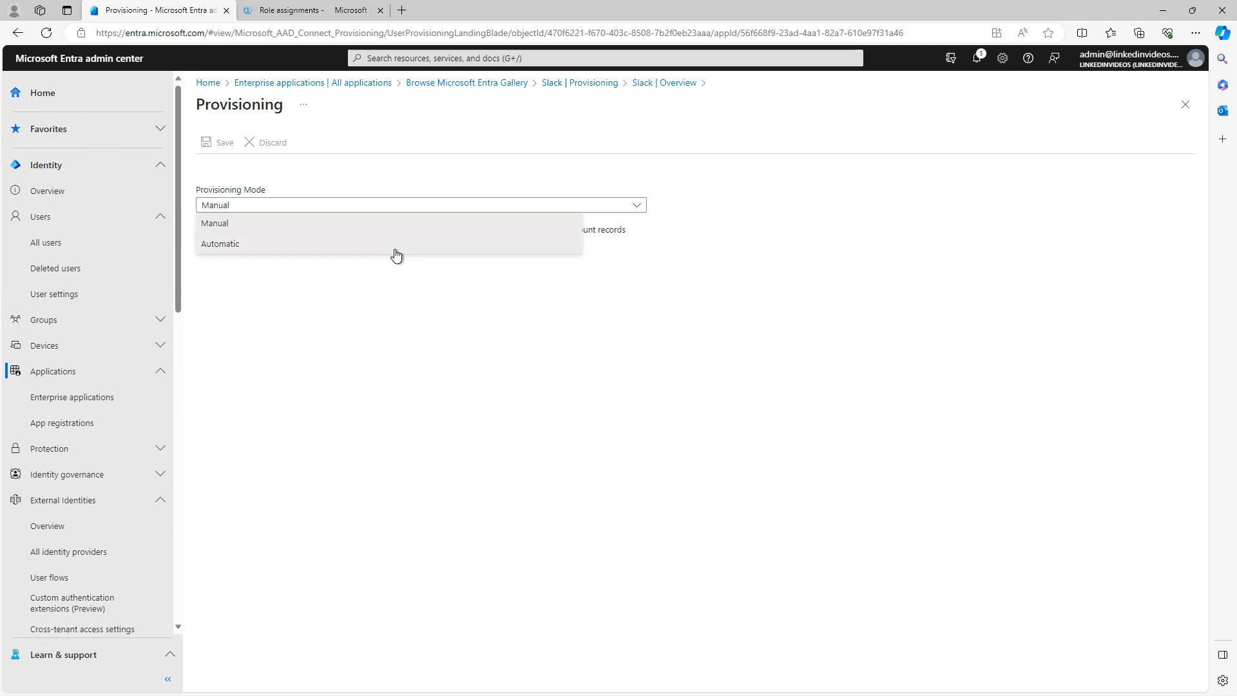
left_click(221, 243)
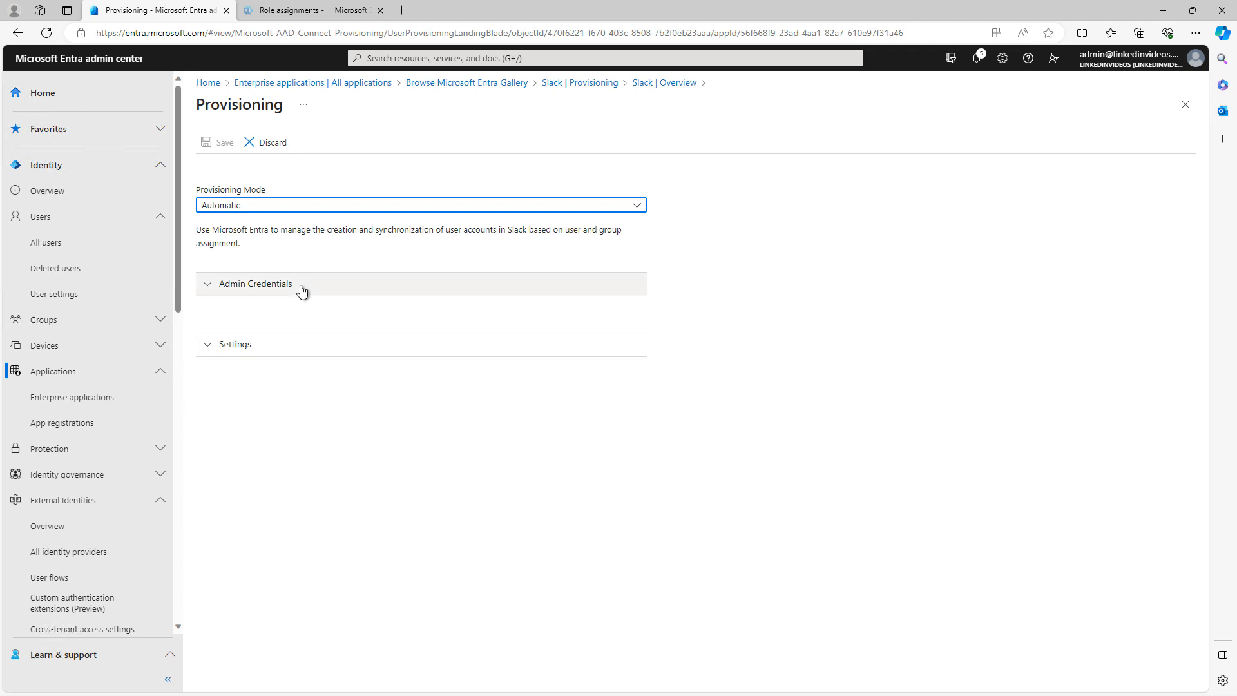
left_click(255, 283)
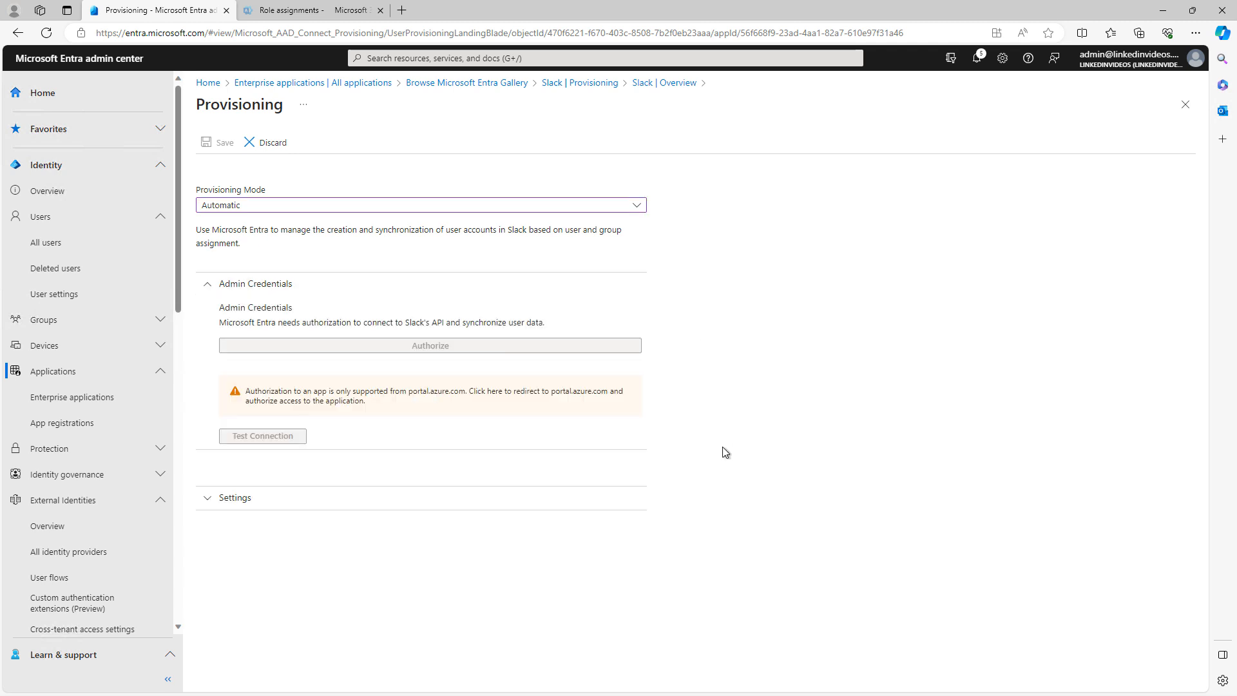
mouse_move(722, 447)
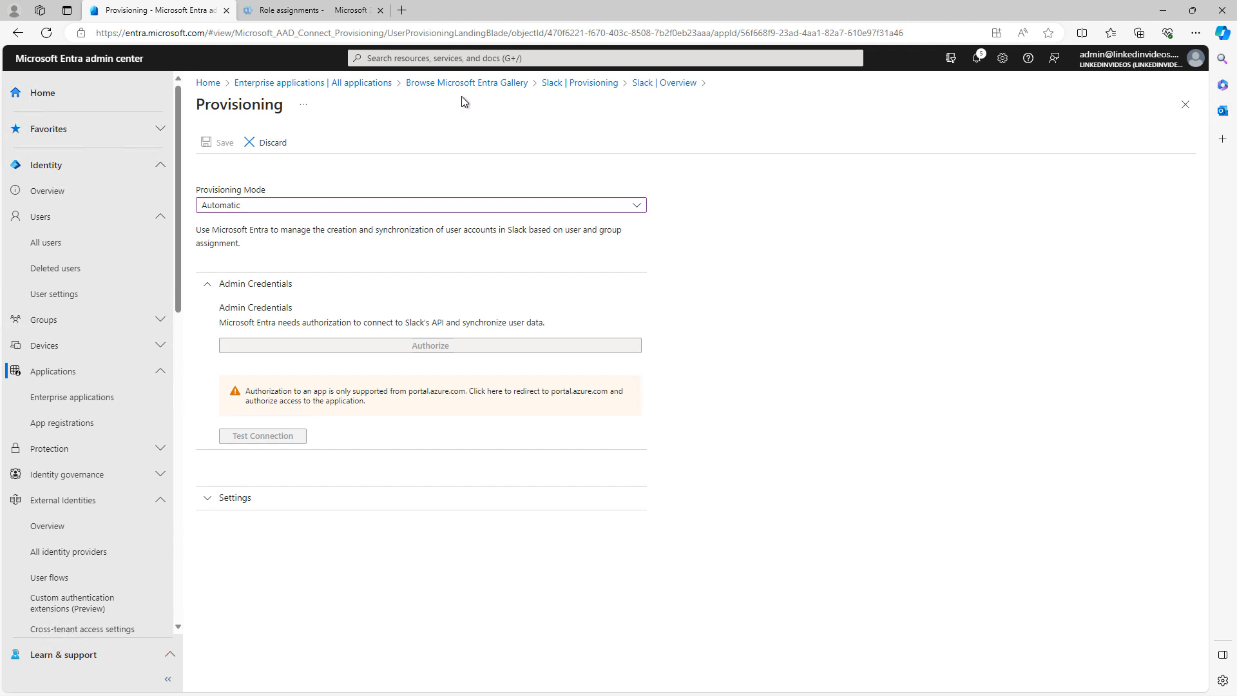
left_click(466, 82)
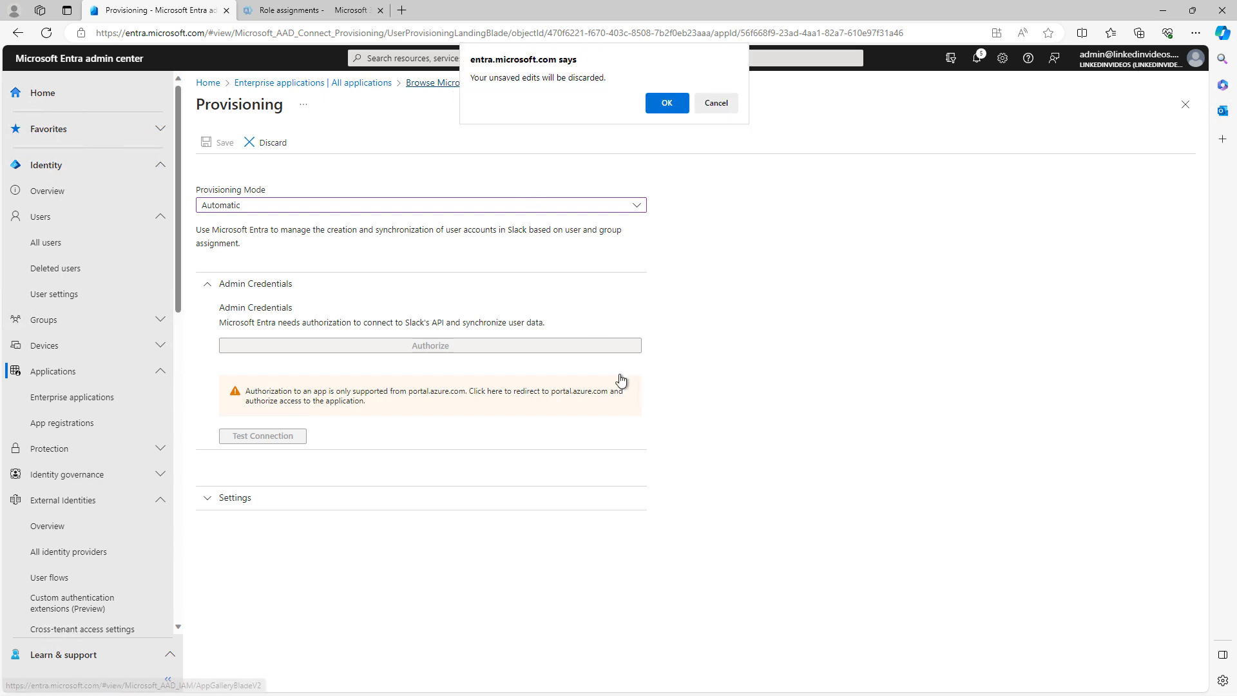
Discard the provisioning edits and open the Slack app registration's Quickstart page
left_click(664, 103)
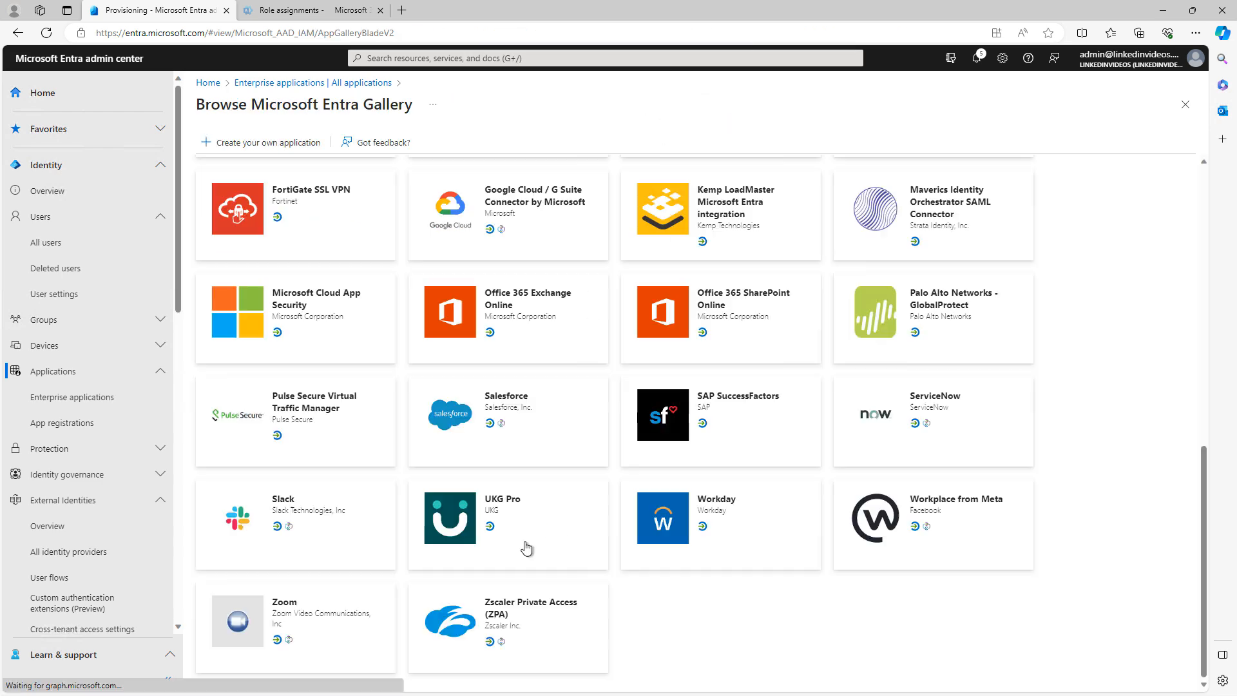
left_click(62, 422)
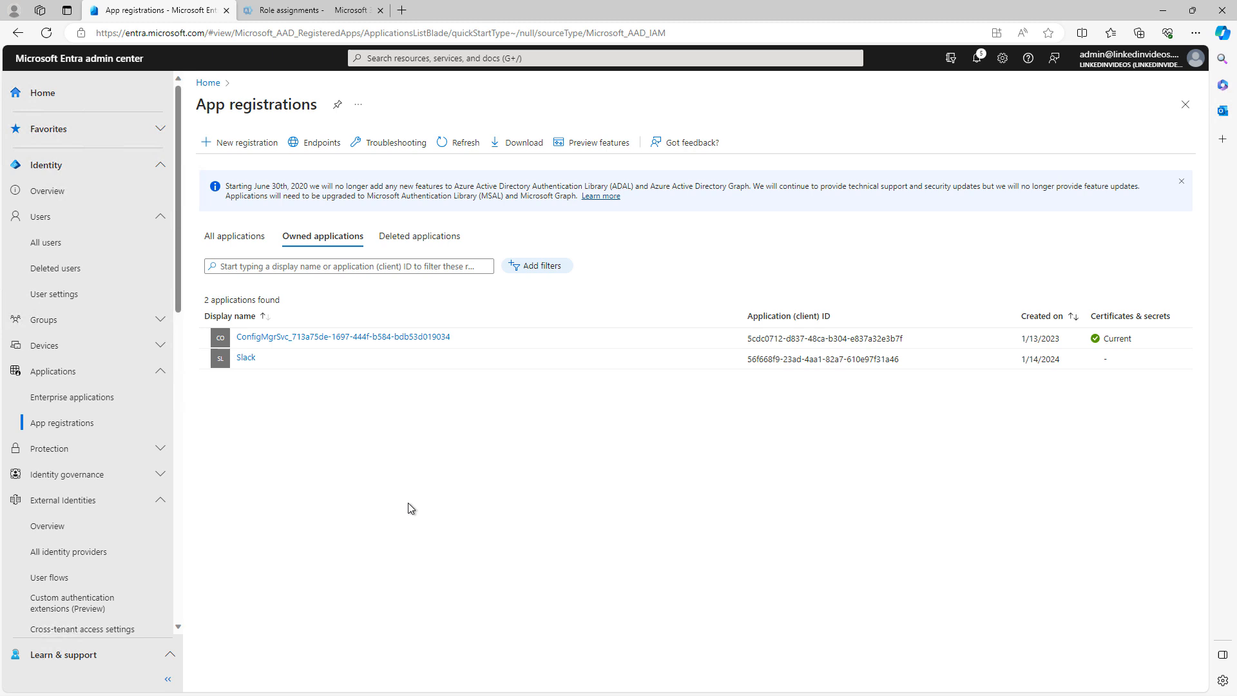
mouse_move(304, 413)
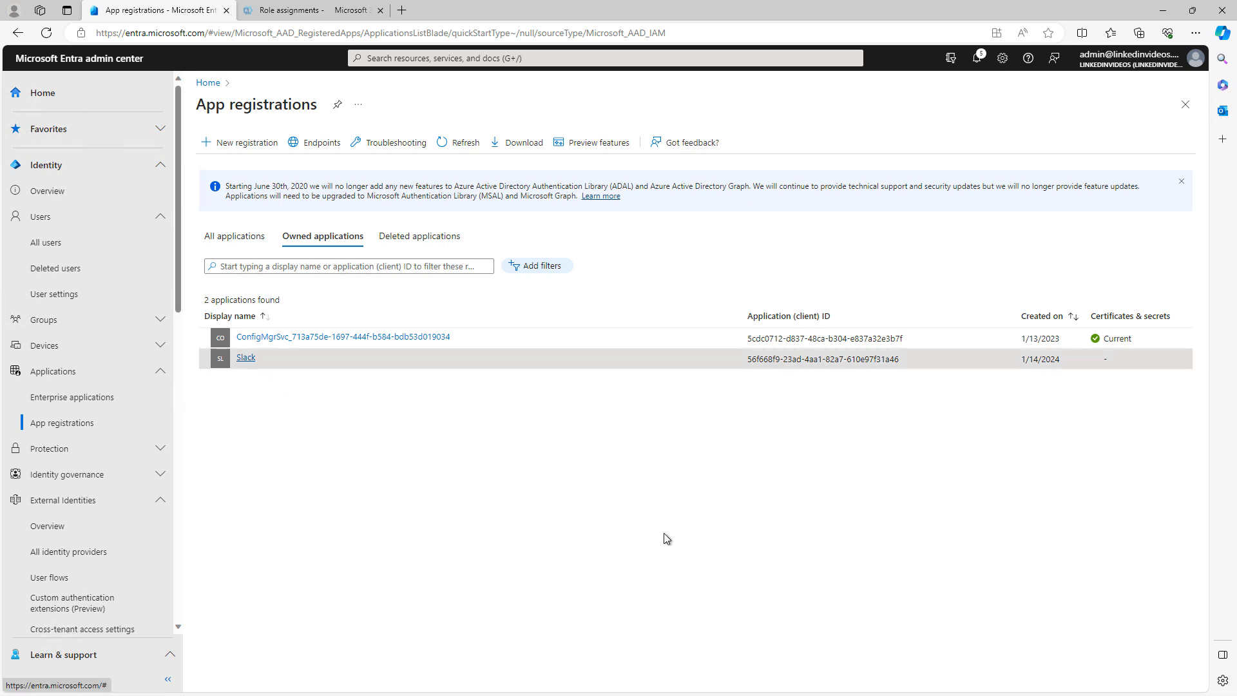
left_click(246, 358)
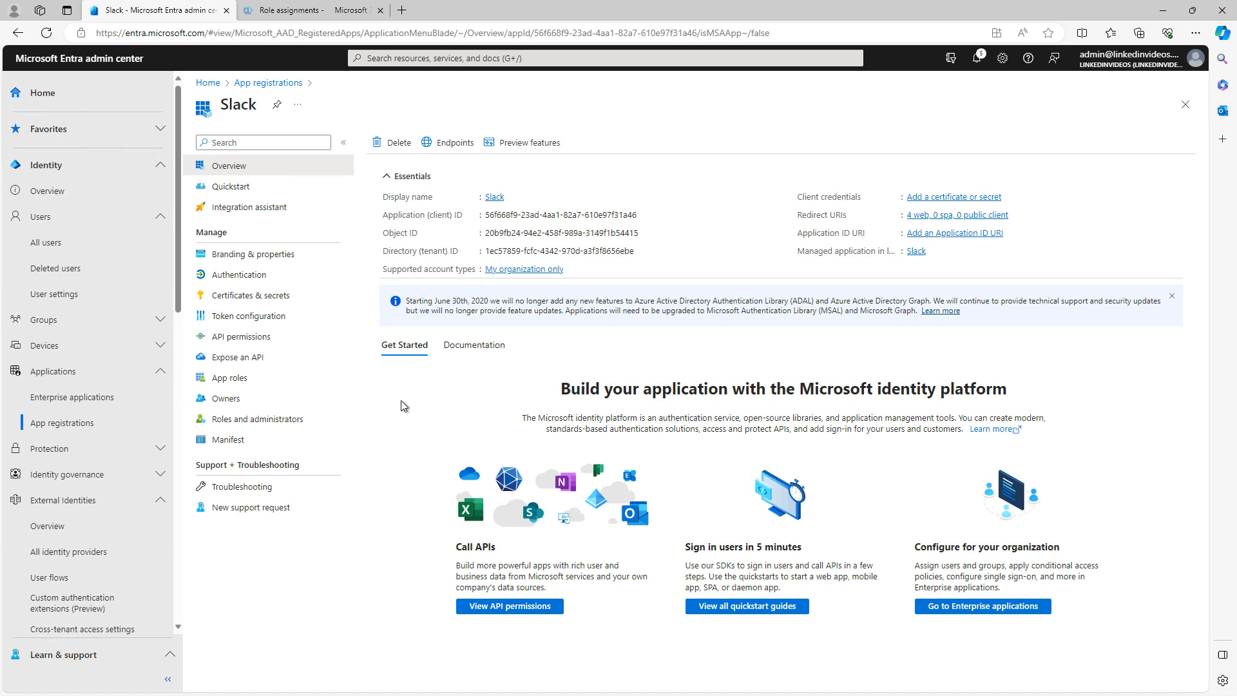
mouse_move(383, 396)
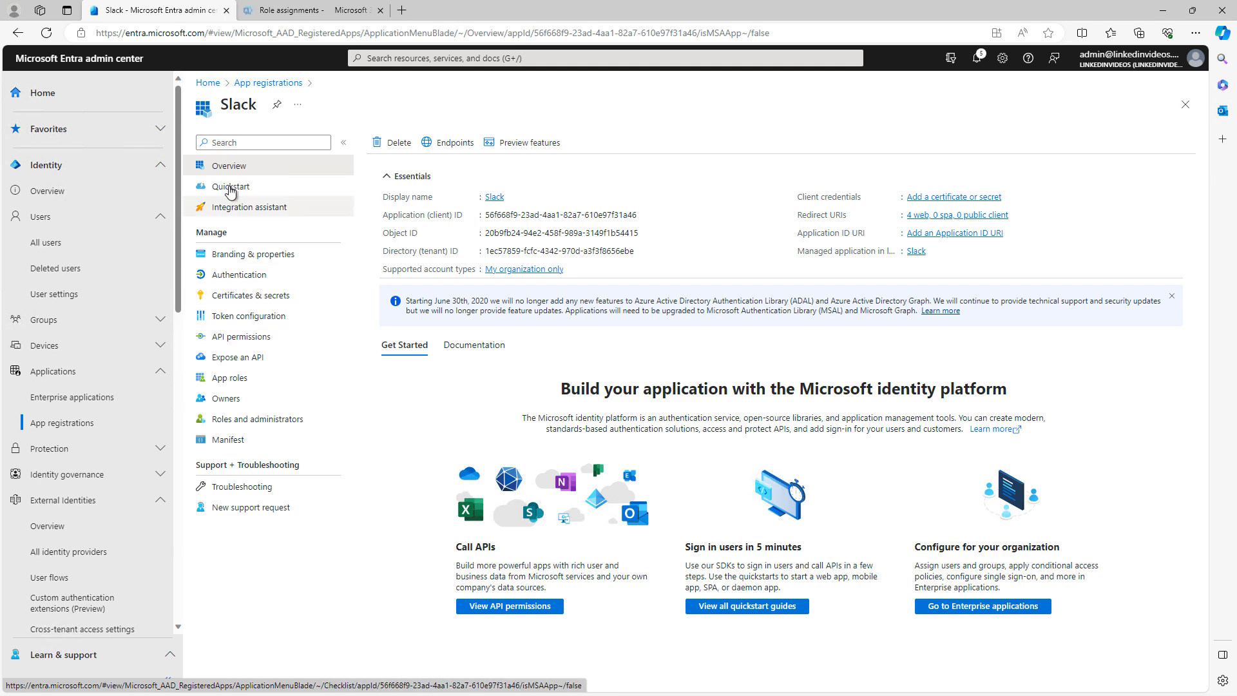
left_click(230, 186)
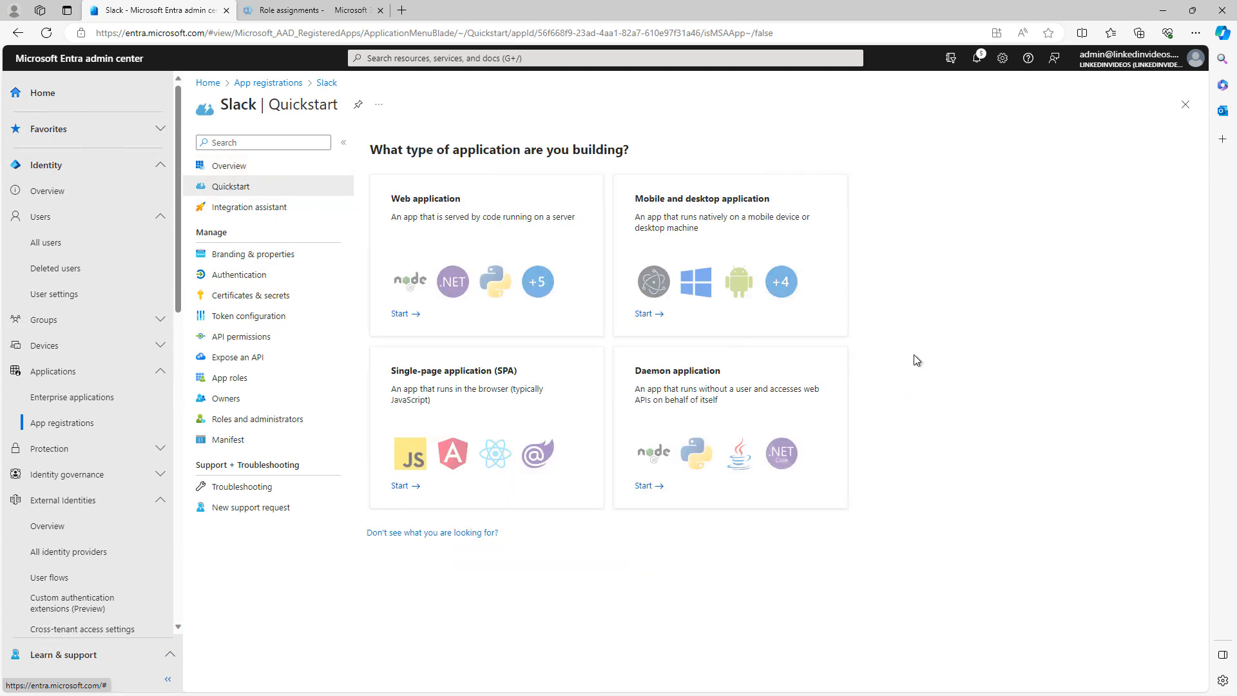
mouse_move(914, 349)
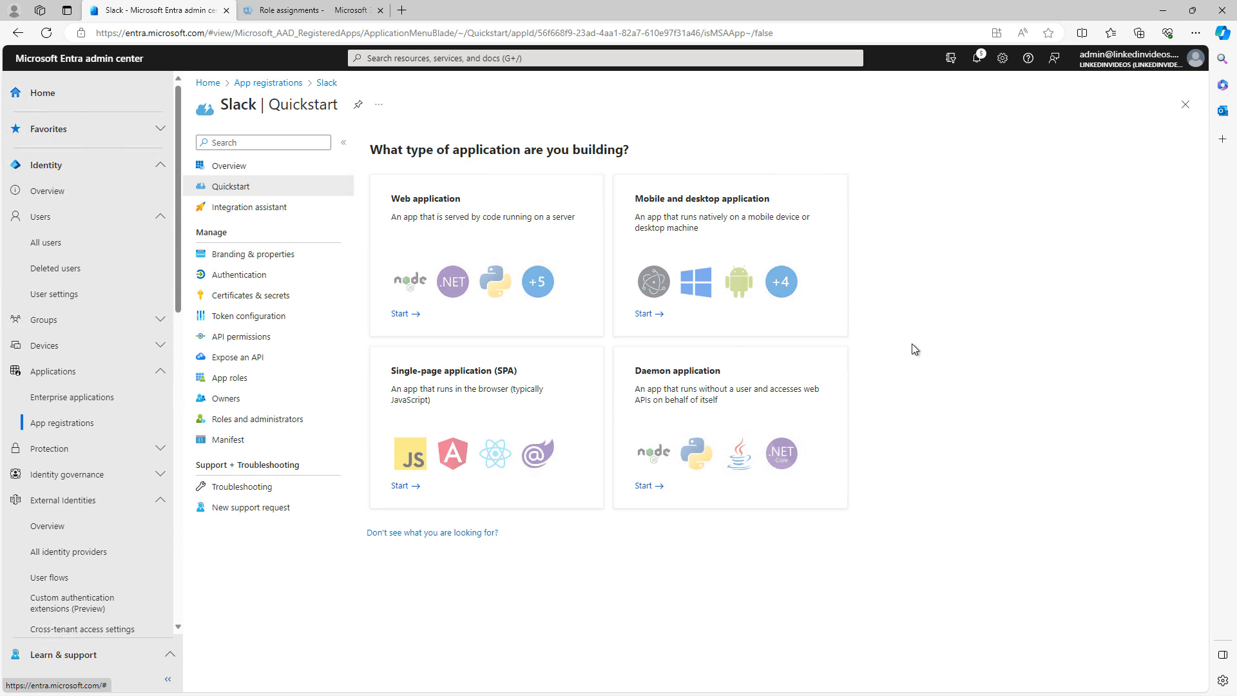
mouse_move(925, 347)
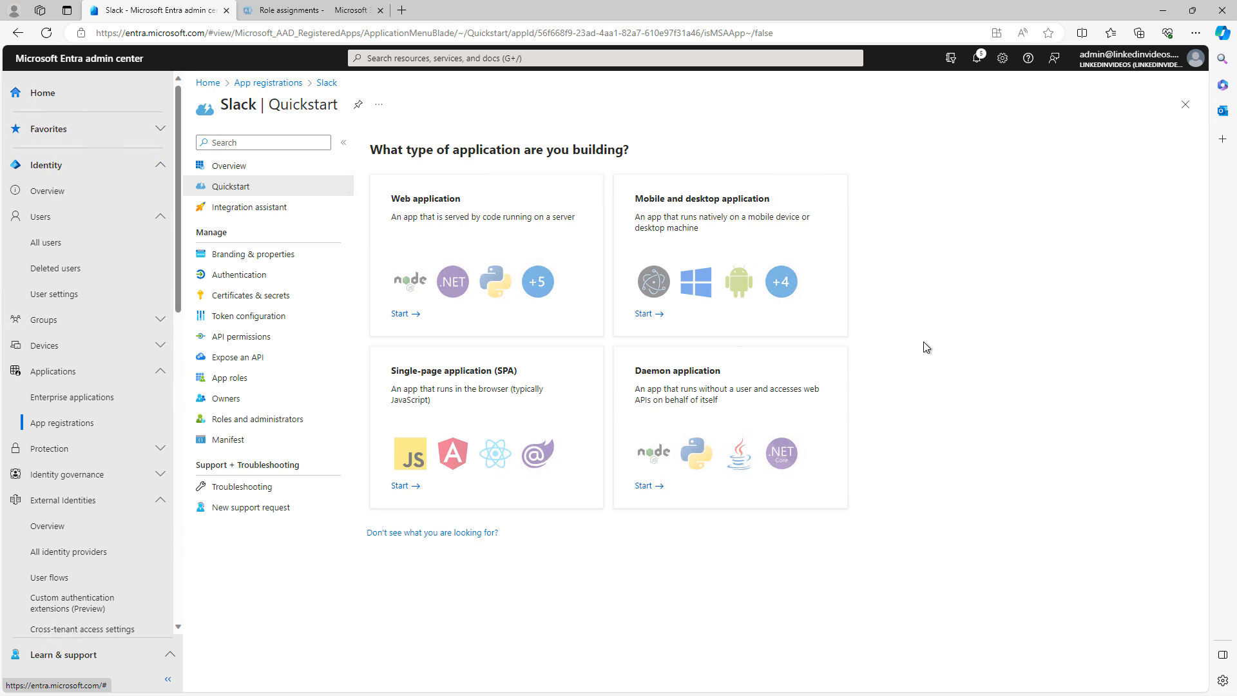
mouse_move(932, 338)
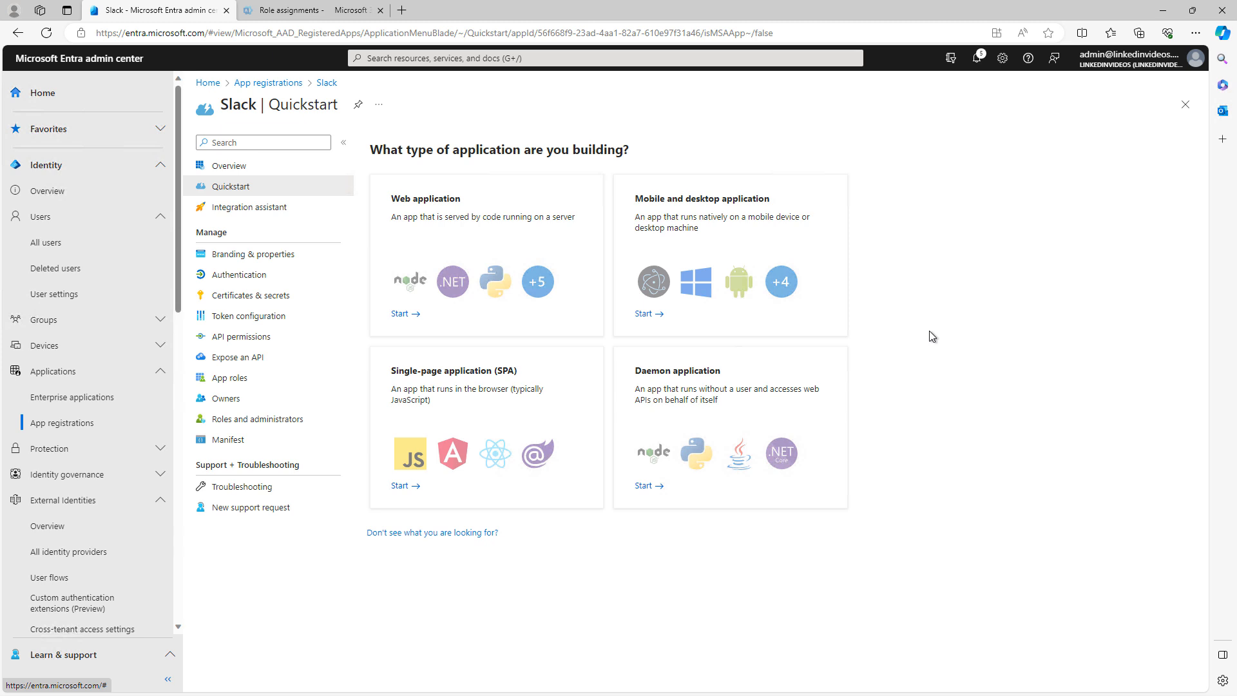
mouse_move(92, 393)
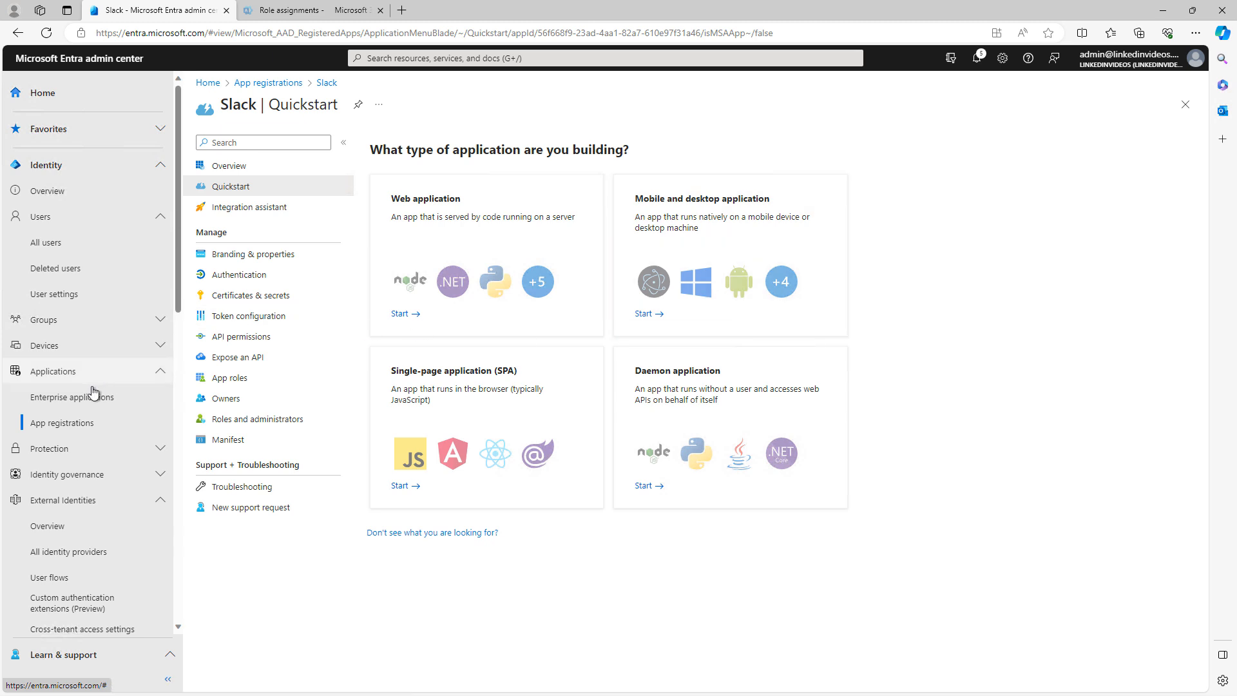
In Enterprise applications User settings, start adding a default application for end users
left_click(71, 397)
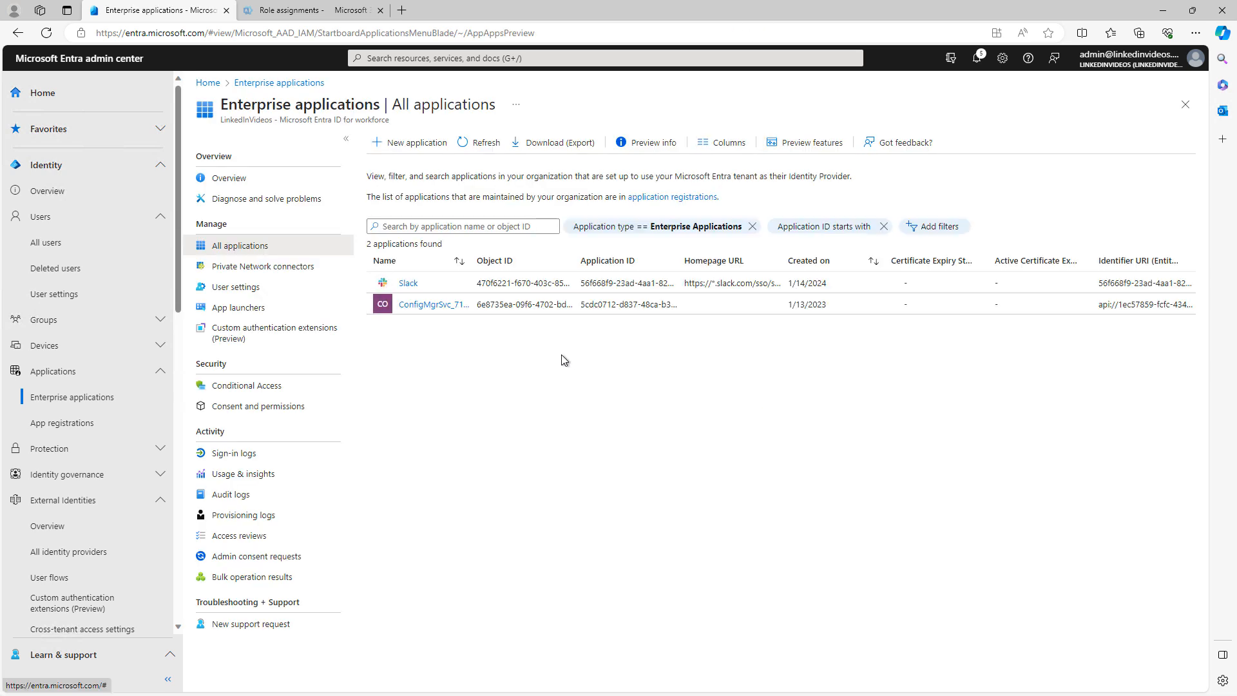
left_click(235, 286)
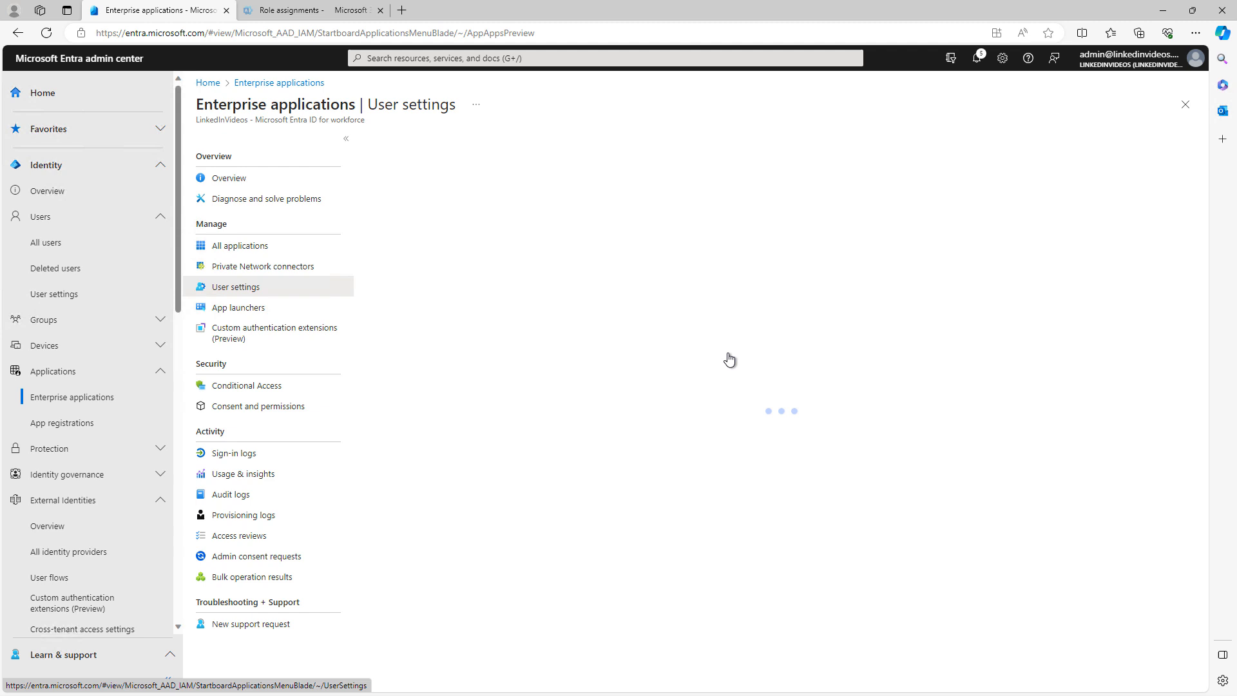
left_click(235, 286)
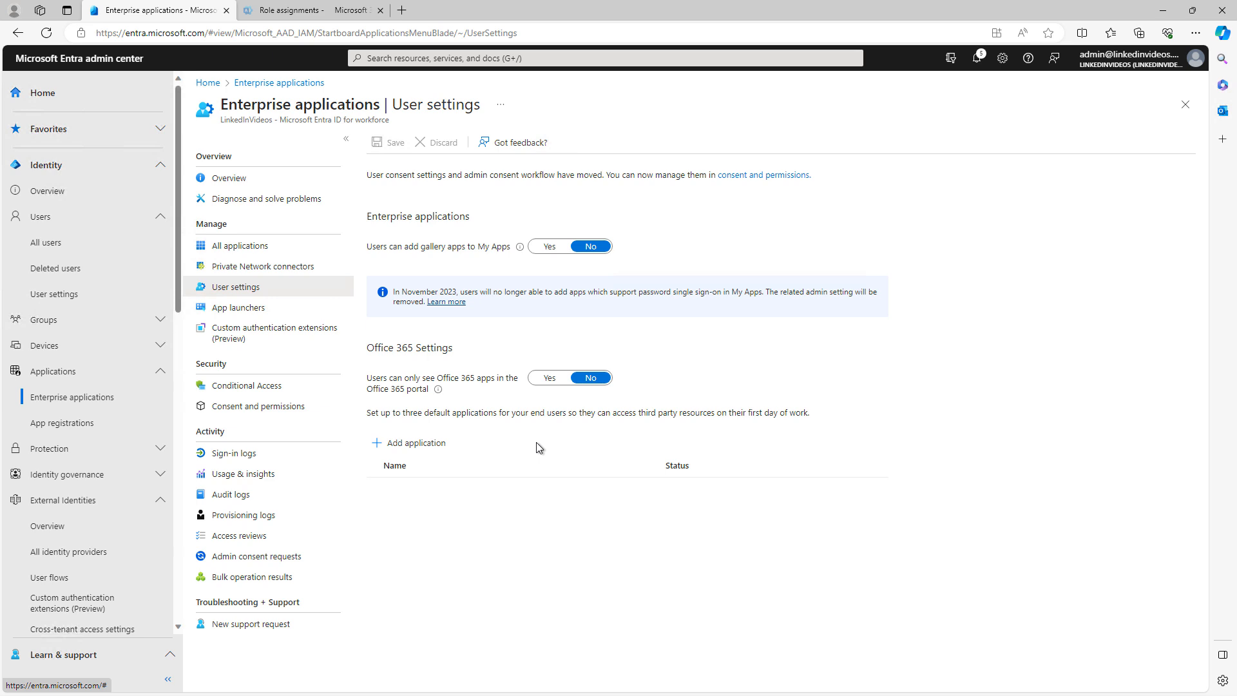
mouse_move(527, 488)
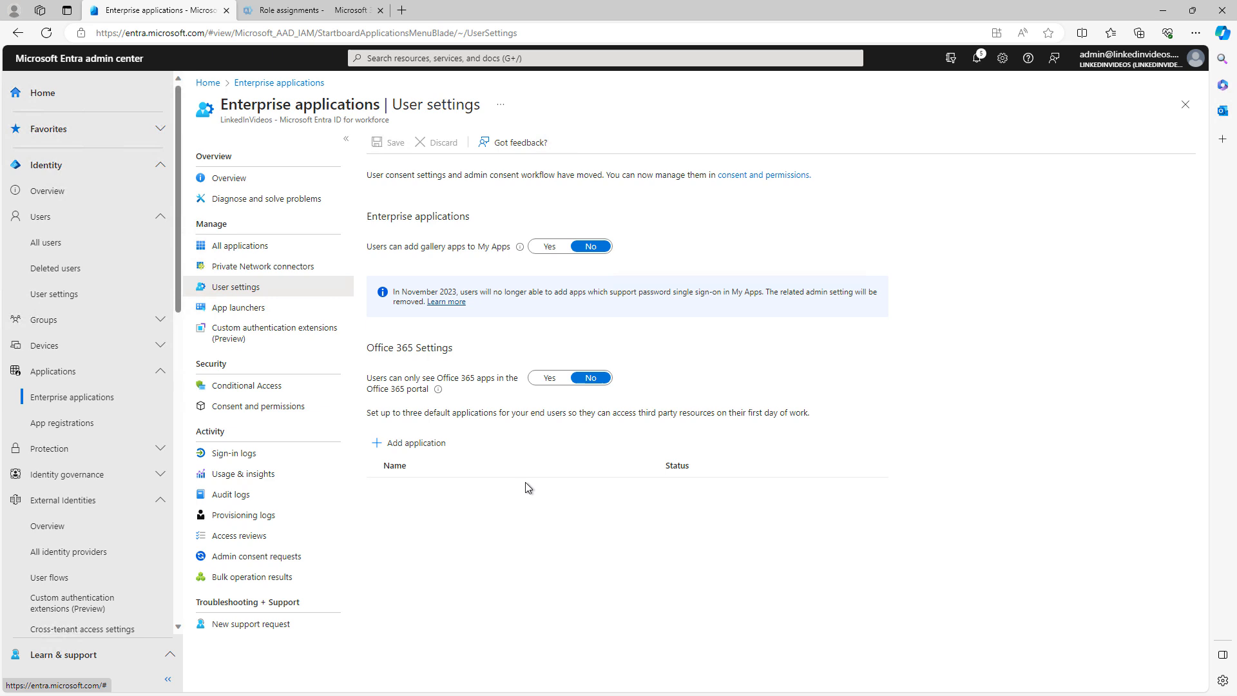
mouse_move(557, 426)
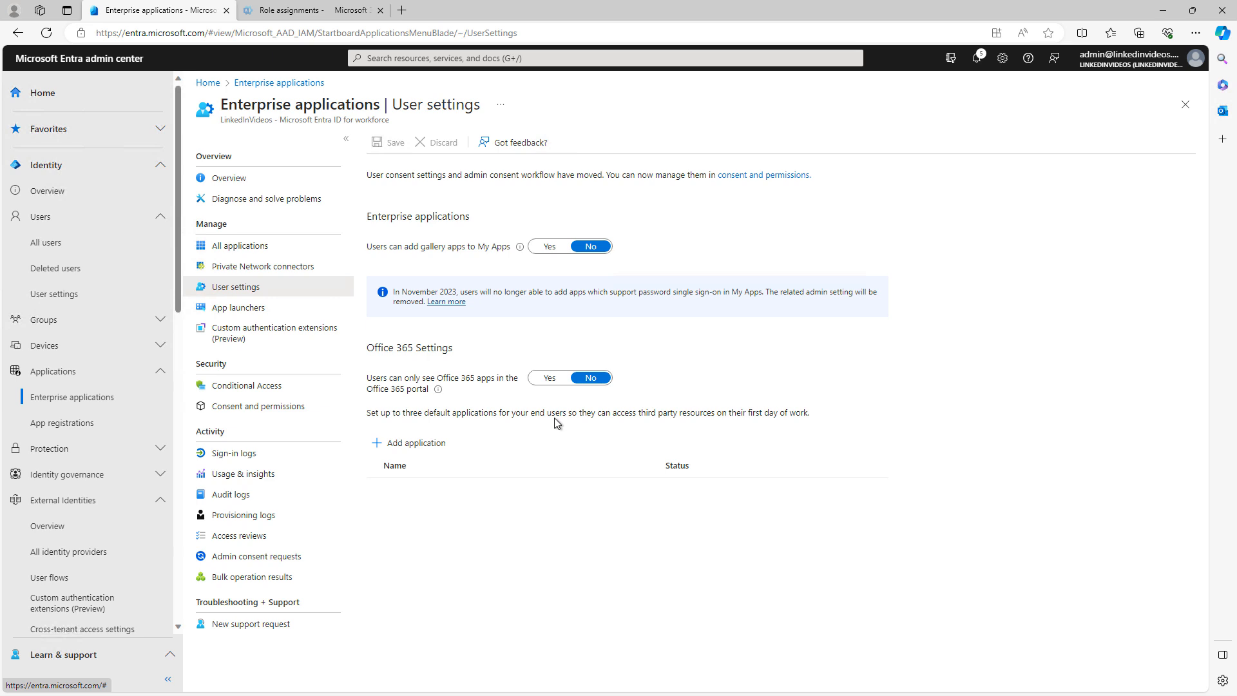
mouse_move(467, 404)
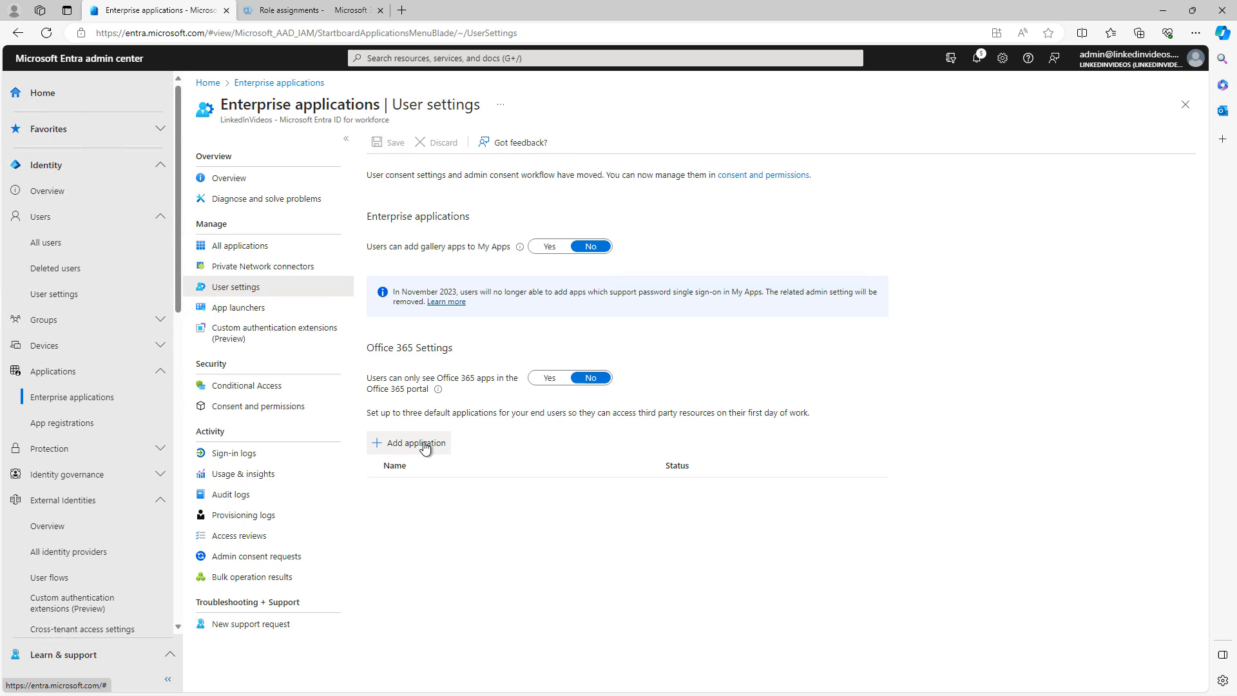
left_click(410, 443)
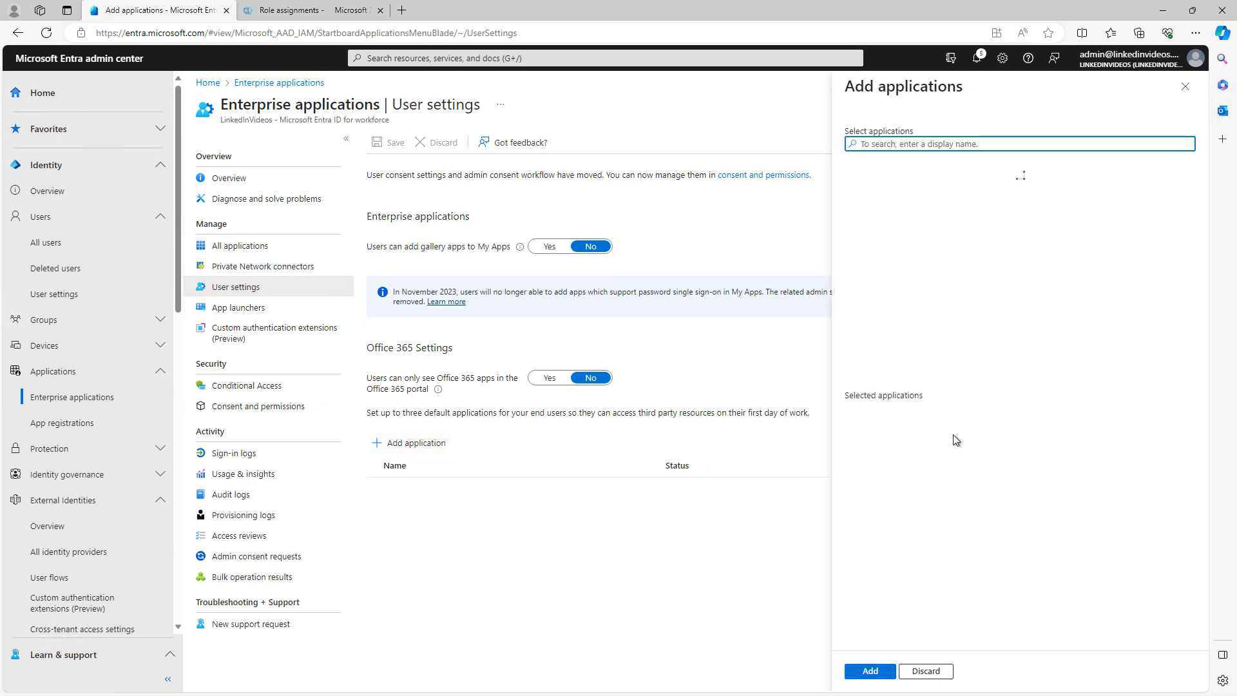
Search 'office' and add Microsoft Office 365 Portal as a default application
left_click(1018, 144)
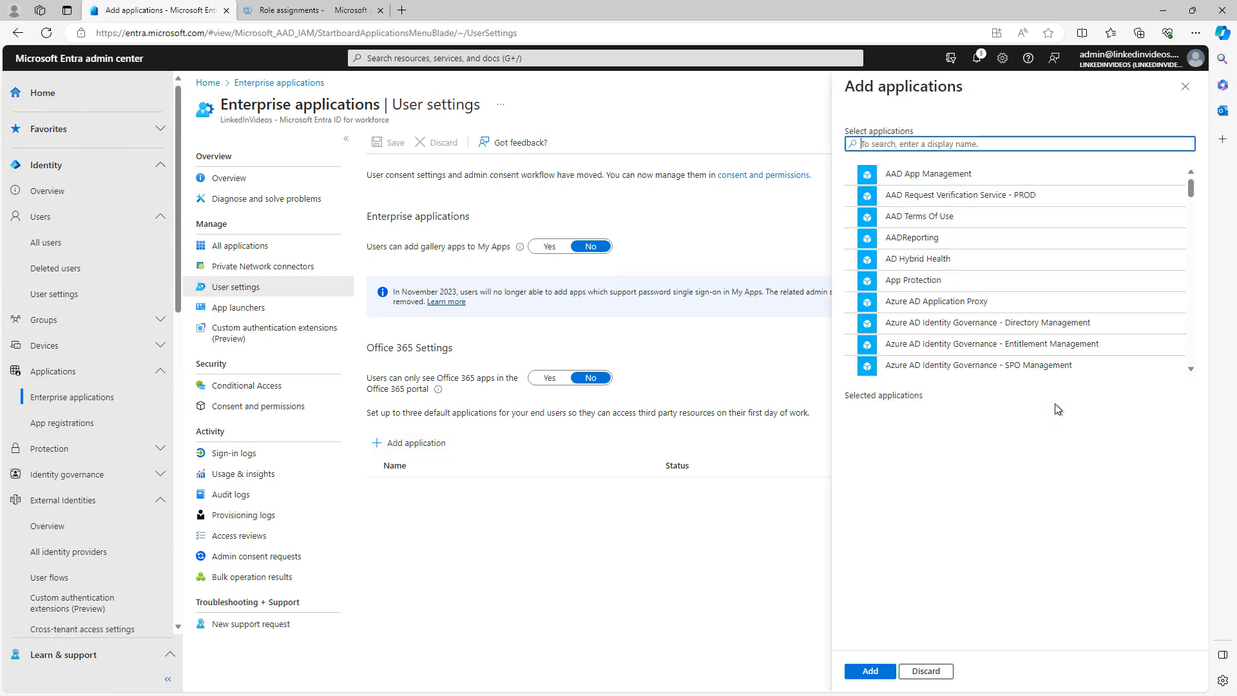
scroll("down", 3)
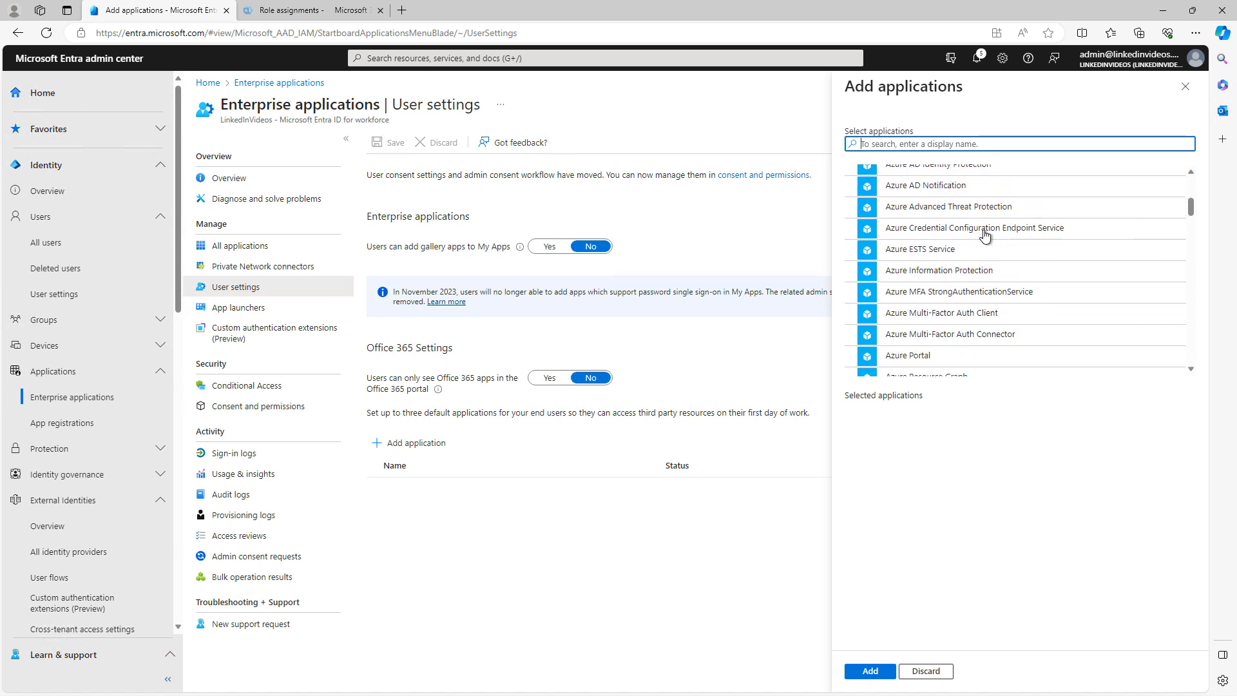
scroll("down", 3)
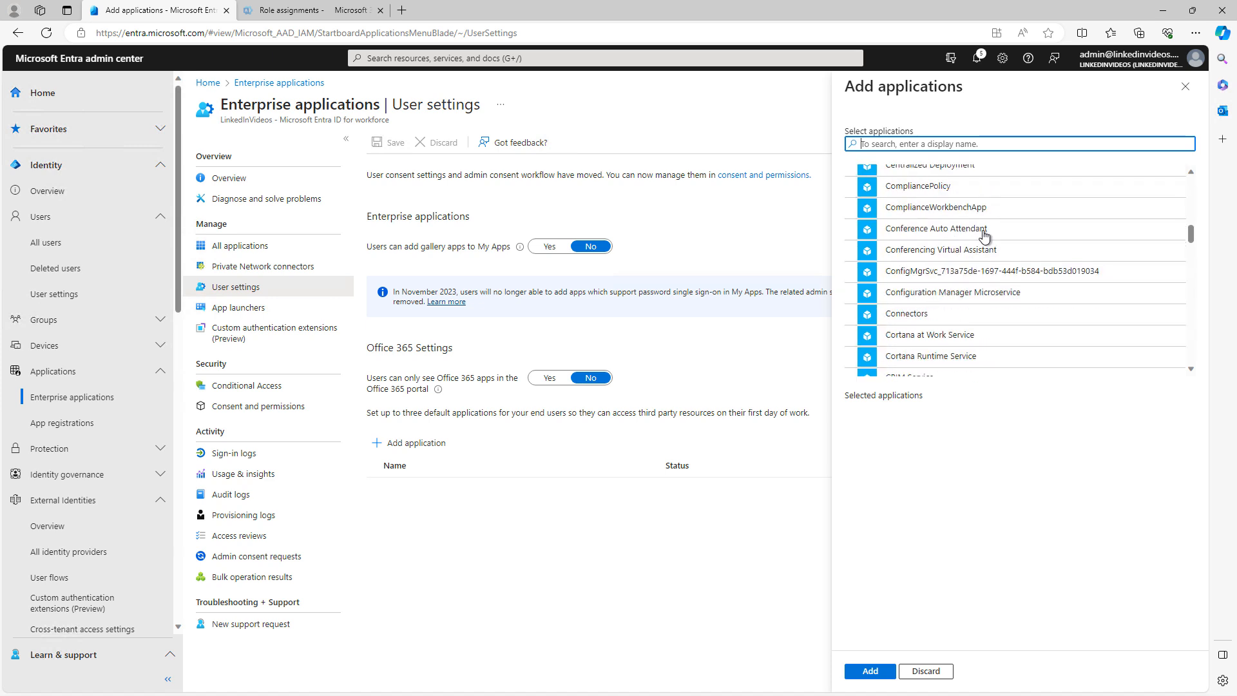
scroll("down", 3)
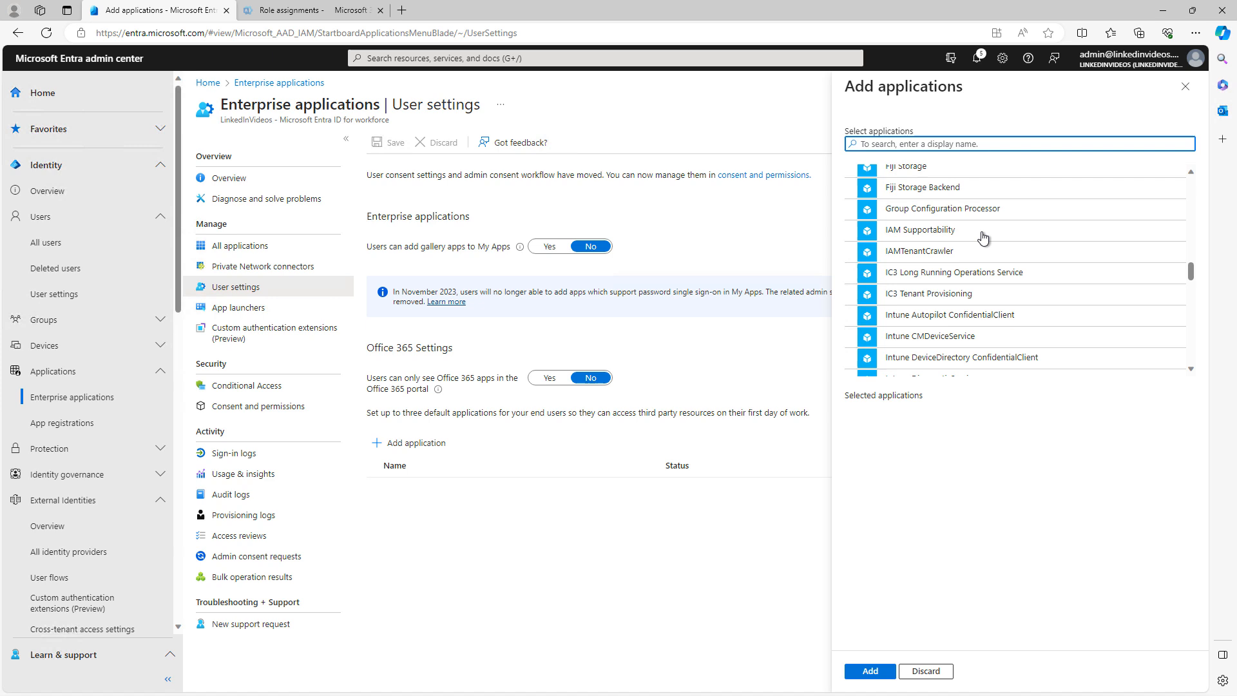
scroll("down", 3)
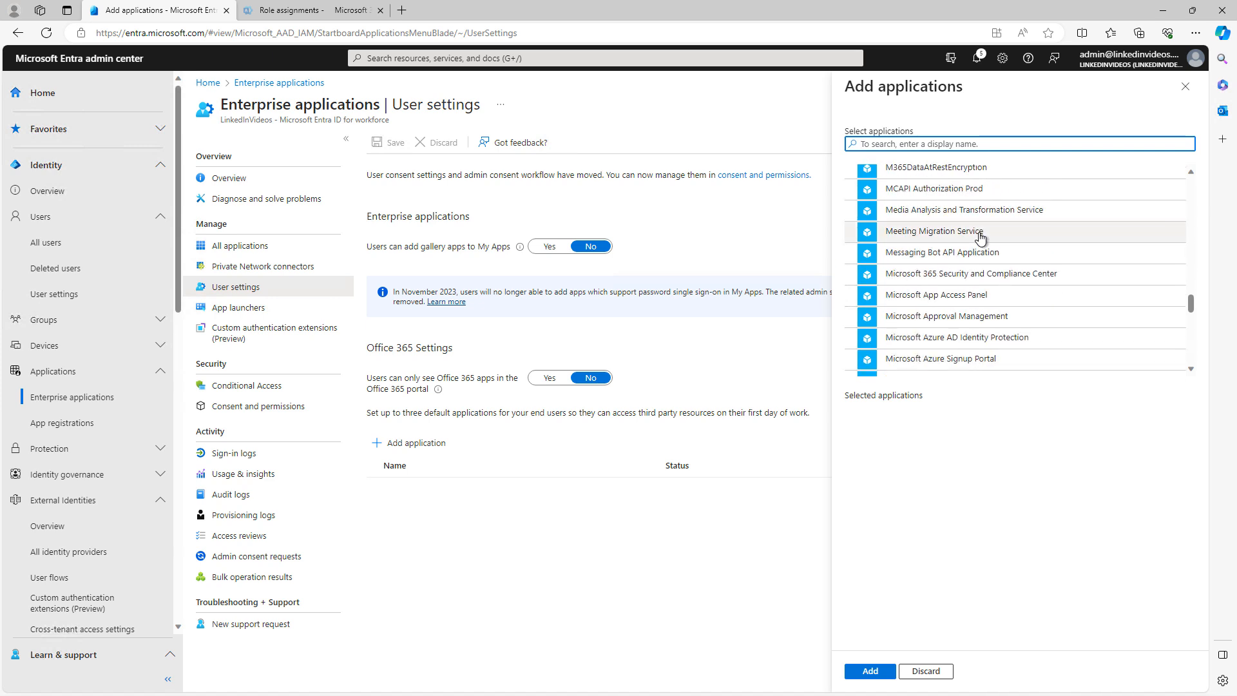
scroll("down", 3)
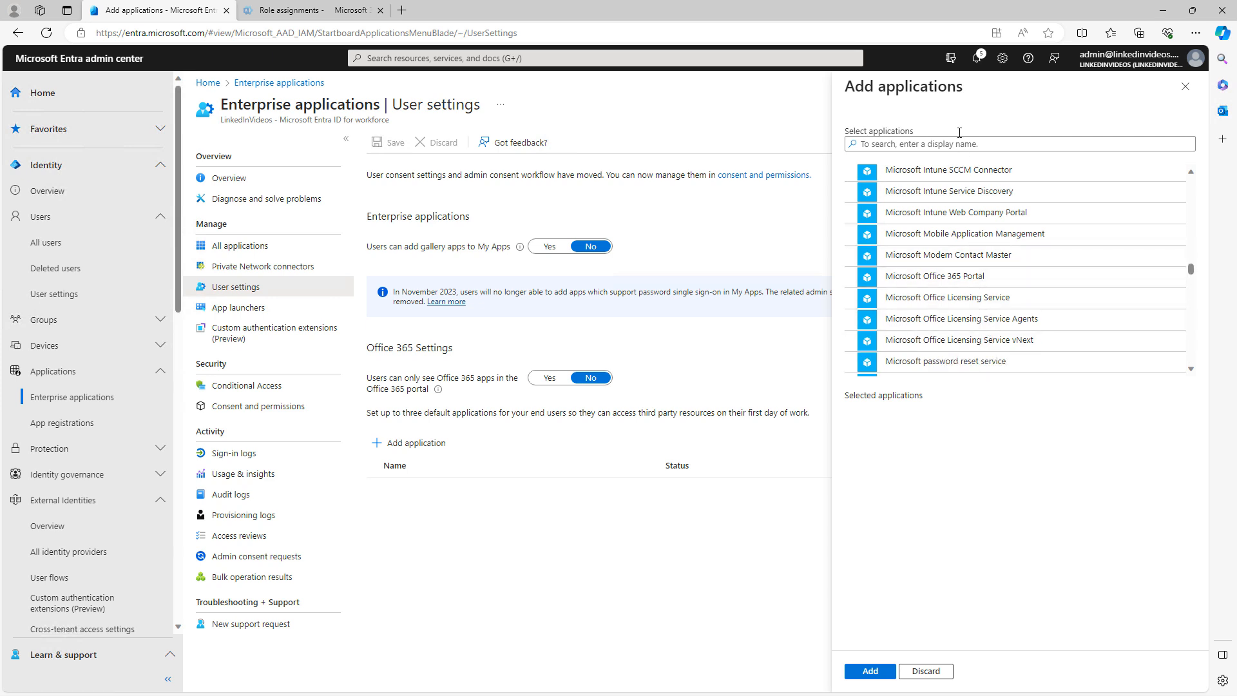
left_click(1019, 143)
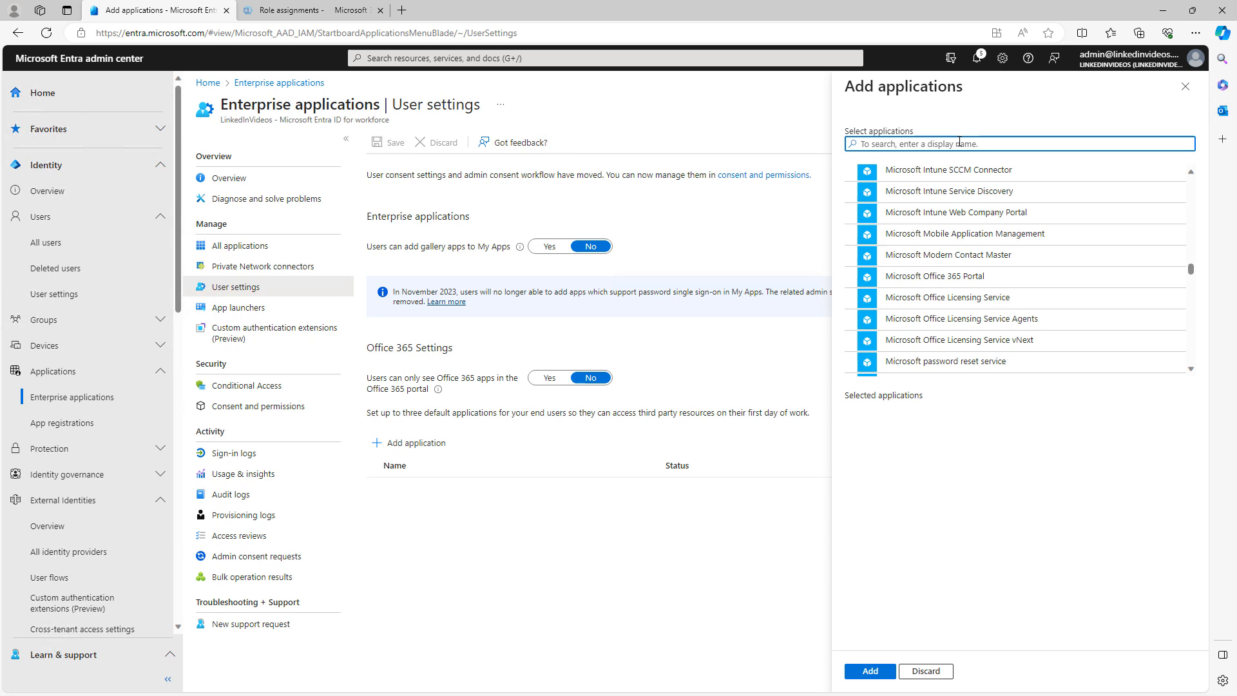
type("office")
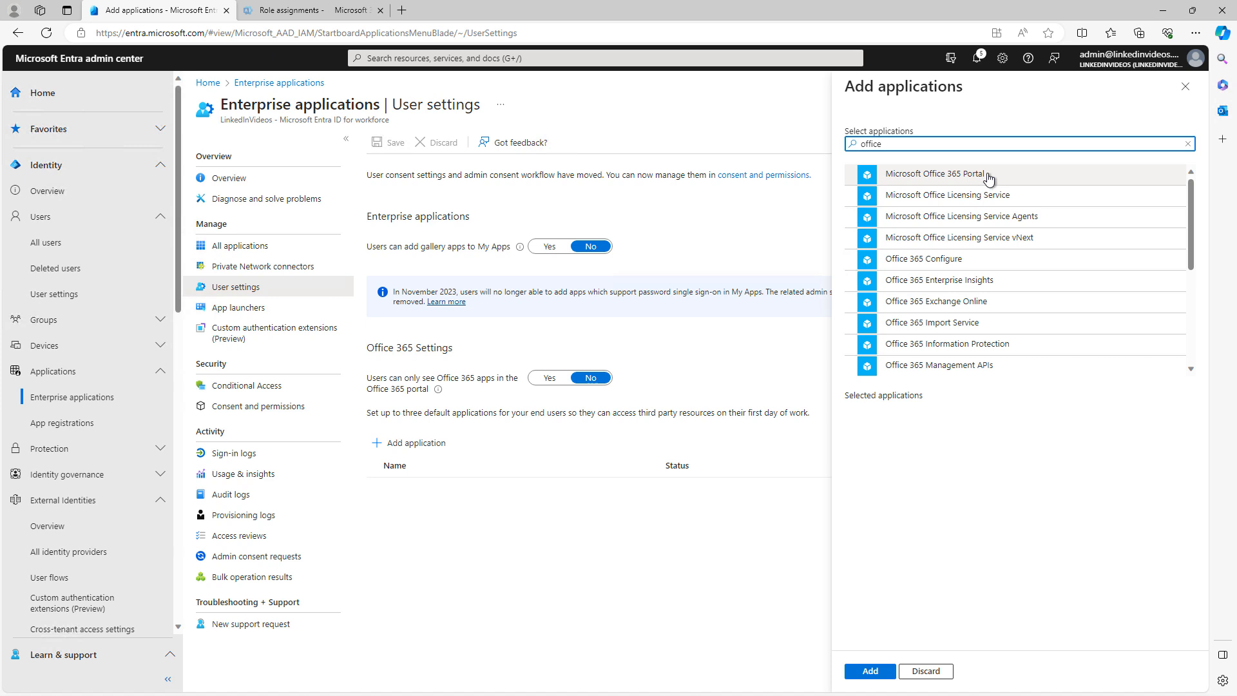
left_click(935, 174)
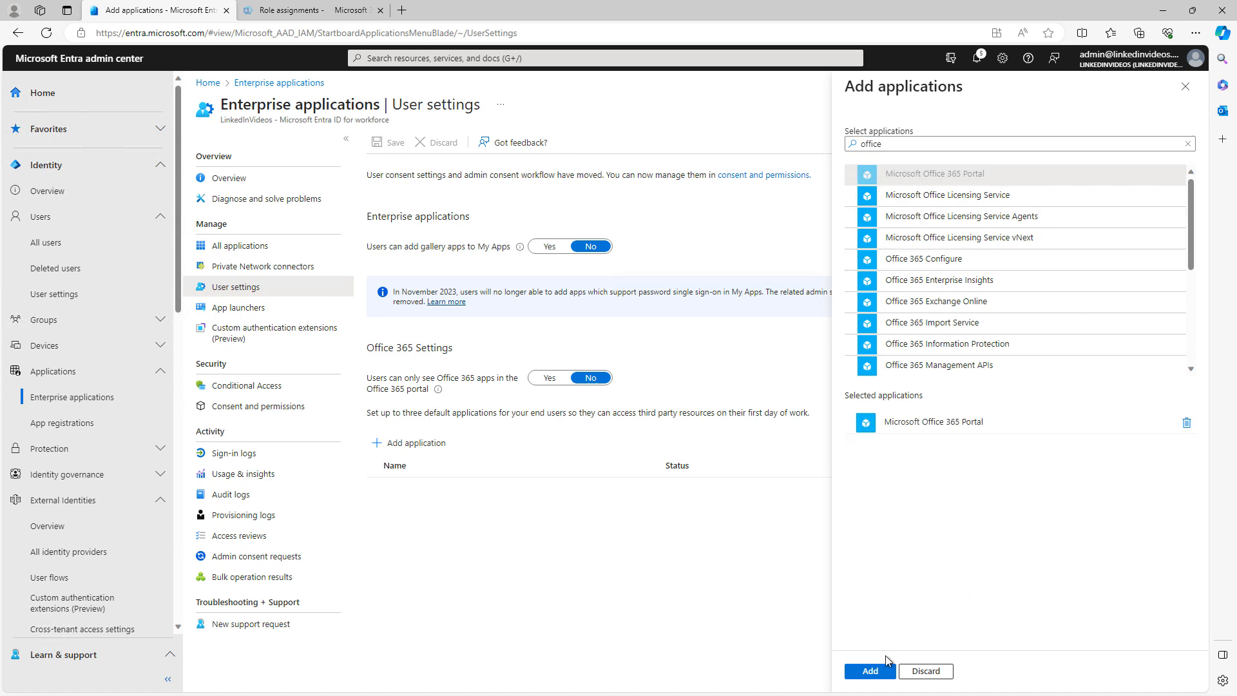
left_click(869, 671)
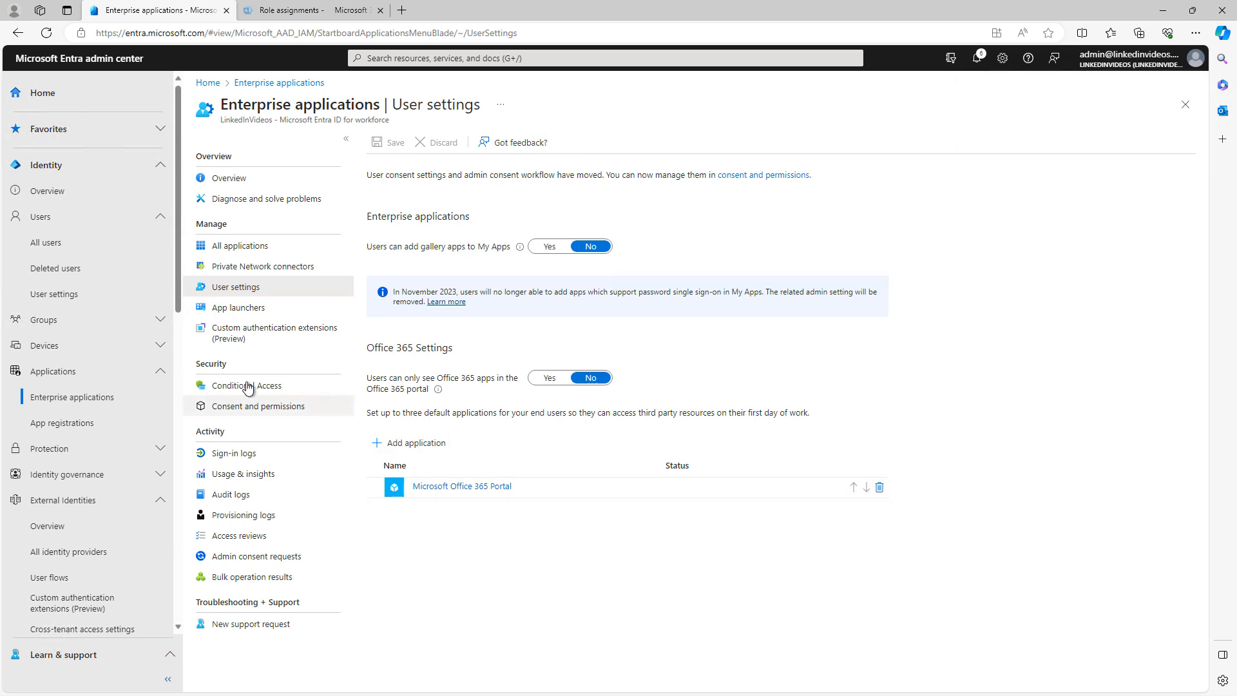
Open the Conditional Access overview showing 0 enabled and 1 report-only policy
left_click(247, 385)
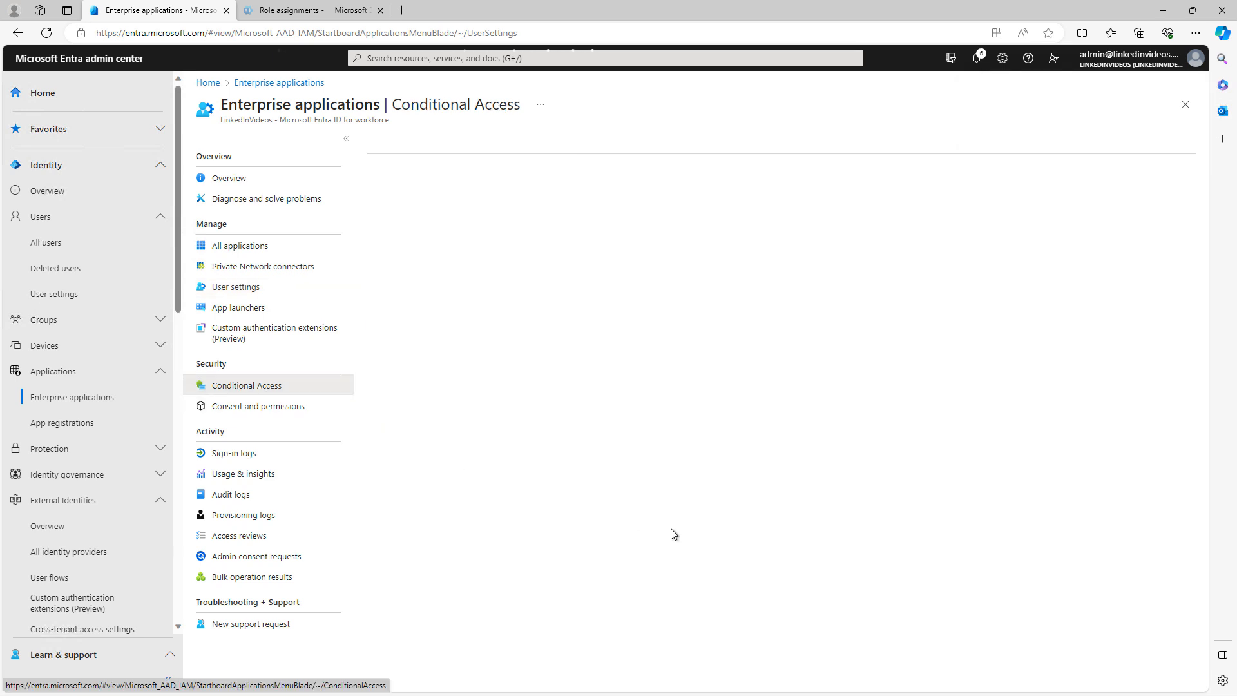
left_click(247, 385)
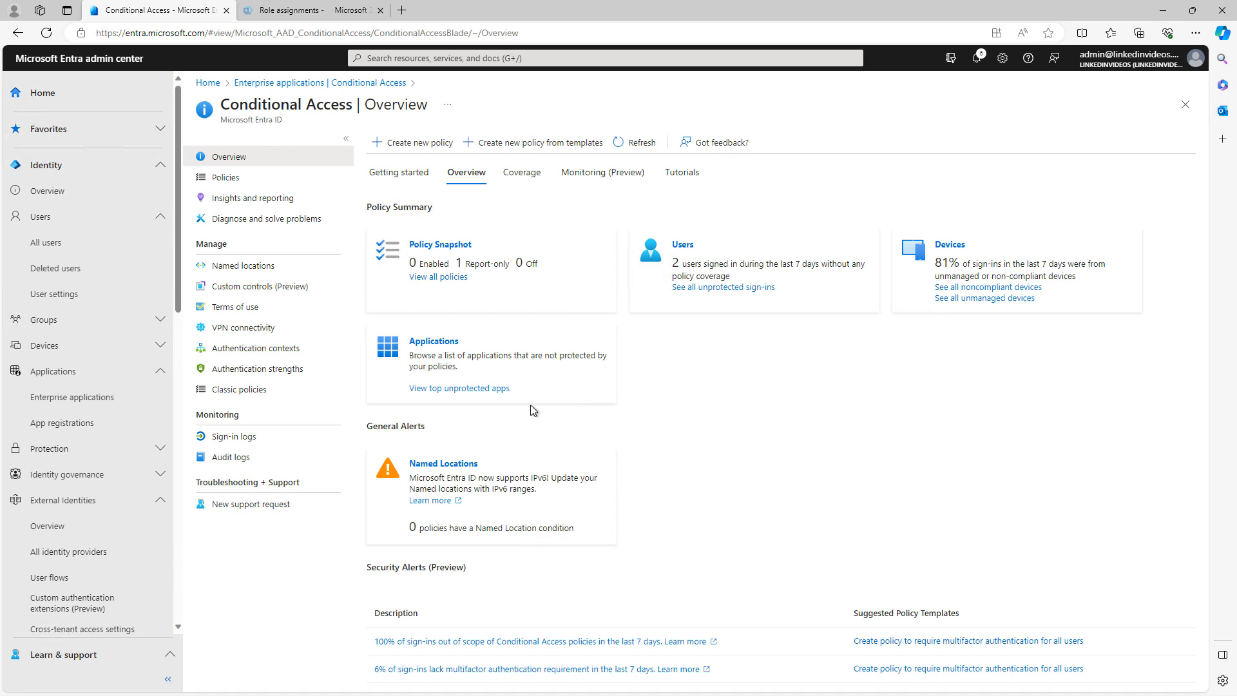
mouse_move(742, 488)
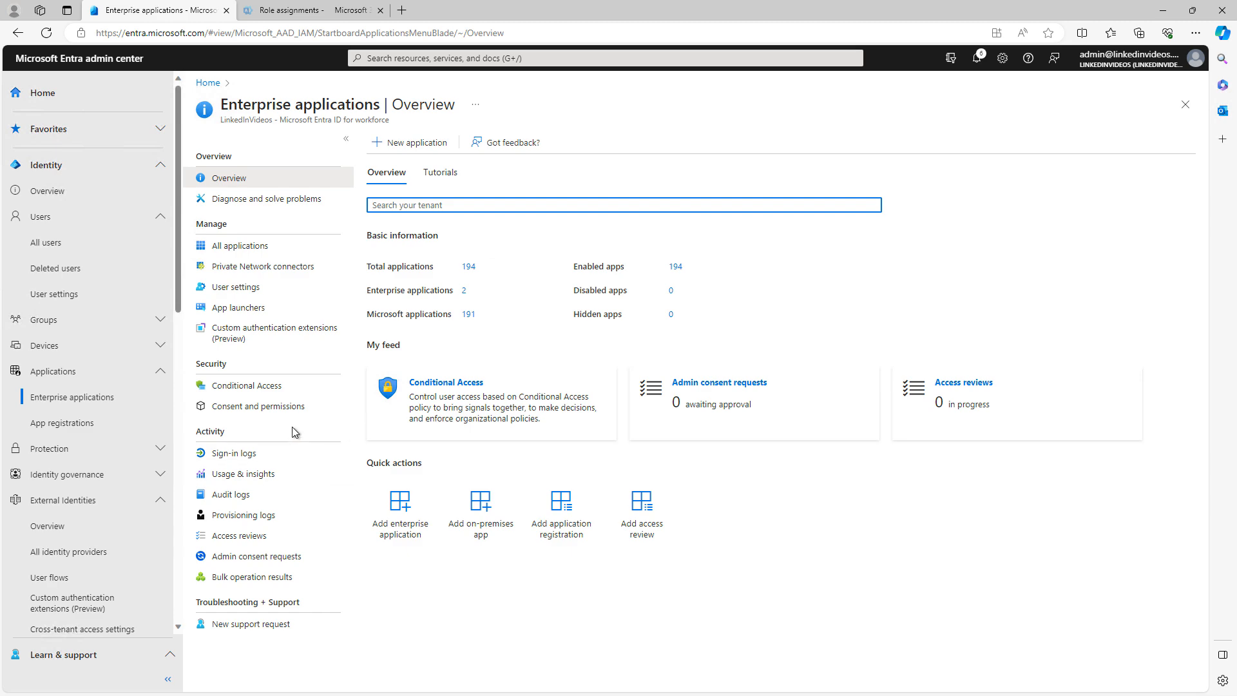
left_click(258, 405)
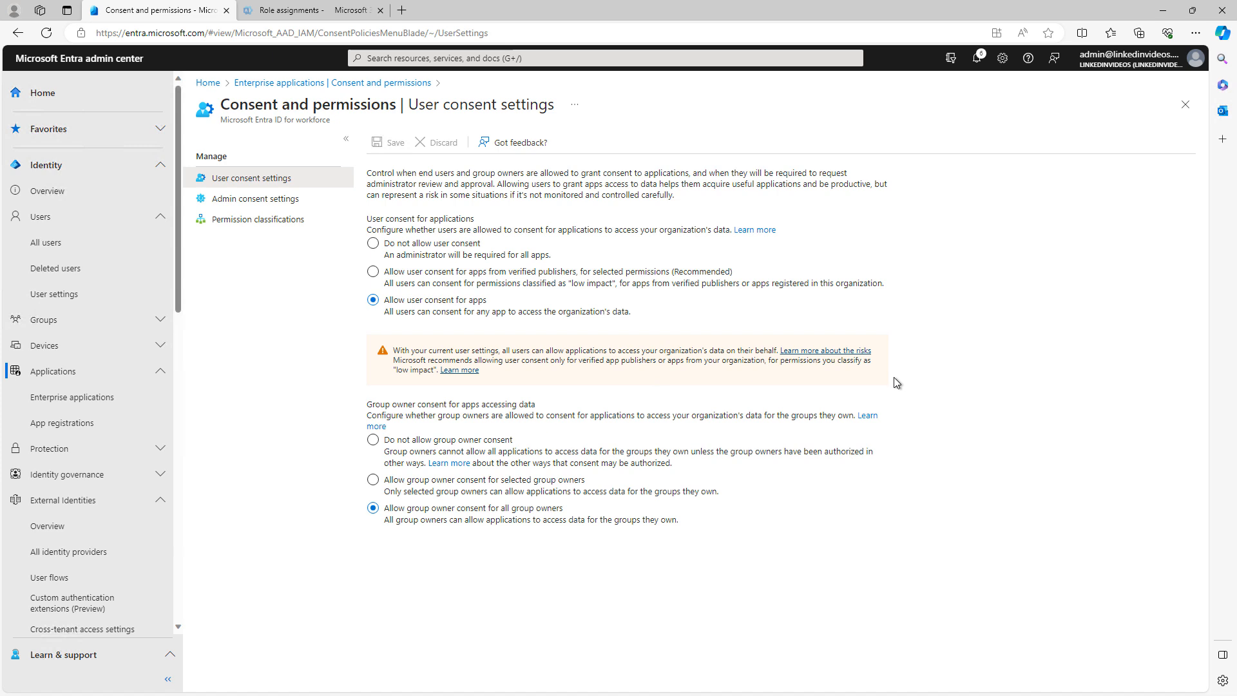
mouse_move(558, 304)
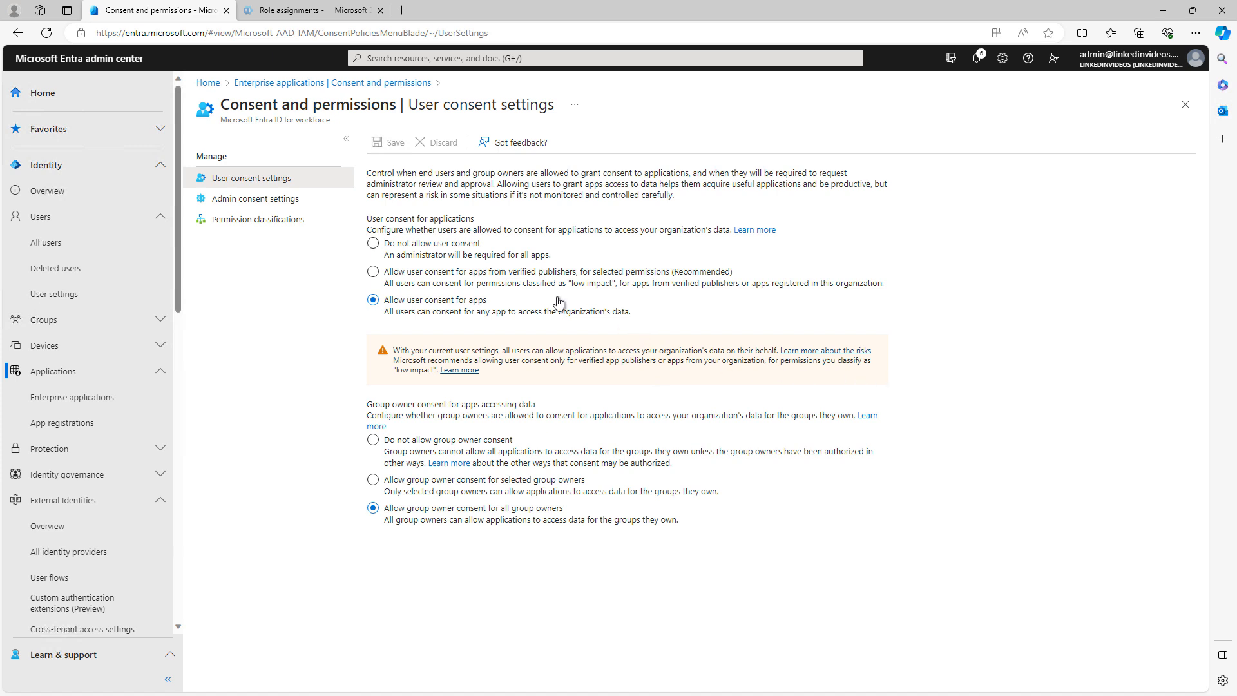
mouse_move(512, 299)
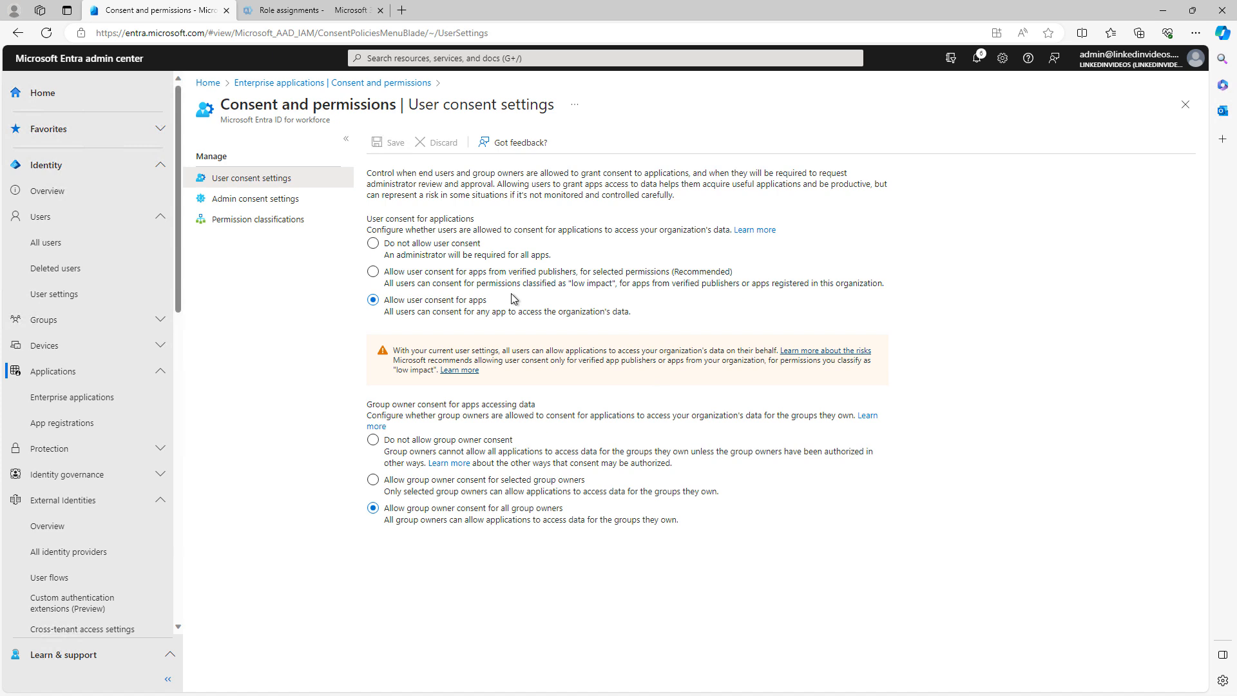
left_click(372, 271)
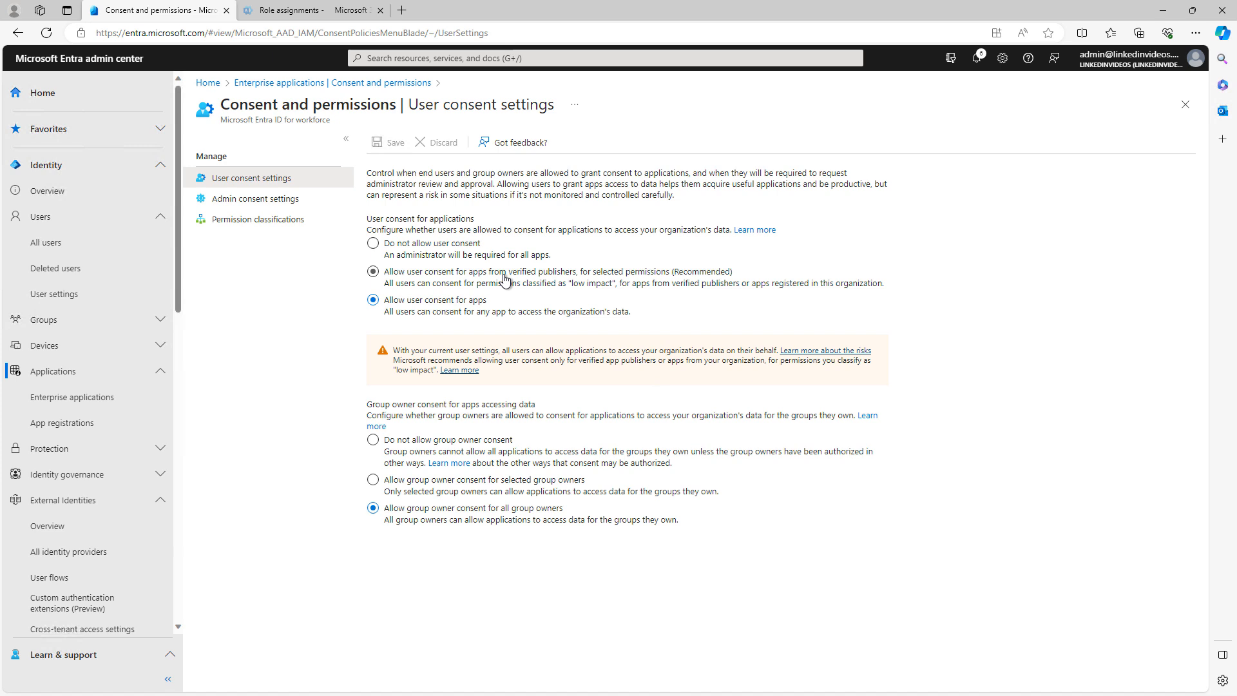
left_click(372, 302)
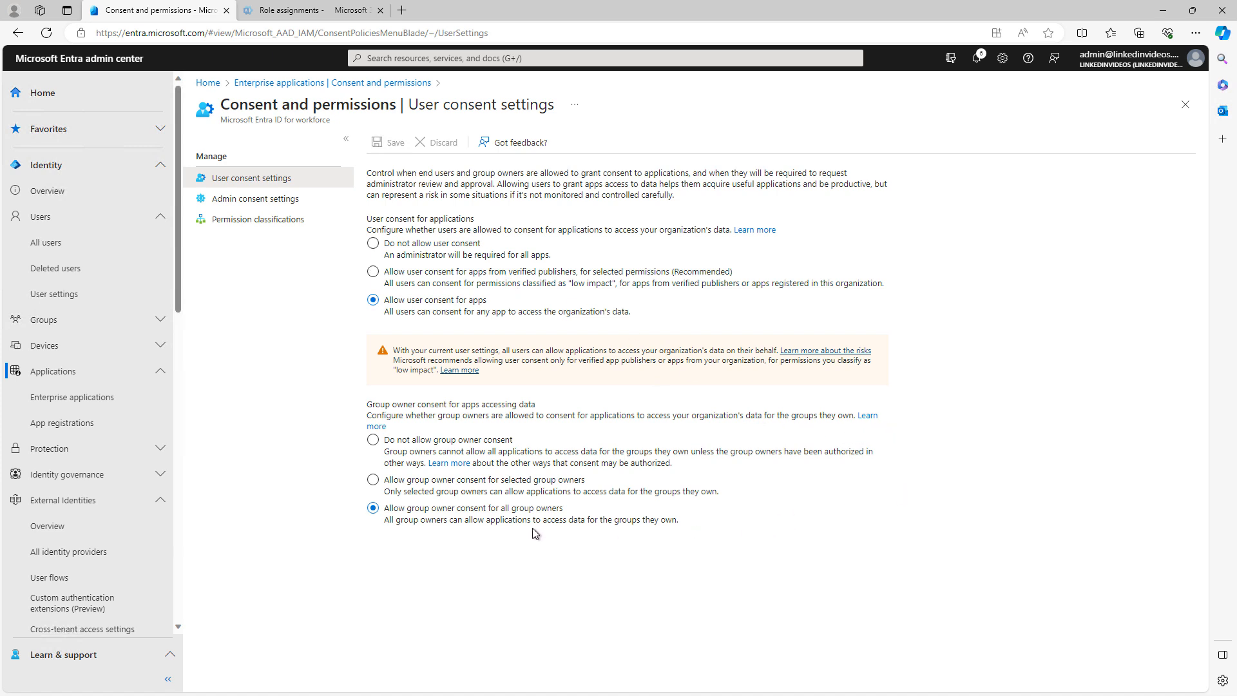
mouse_move(529, 537)
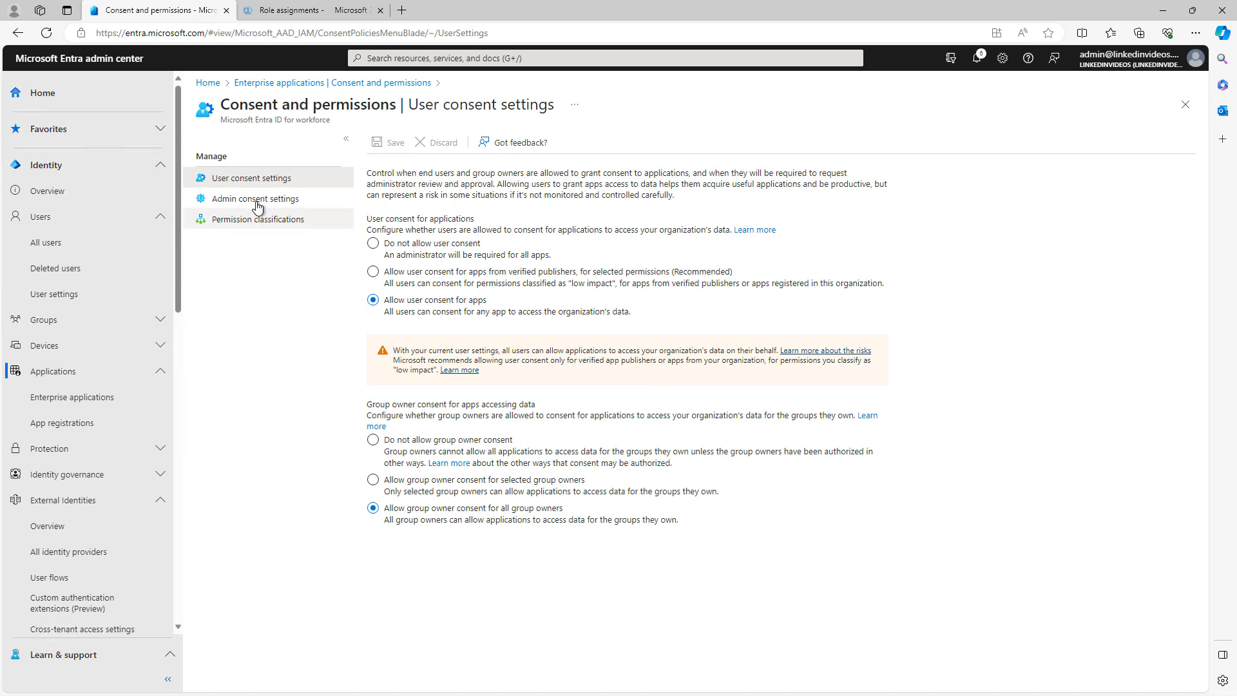
In admin consent settings, toggle user consent requests to Yes, then discard, keeping No
left_click(255, 198)
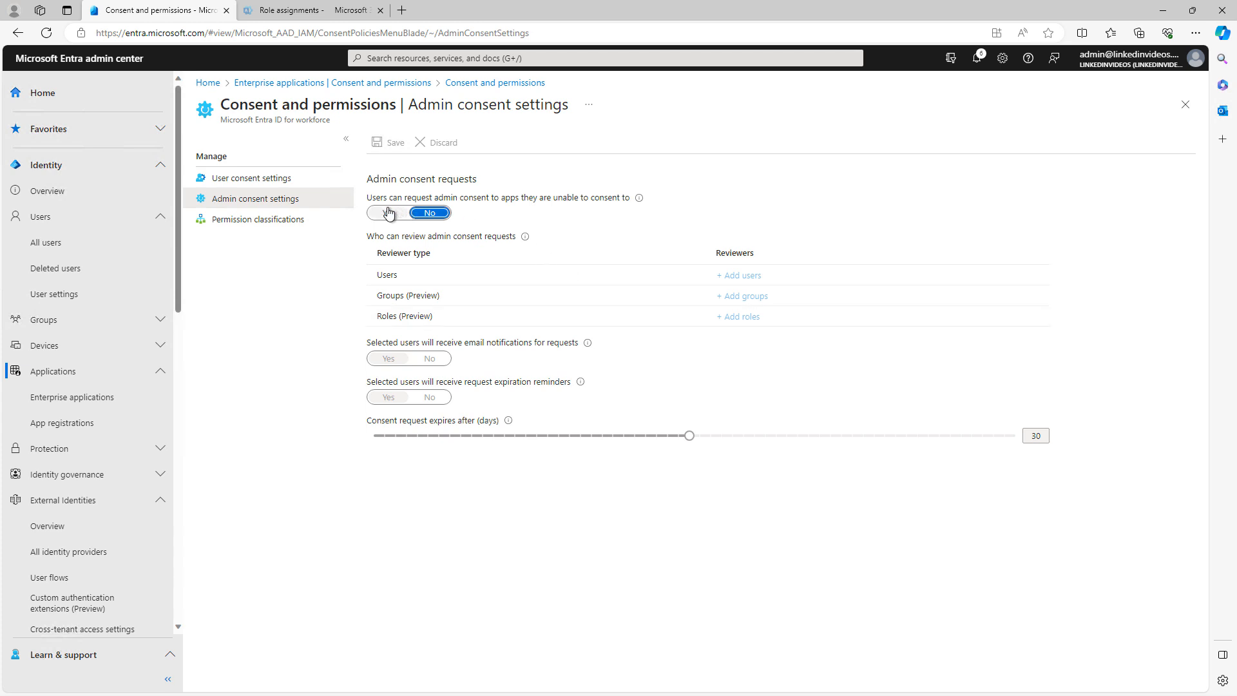
left_click(386, 212)
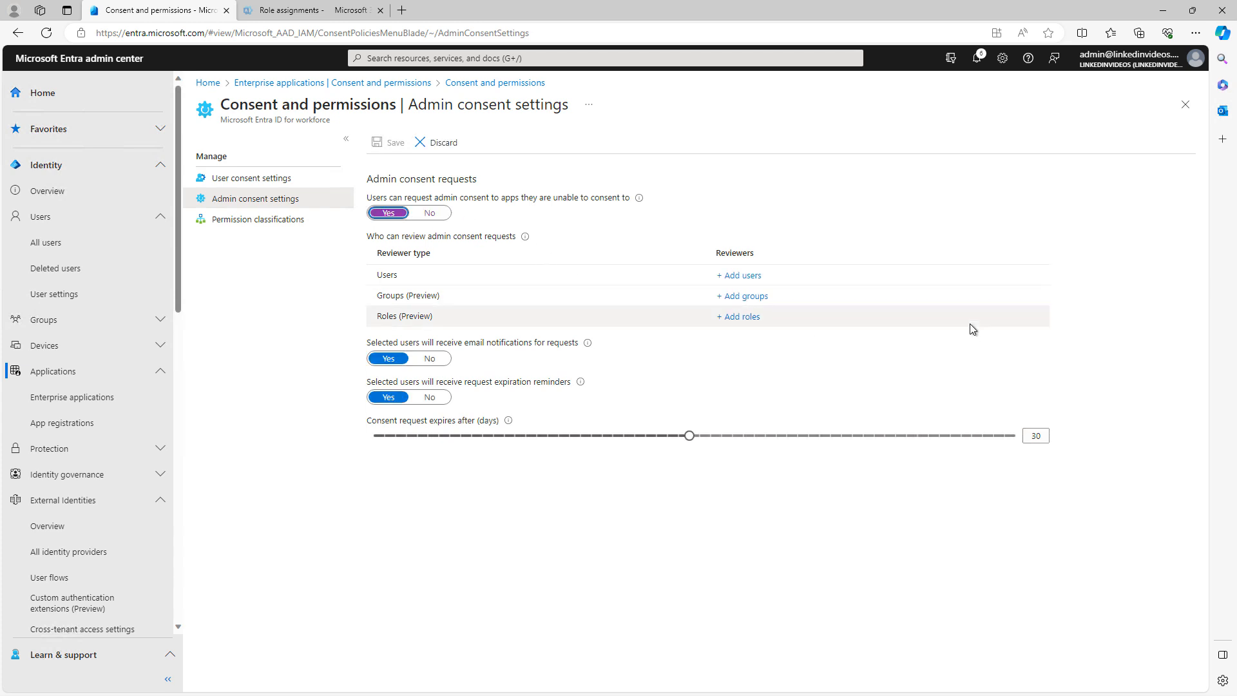
mouse_move(453, 259)
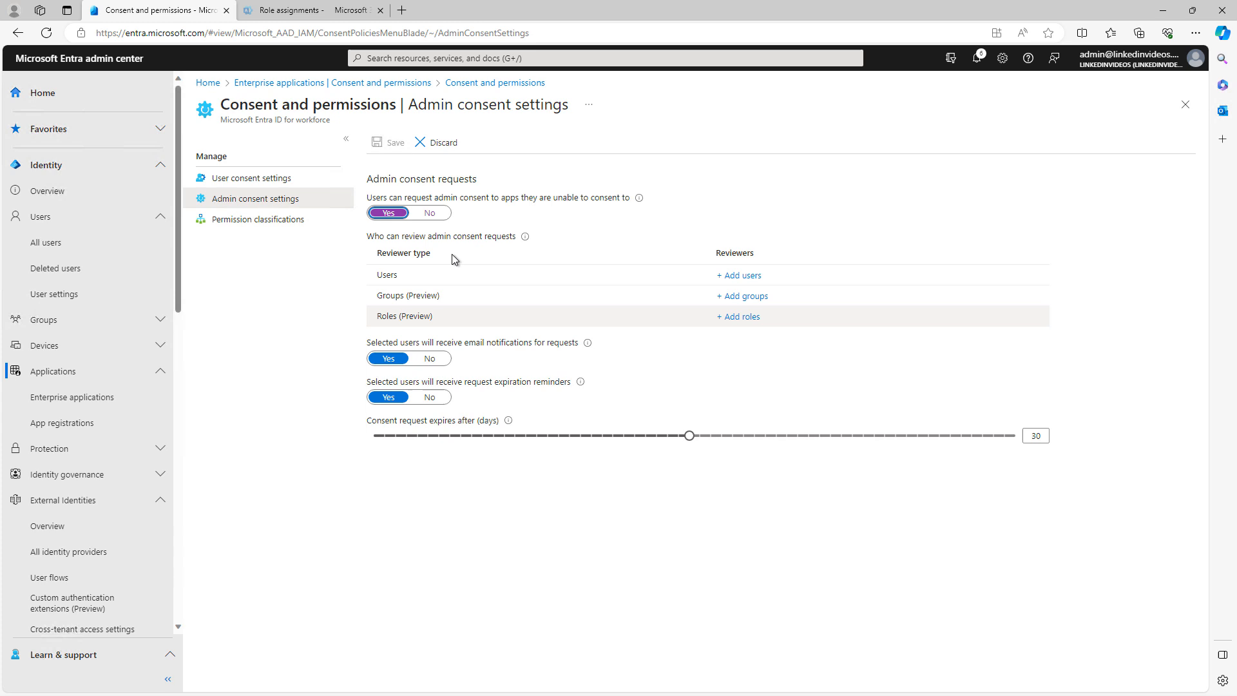
left_click(429, 212)
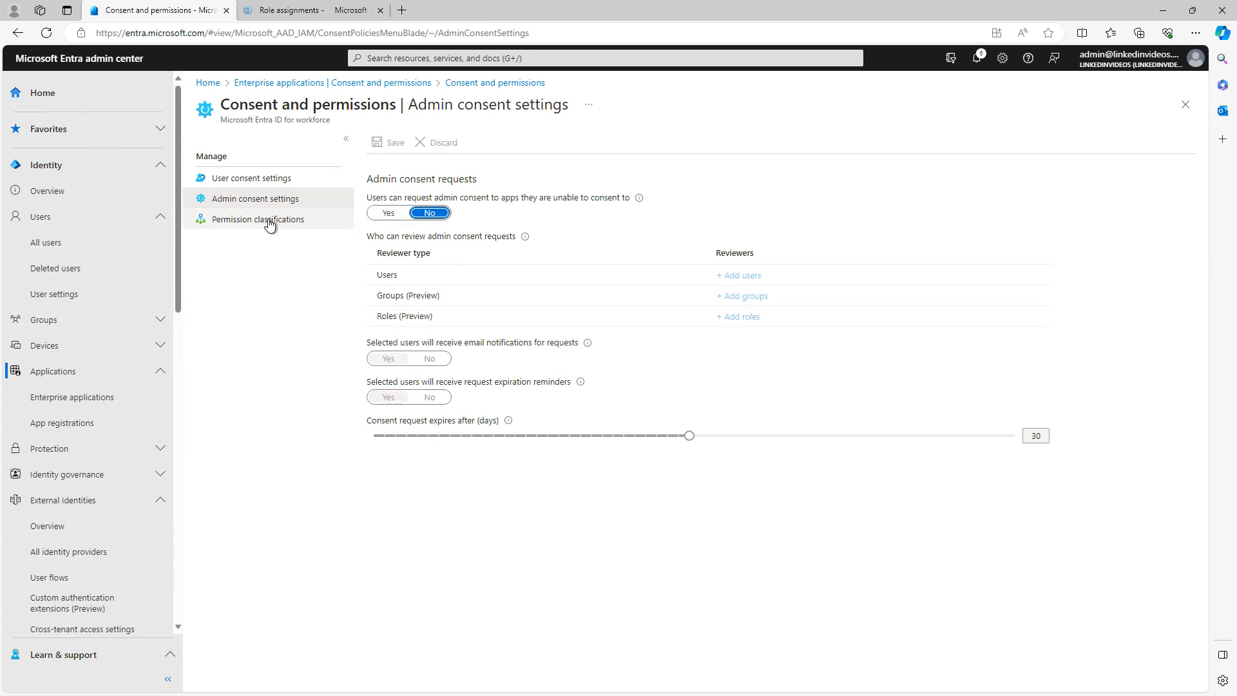
Mark User.Read as a low-risk permission classification and return to the overview
left_click(259, 218)
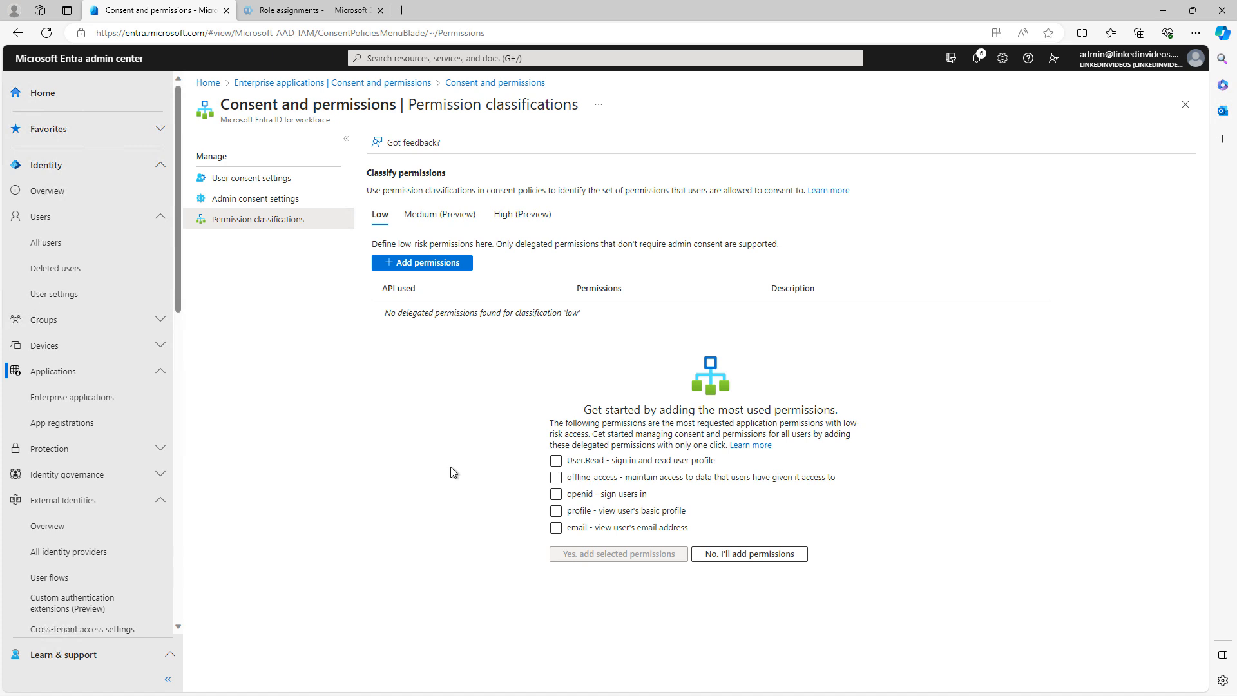
mouse_move(455, 454)
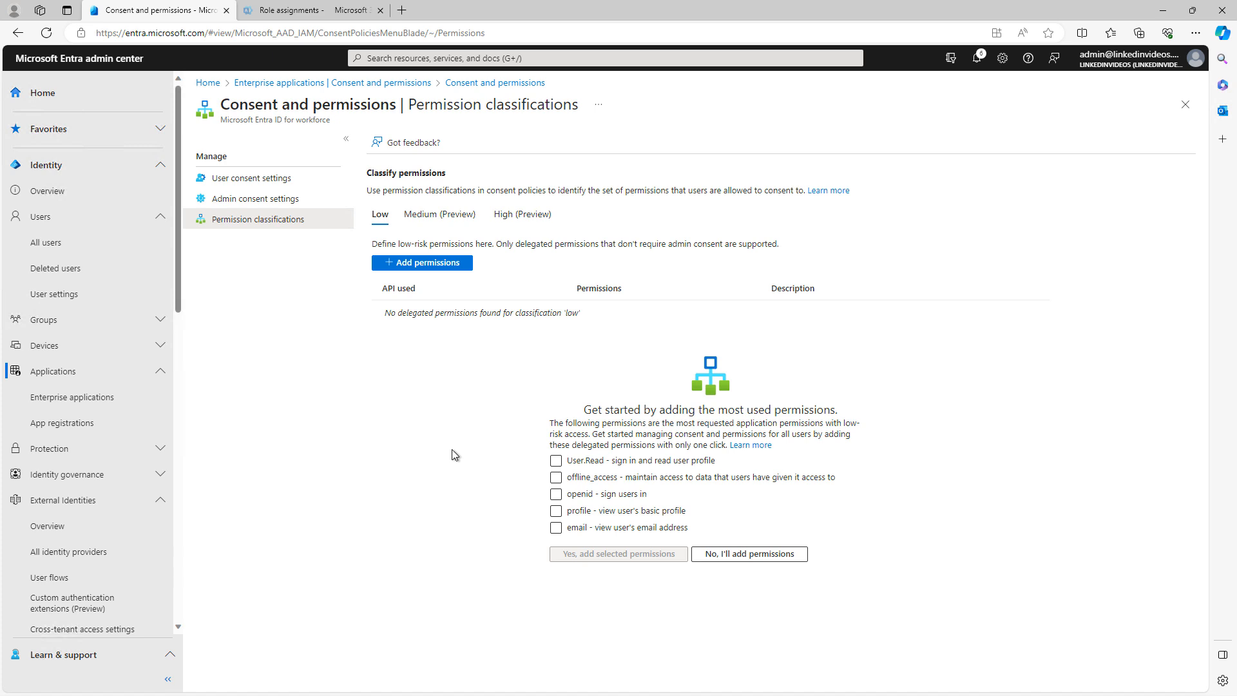
left_click(556, 461)
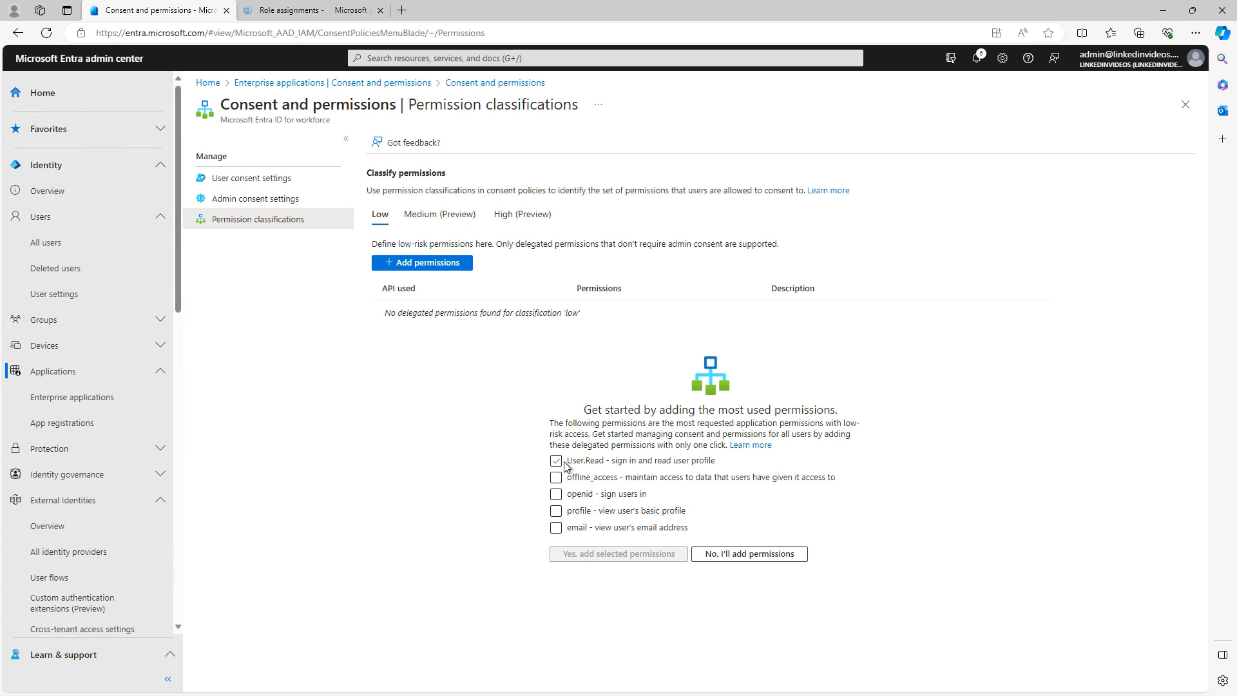
left_click(556, 477)
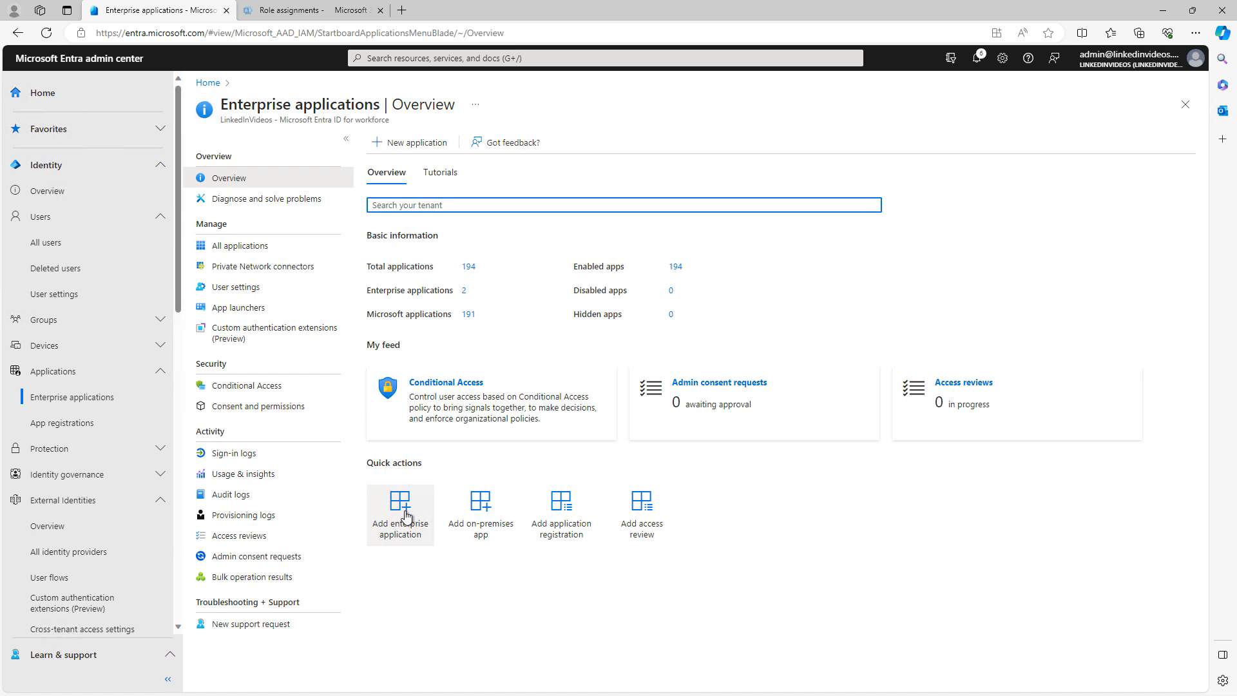
mouse_move(387, 600)
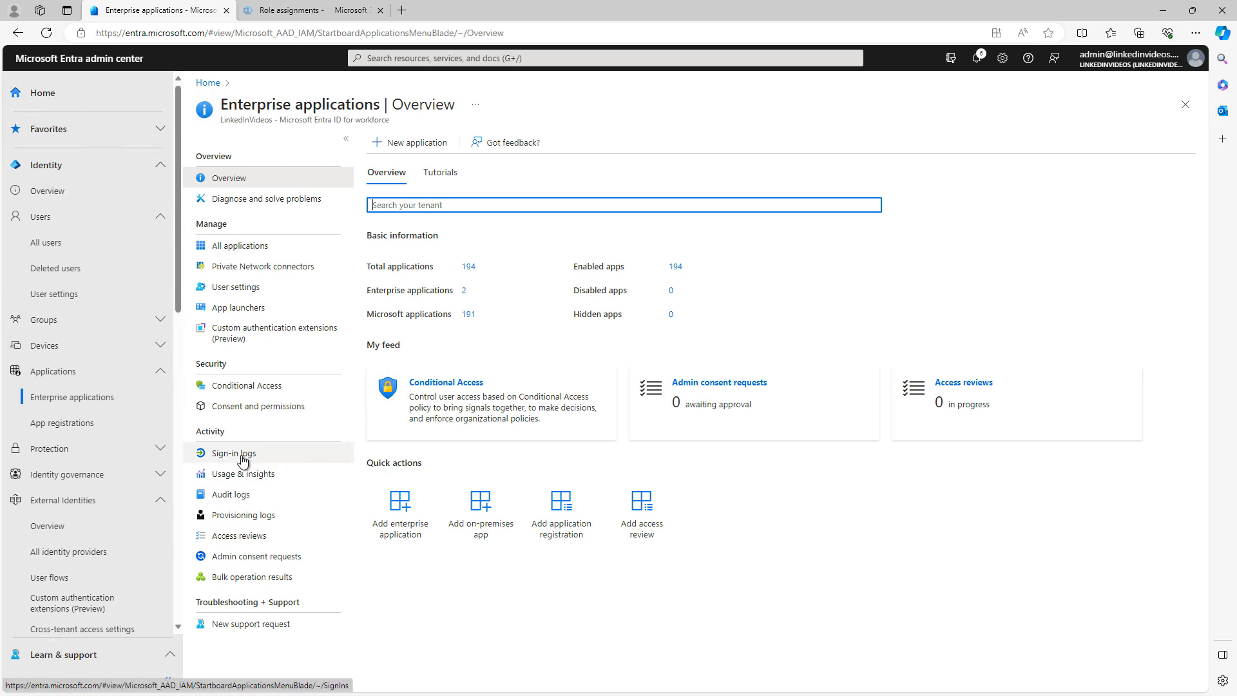
mouse_move(294, 475)
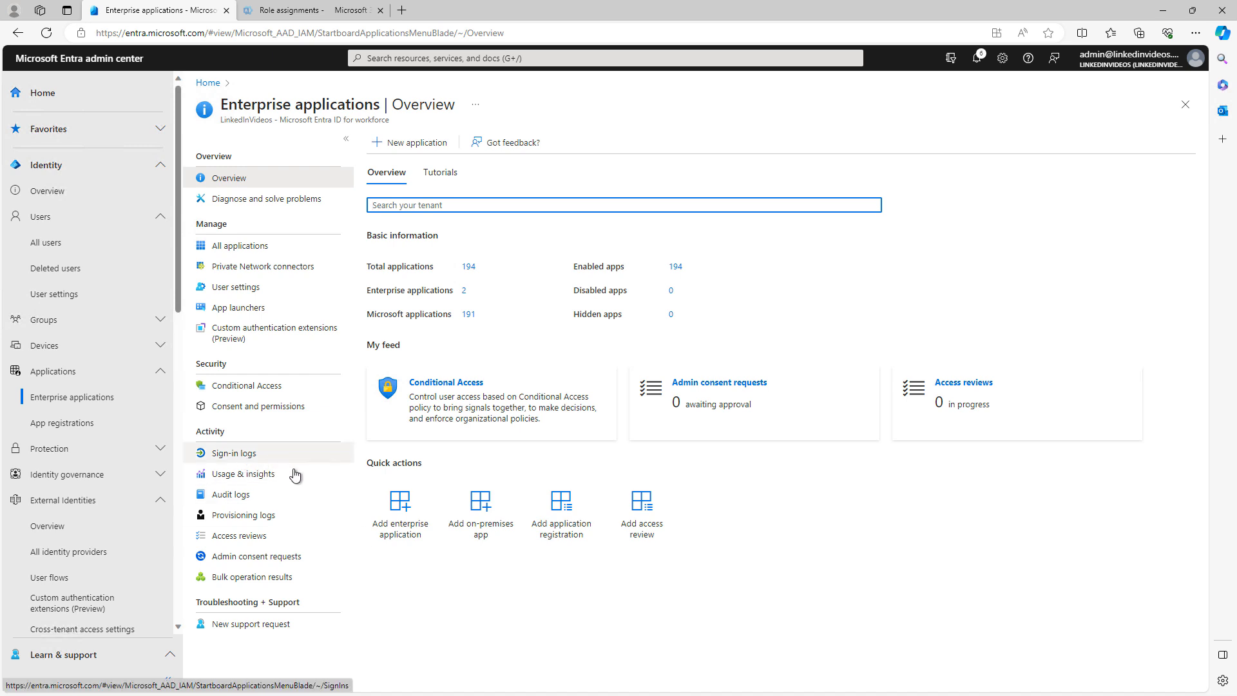
mouse_move(243, 474)
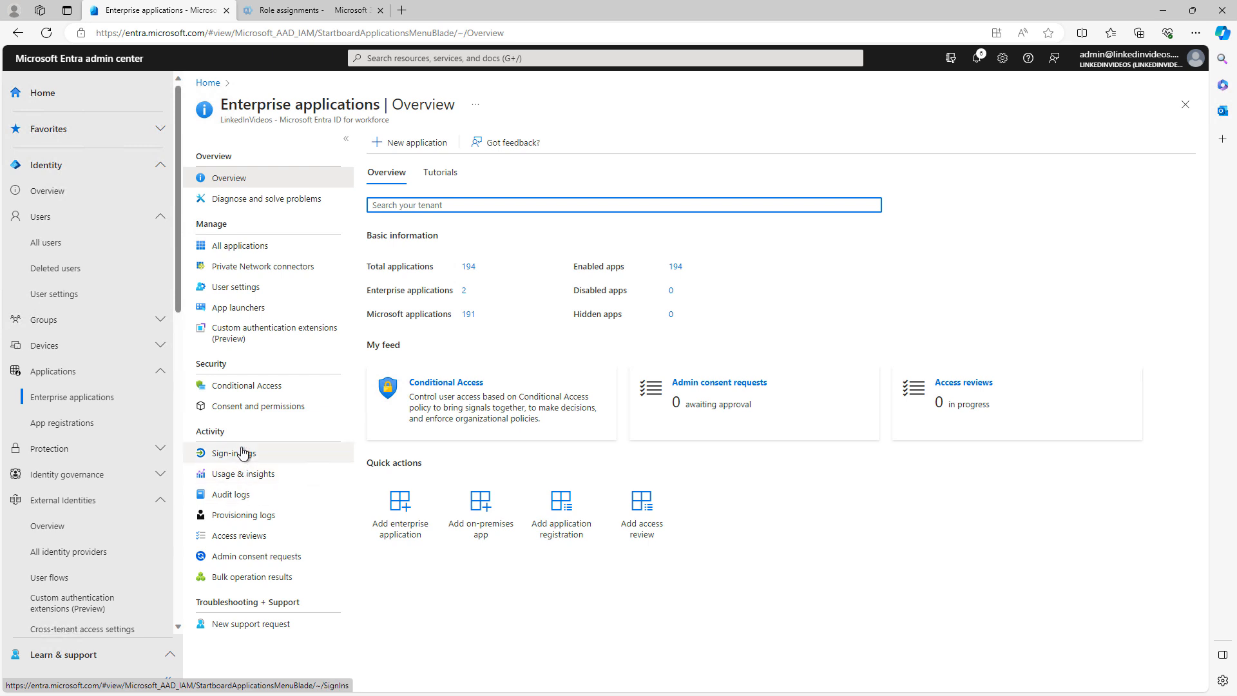
Review the enterprise applications Sign-in logs under Activity
left_click(229, 452)
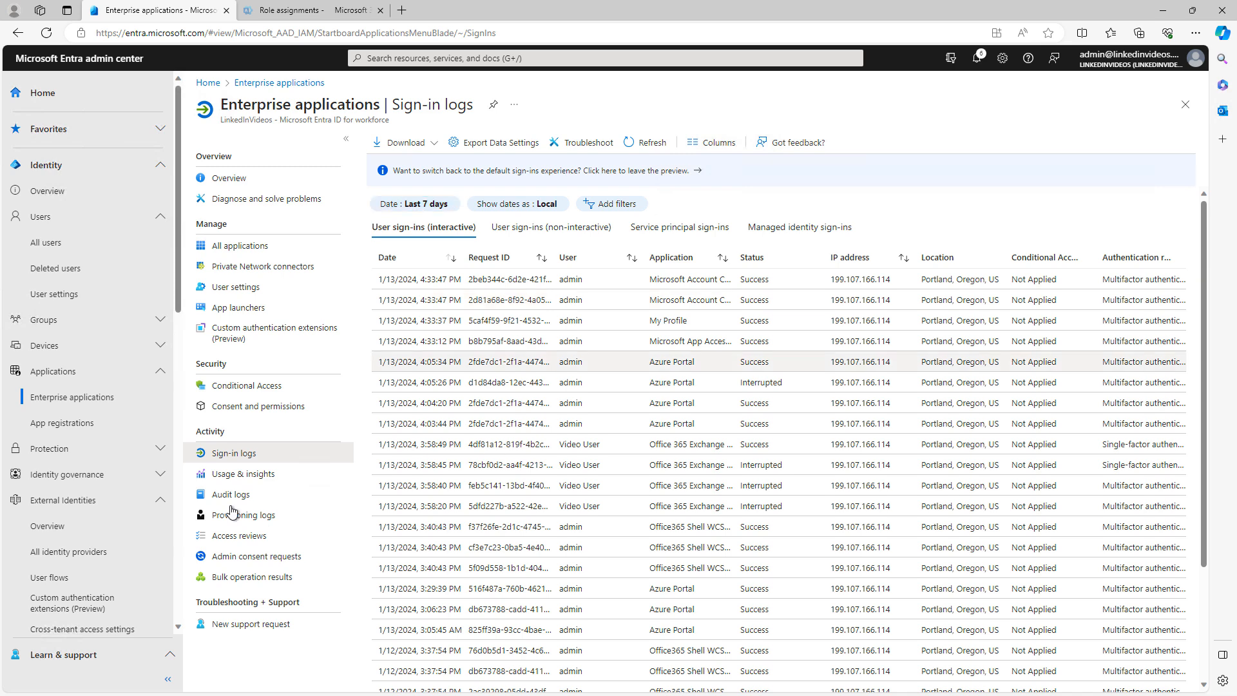
left_click(240, 245)
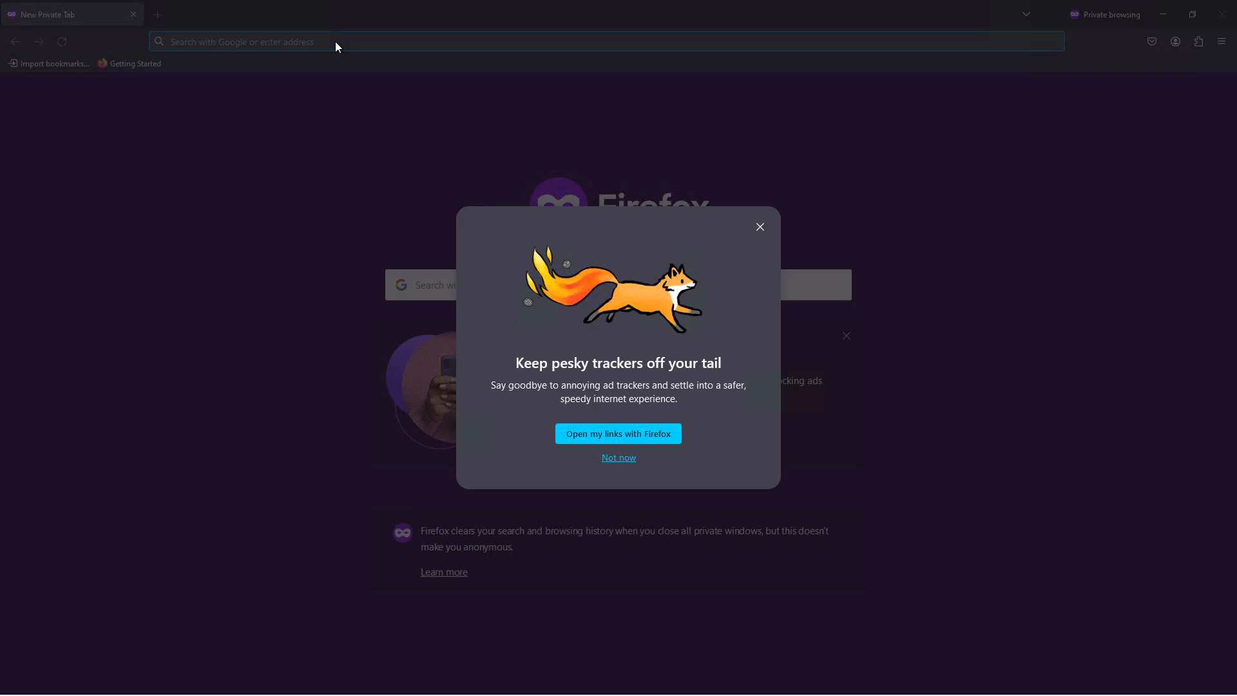
Sign in to myapps.microsoft.com as the test user and stay signed in
type("myapps.microsoft.com%2")
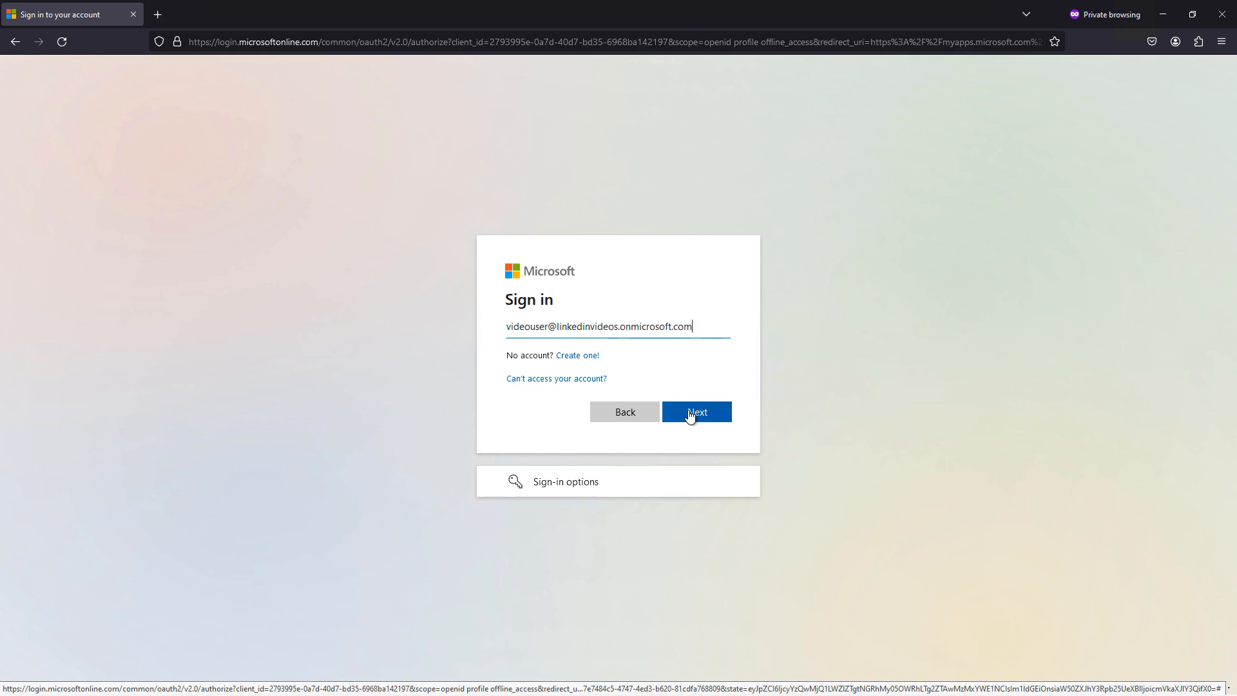
left_click(695, 411)
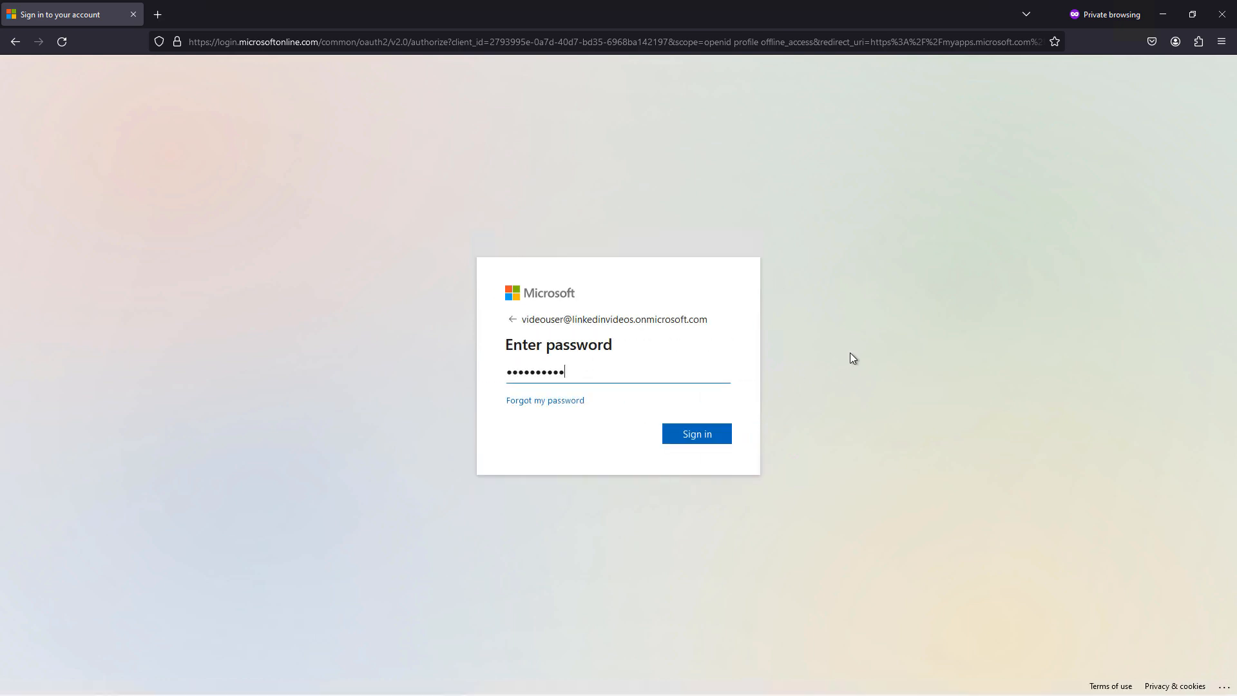
left_click(696, 433)
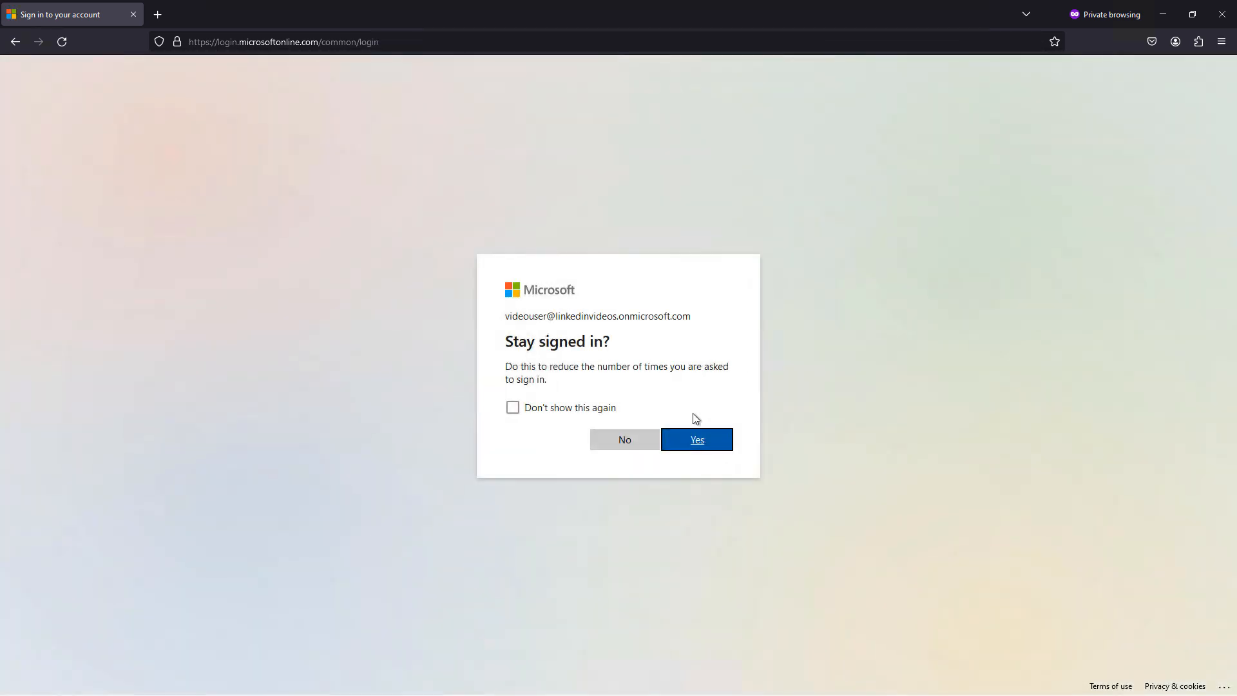
left_click(695, 439)
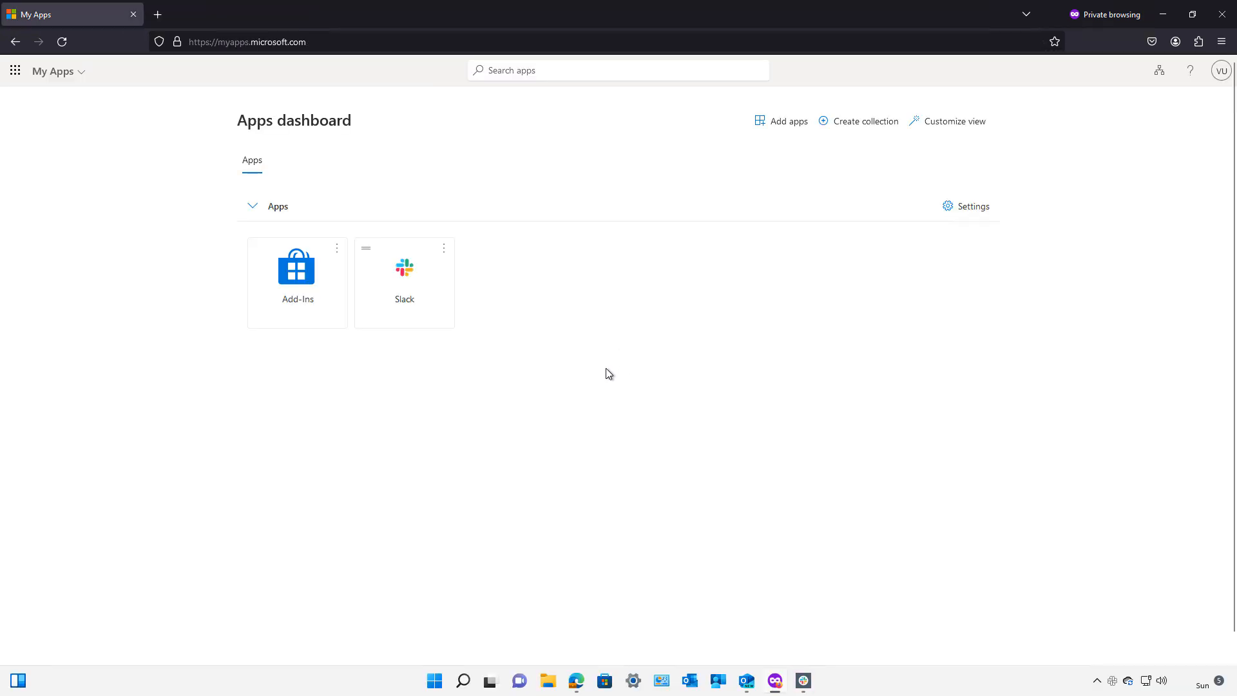
mouse_move(600, 371)
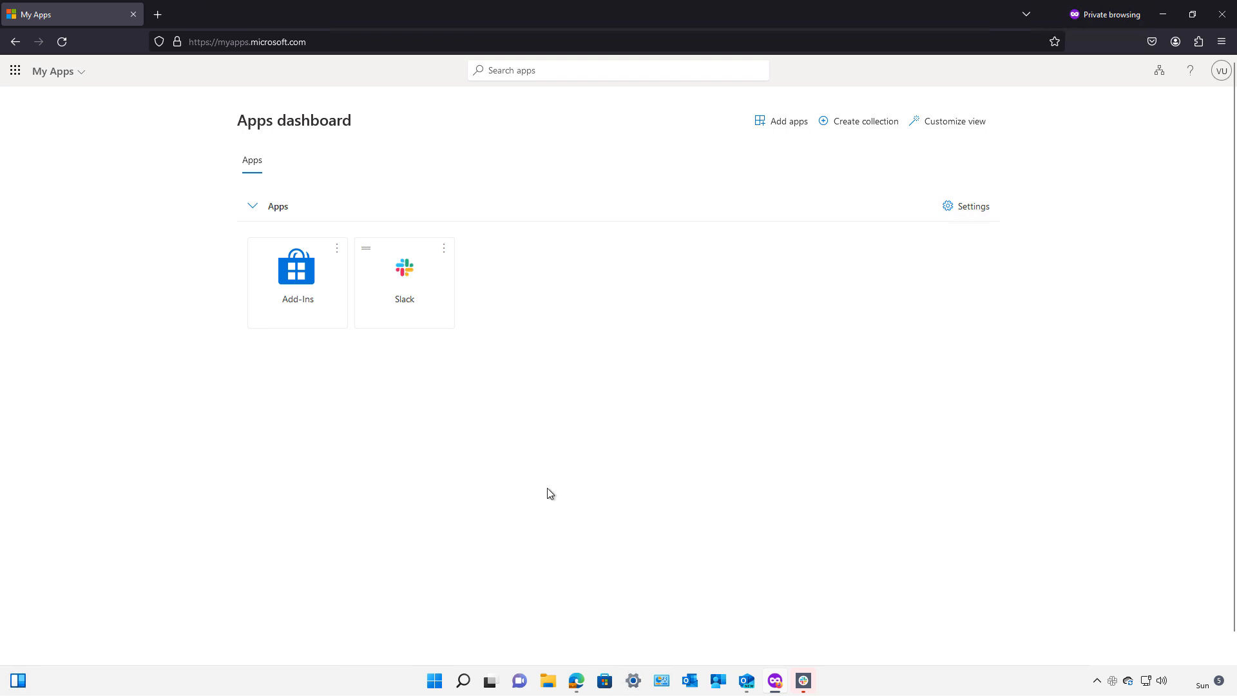
mouse_move(467, 638)
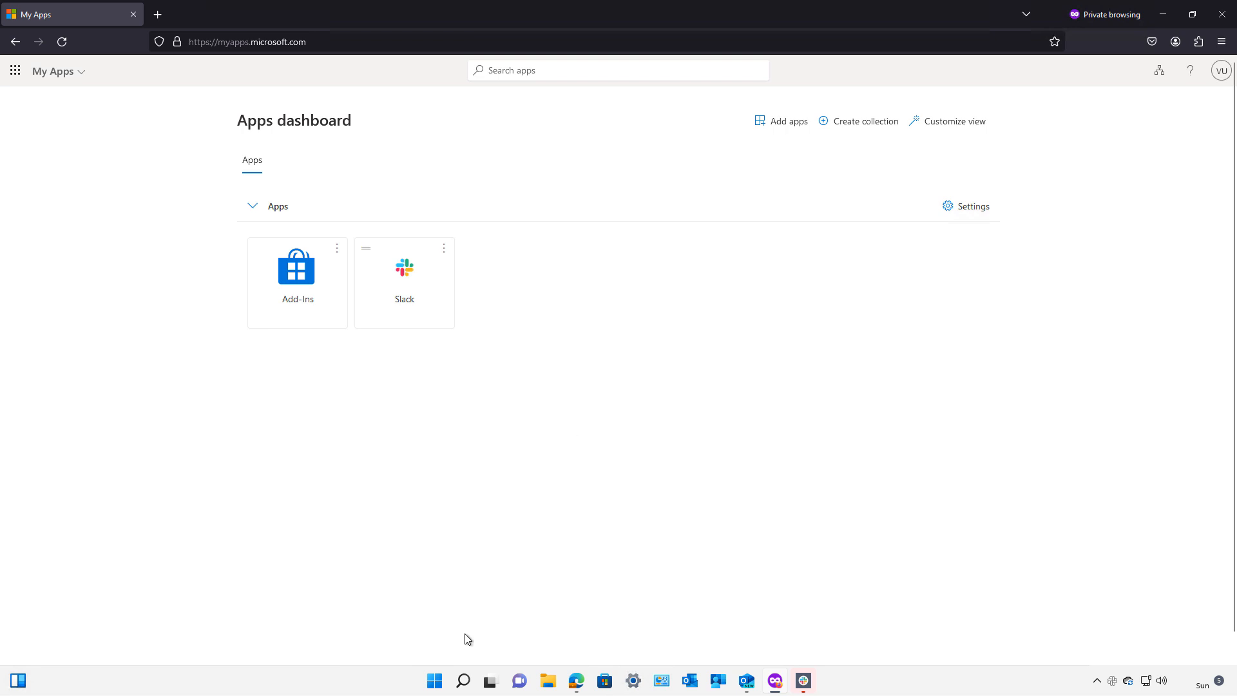
Launch Slack from its My Apps tile, bringing up the Slack desktop sign-in window
left_click(802, 681)
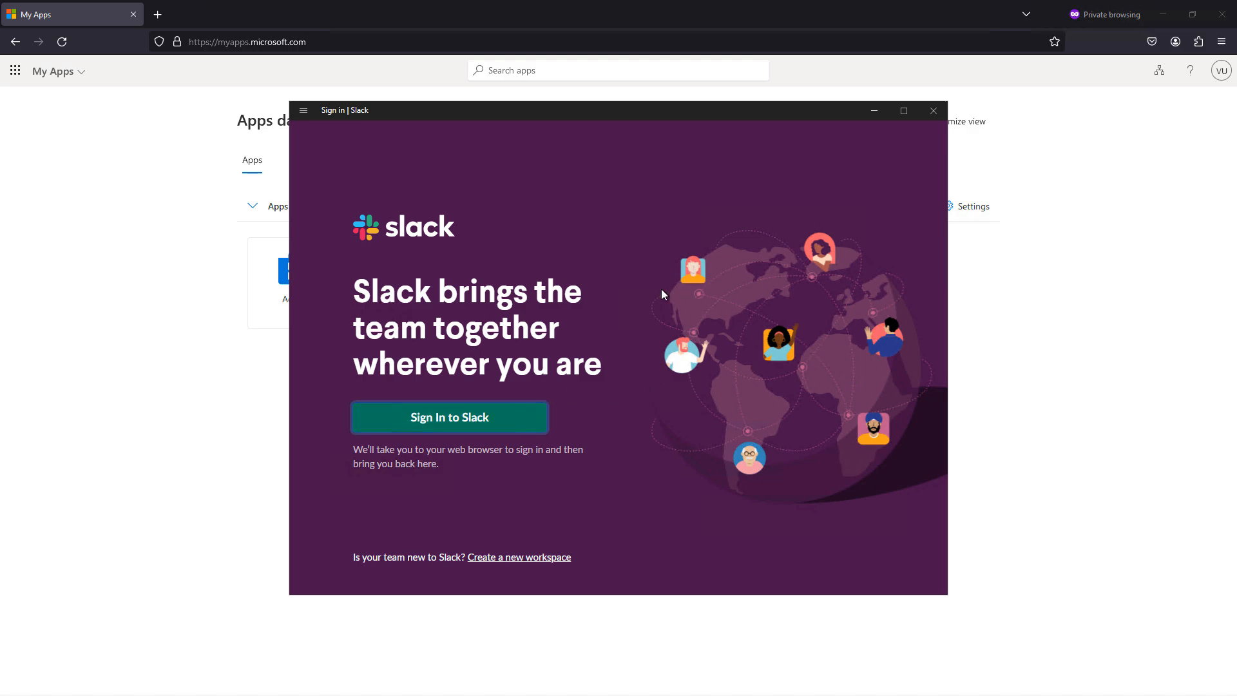
Choose 'Sign In to Slack' to open Slack's web sign-in page
left_click(449, 417)
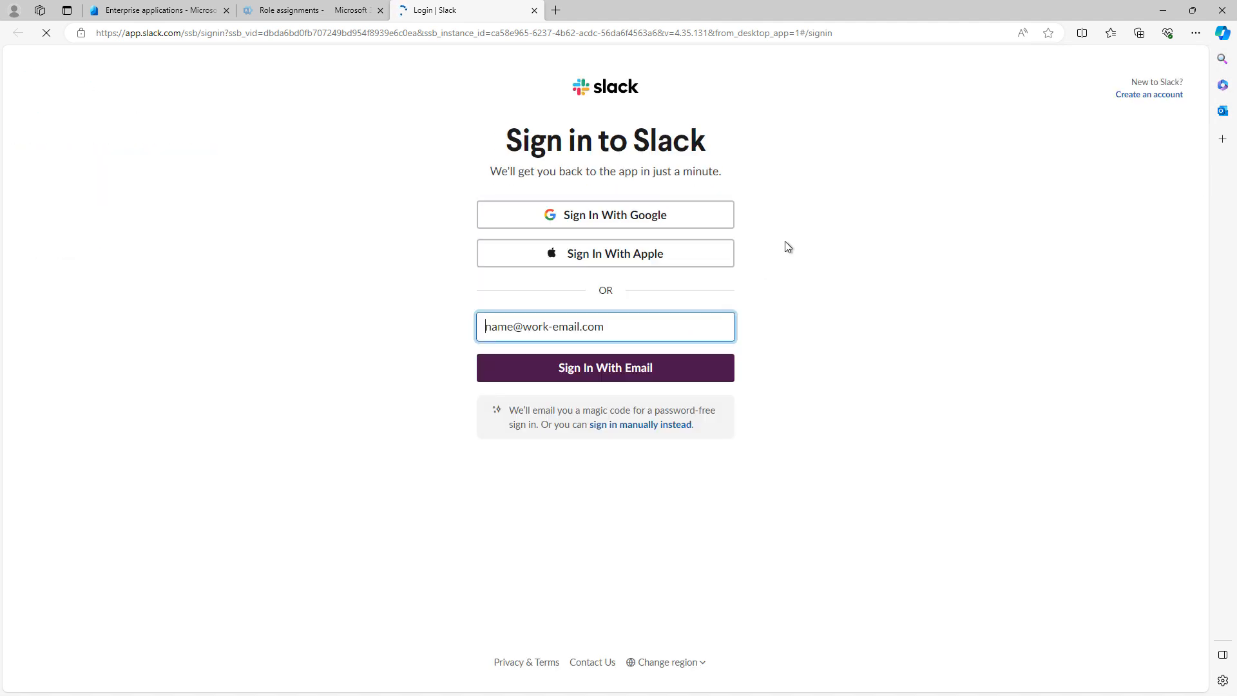